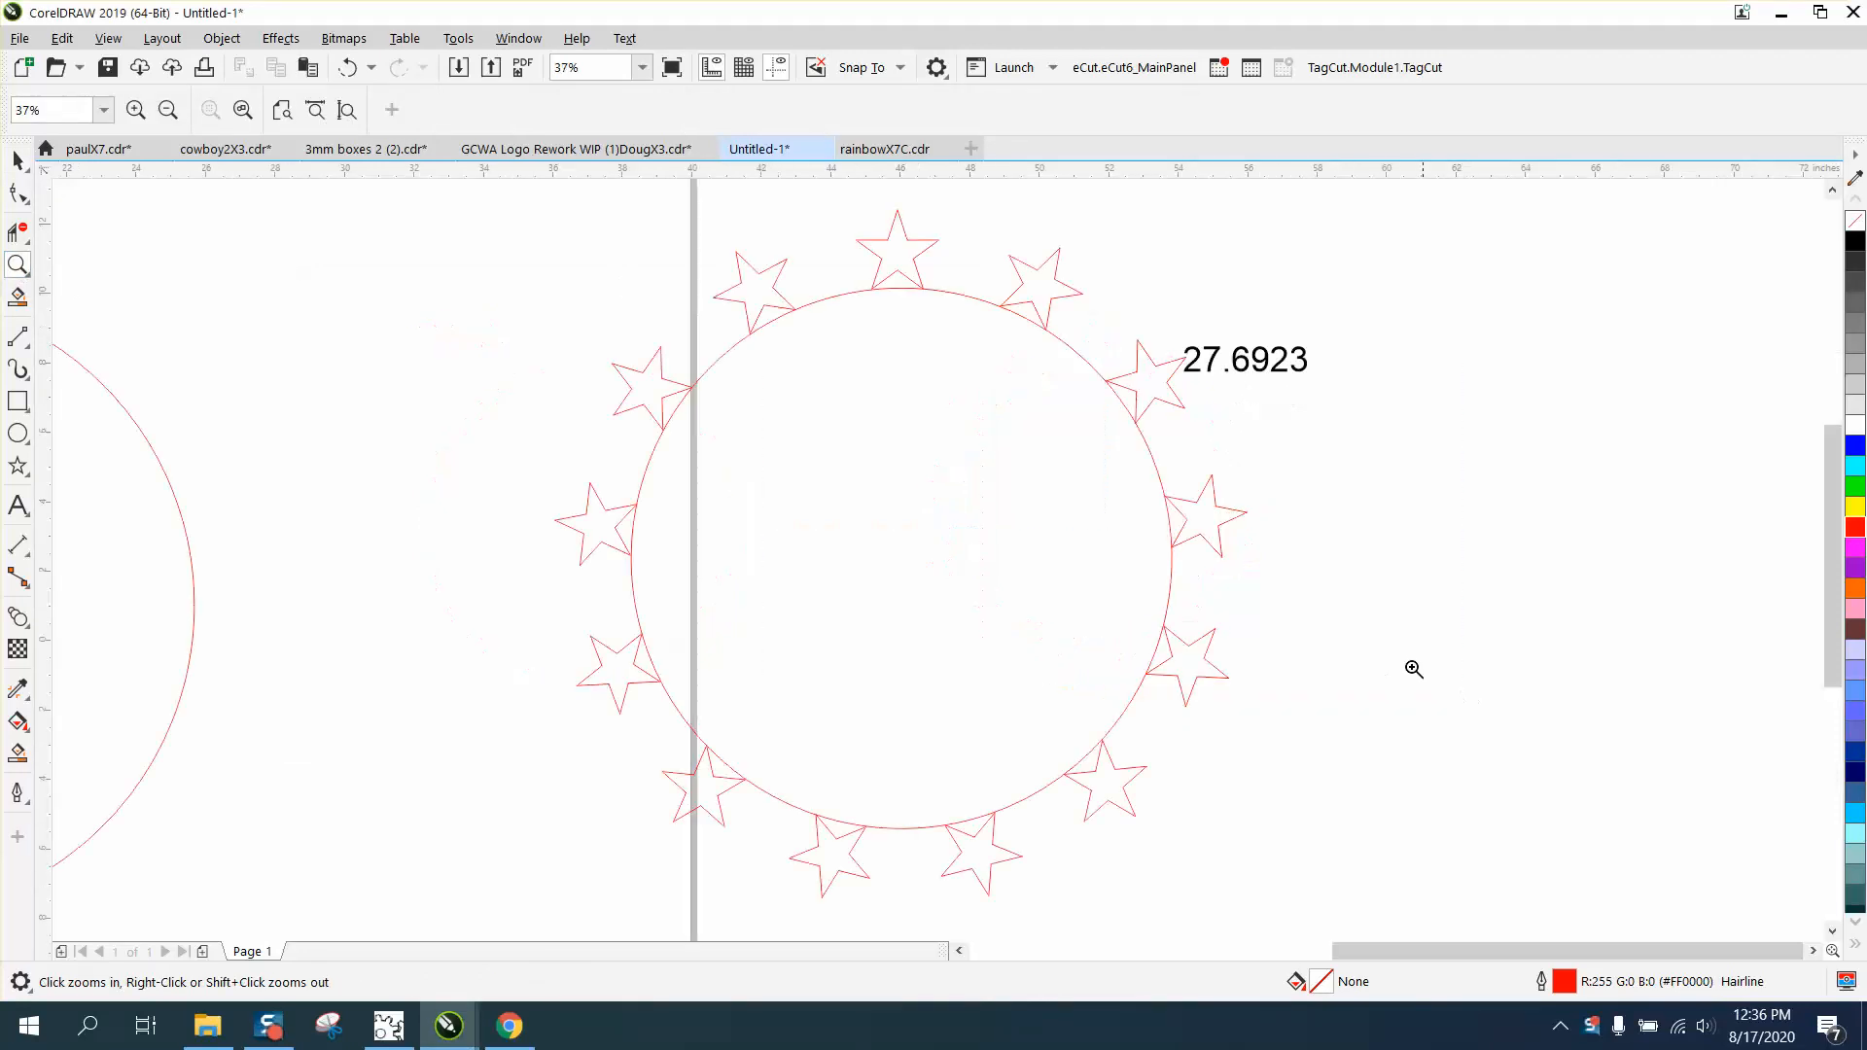
{"action": "mouse_move", "coordinate": [1131, 486]}
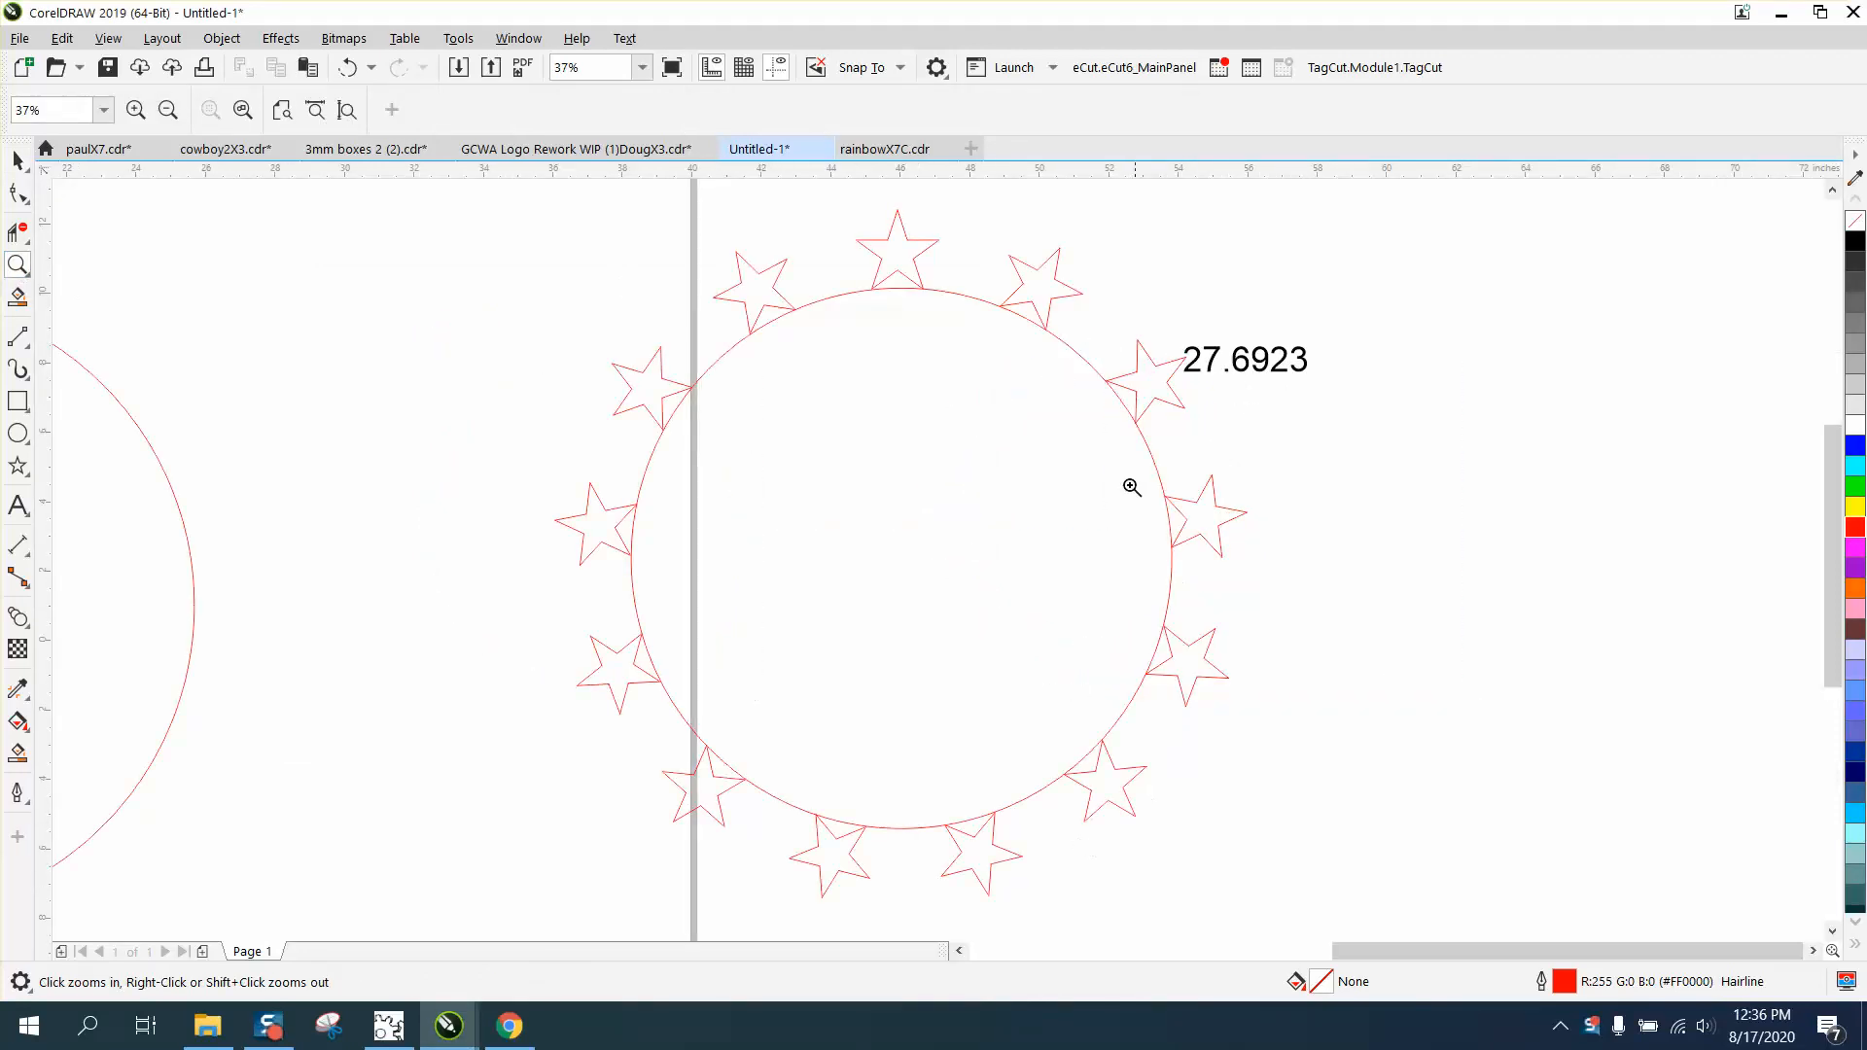
{"action": "mouse_move", "coordinate": [1025, 605]}
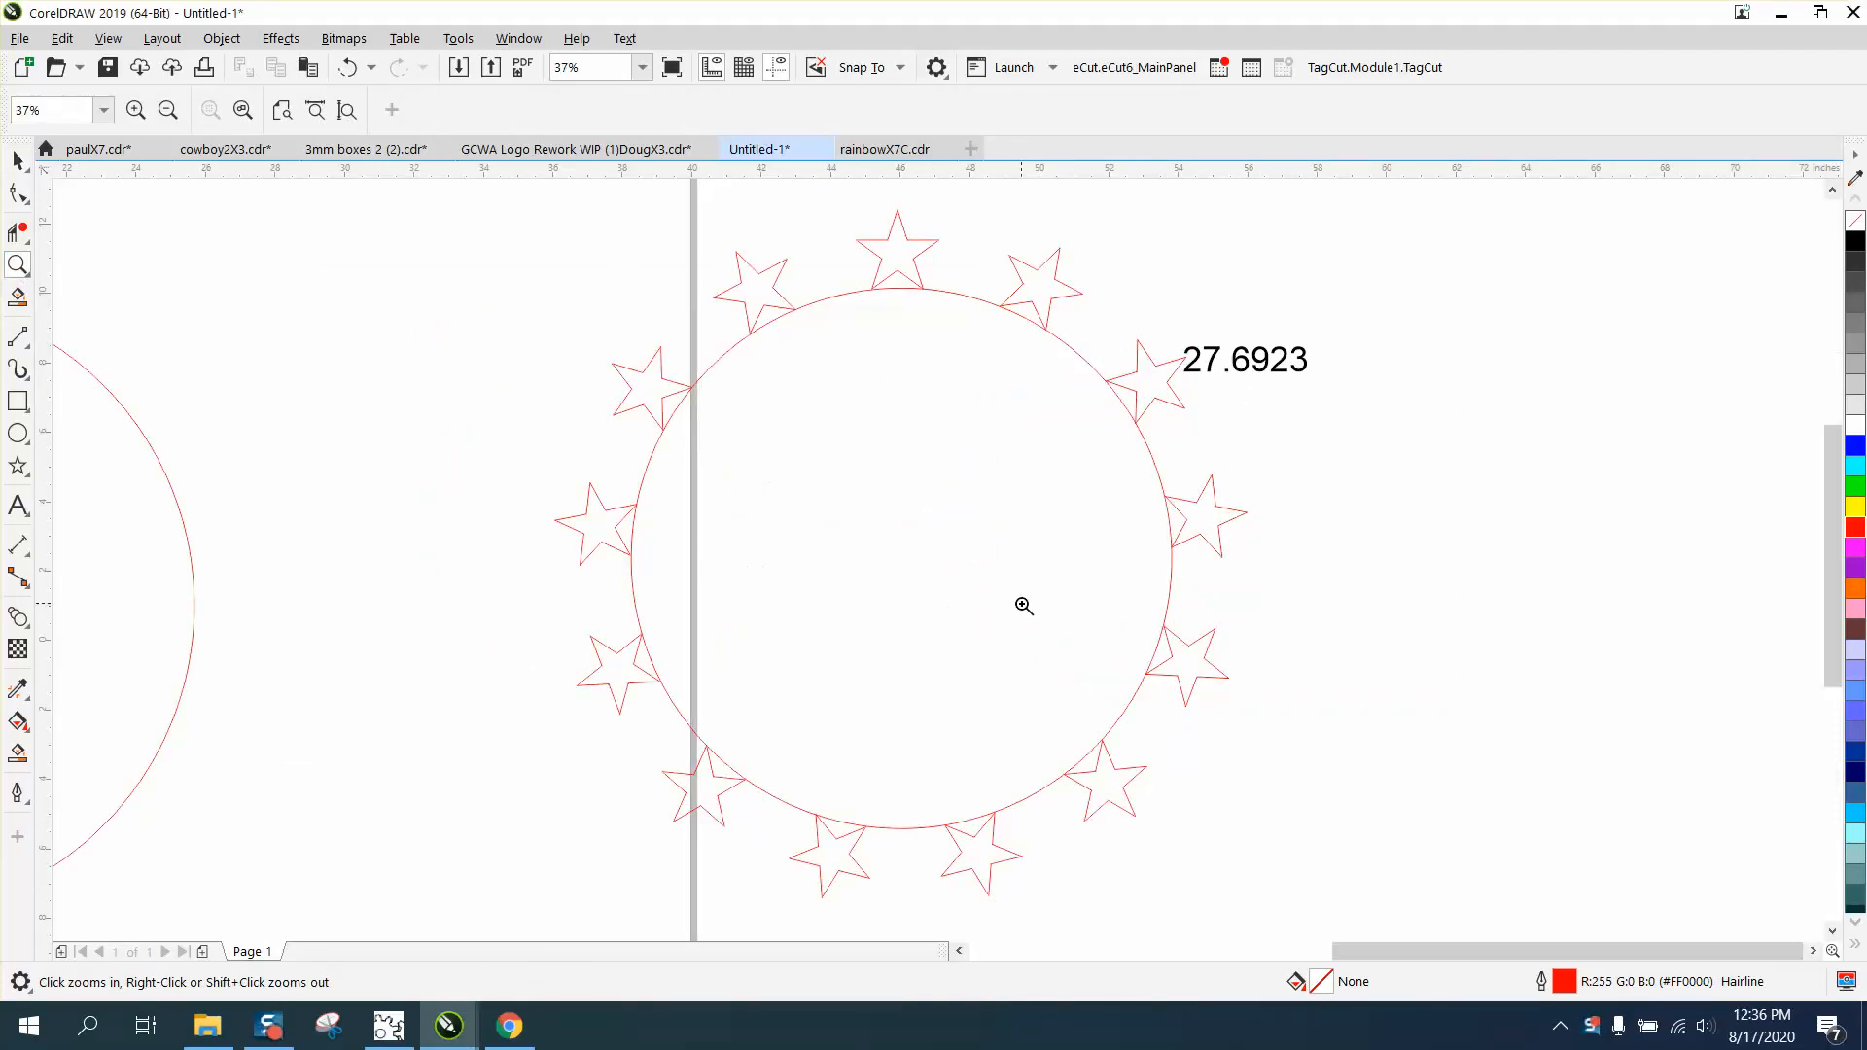
Zoom out to the whole page and select the two small stars above the circle.
{"action": "right_click", "coordinate": [1023, 607]}
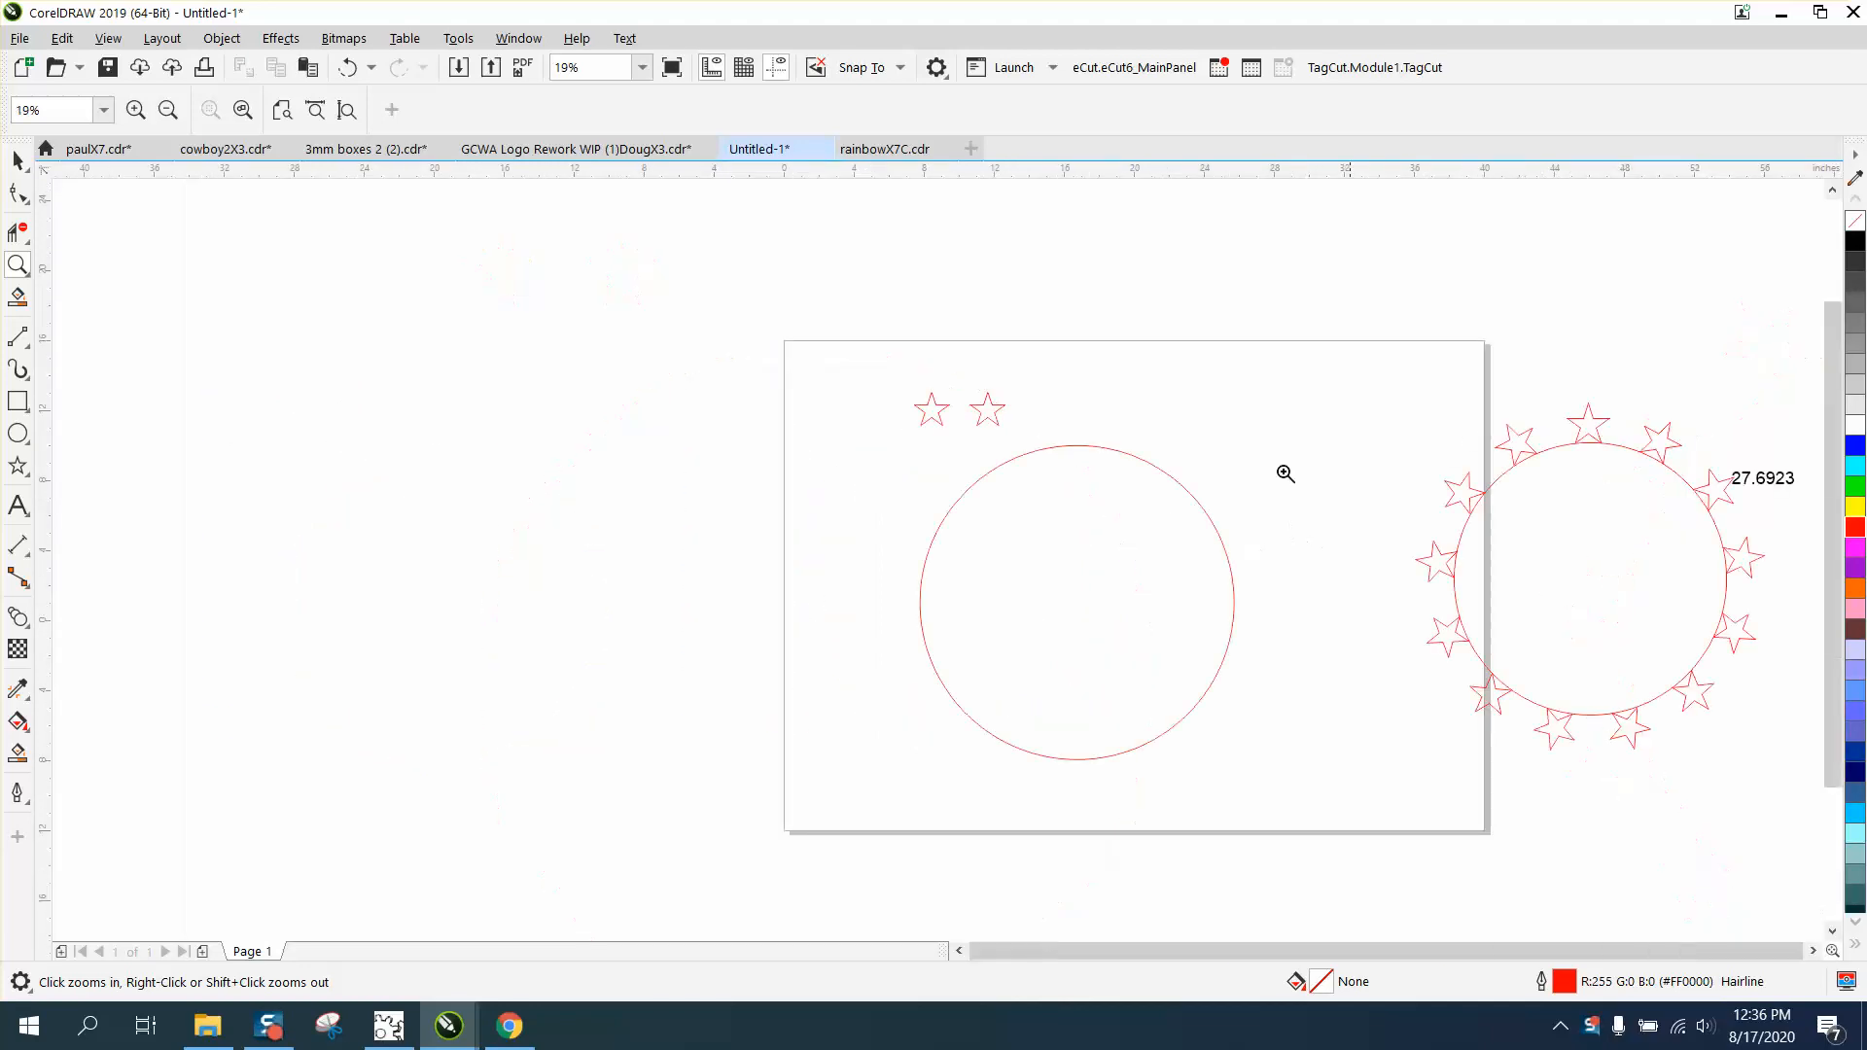
{"action": "left_click", "coordinate": [18, 161]}
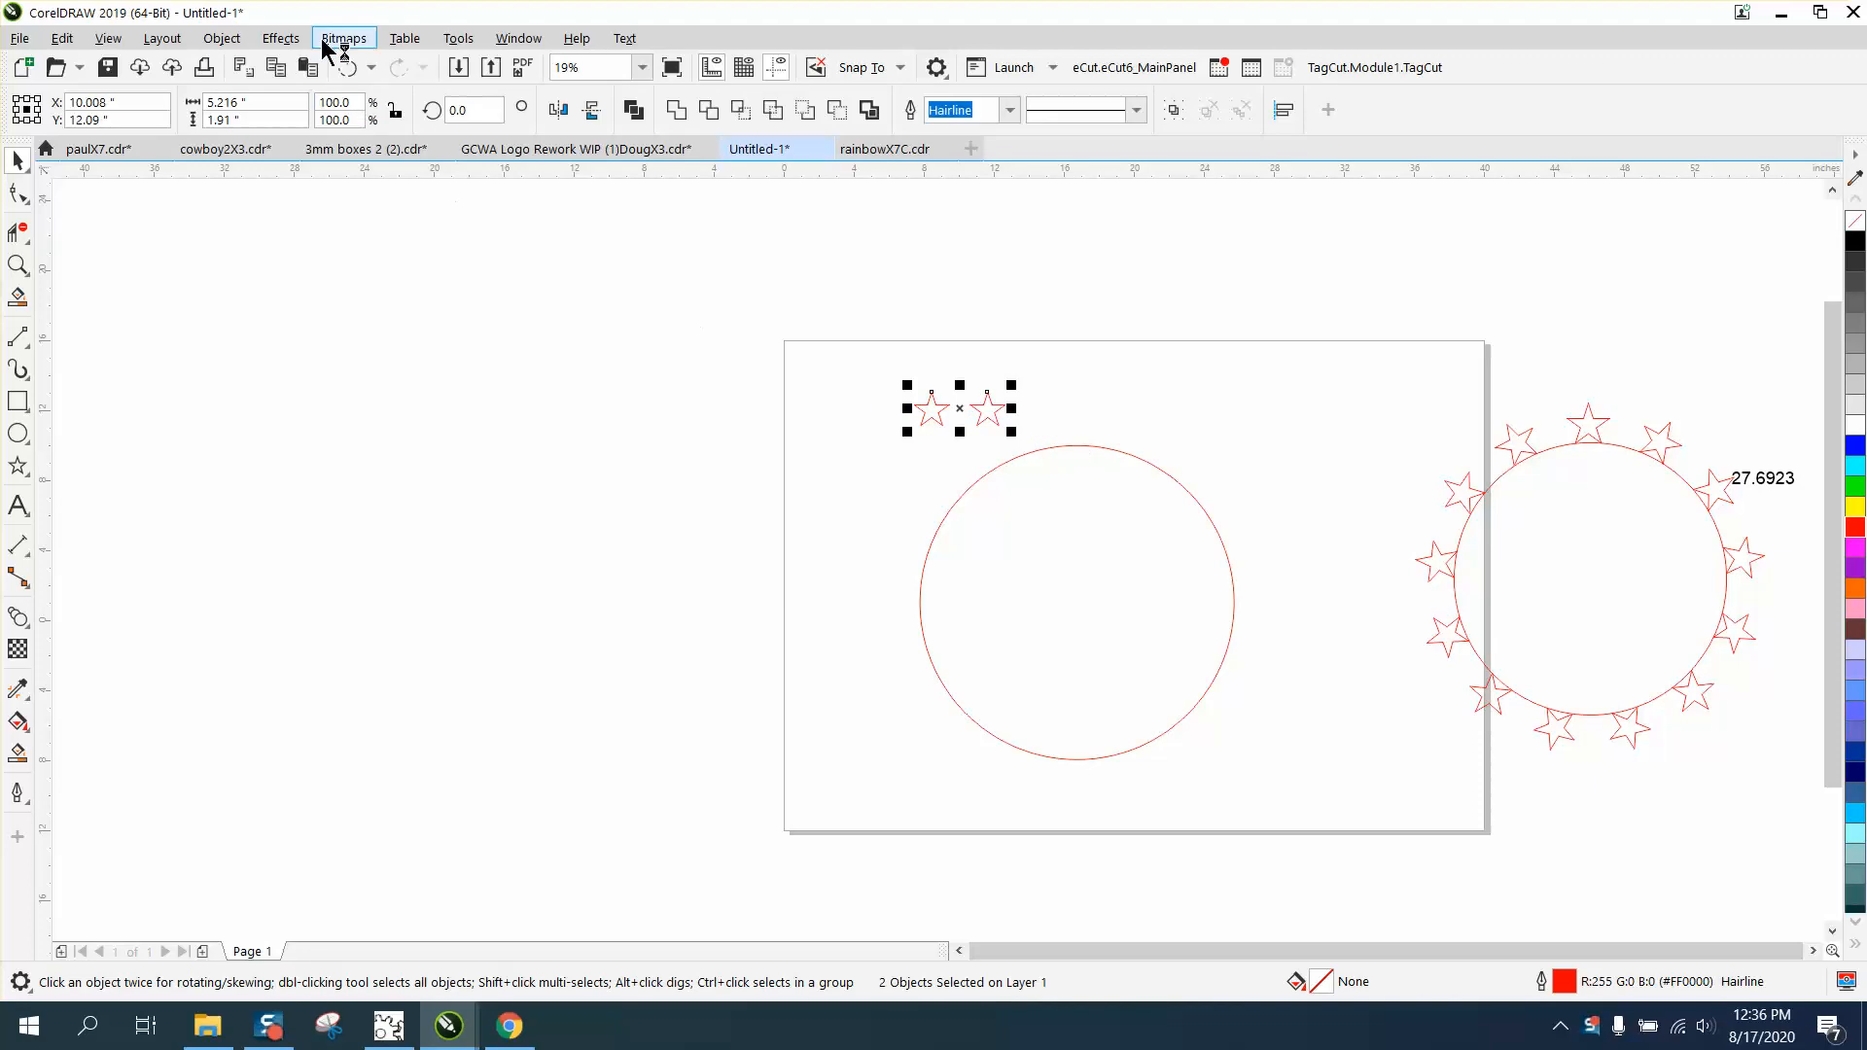
{"action": "mouse_move", "coordinate": [280, 39]}
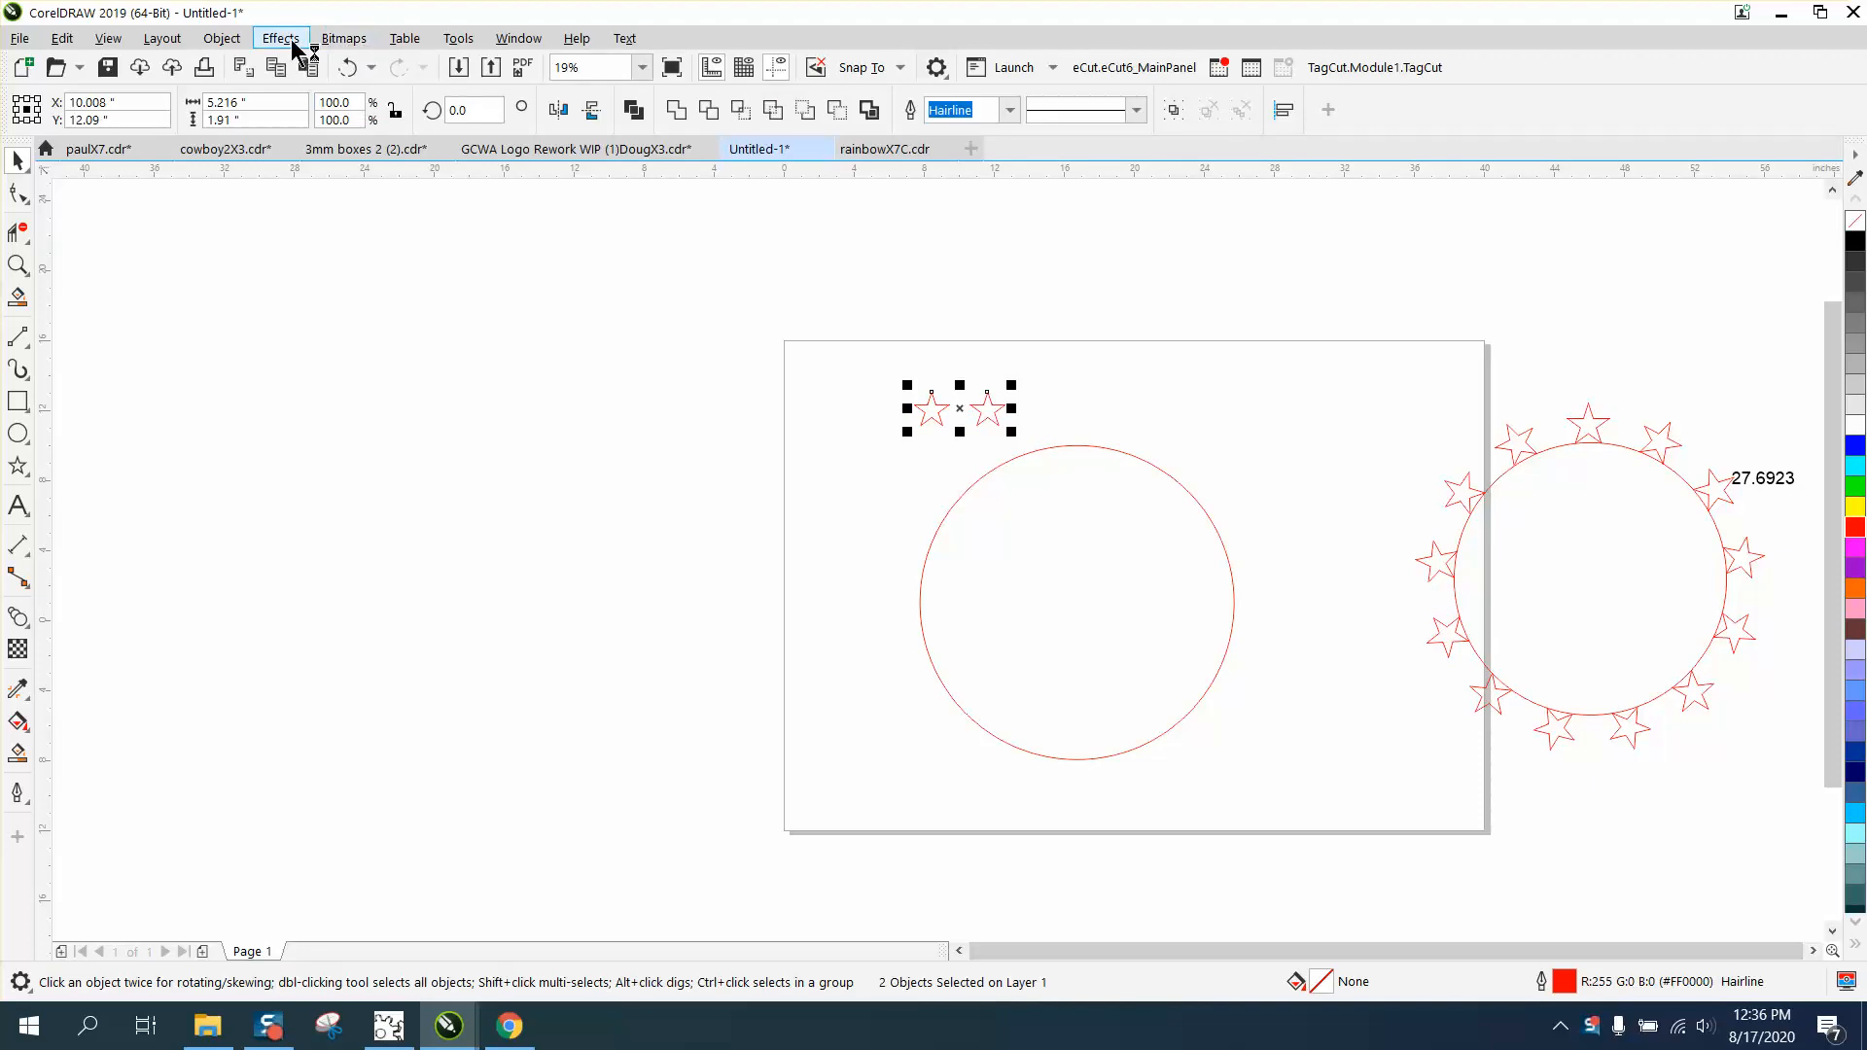
{"action": "mouse_move", "coordinate": [319, 539]}
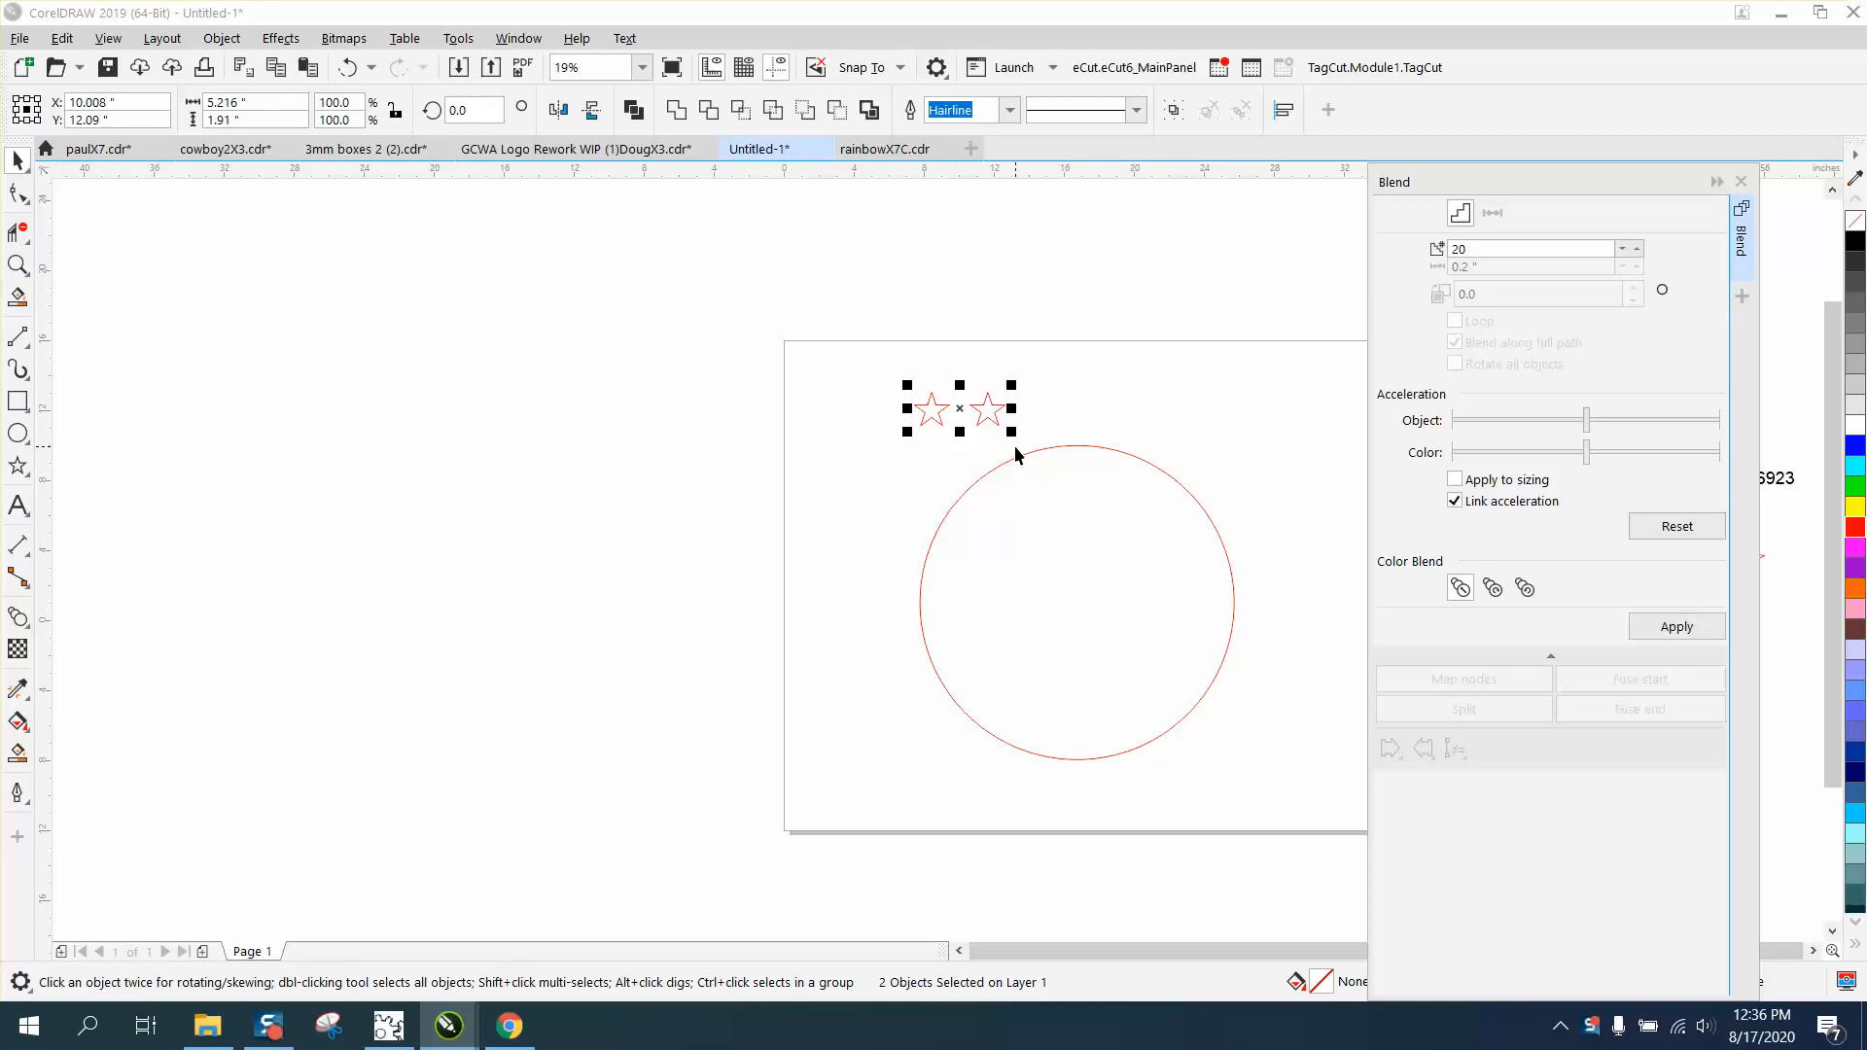
Apply an 11-step blend between the stars attached to the circle as a new full path, then zoom in on the ring.
{"action": "triple_click", "coordinate": [1530, 249]}
{"action": "type", "text": "11"}
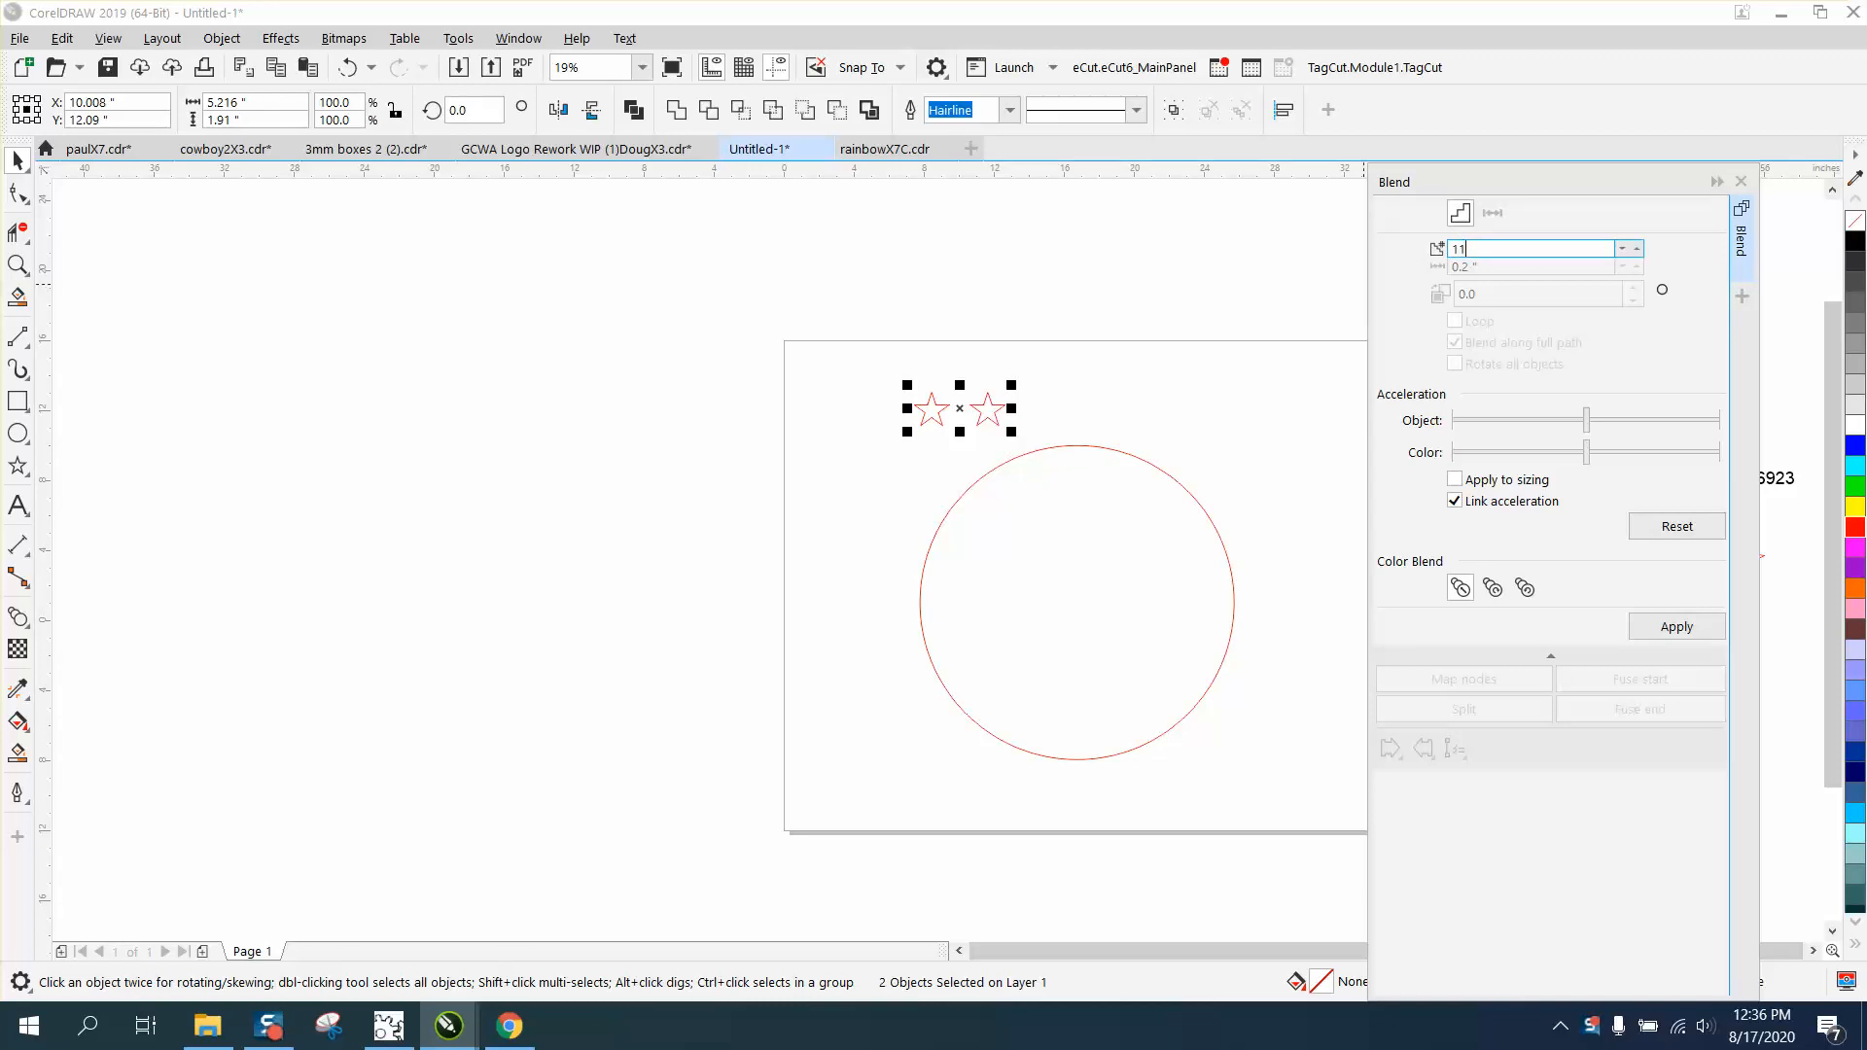
{"action": "left_click", "coordinate": [1676, 626]}
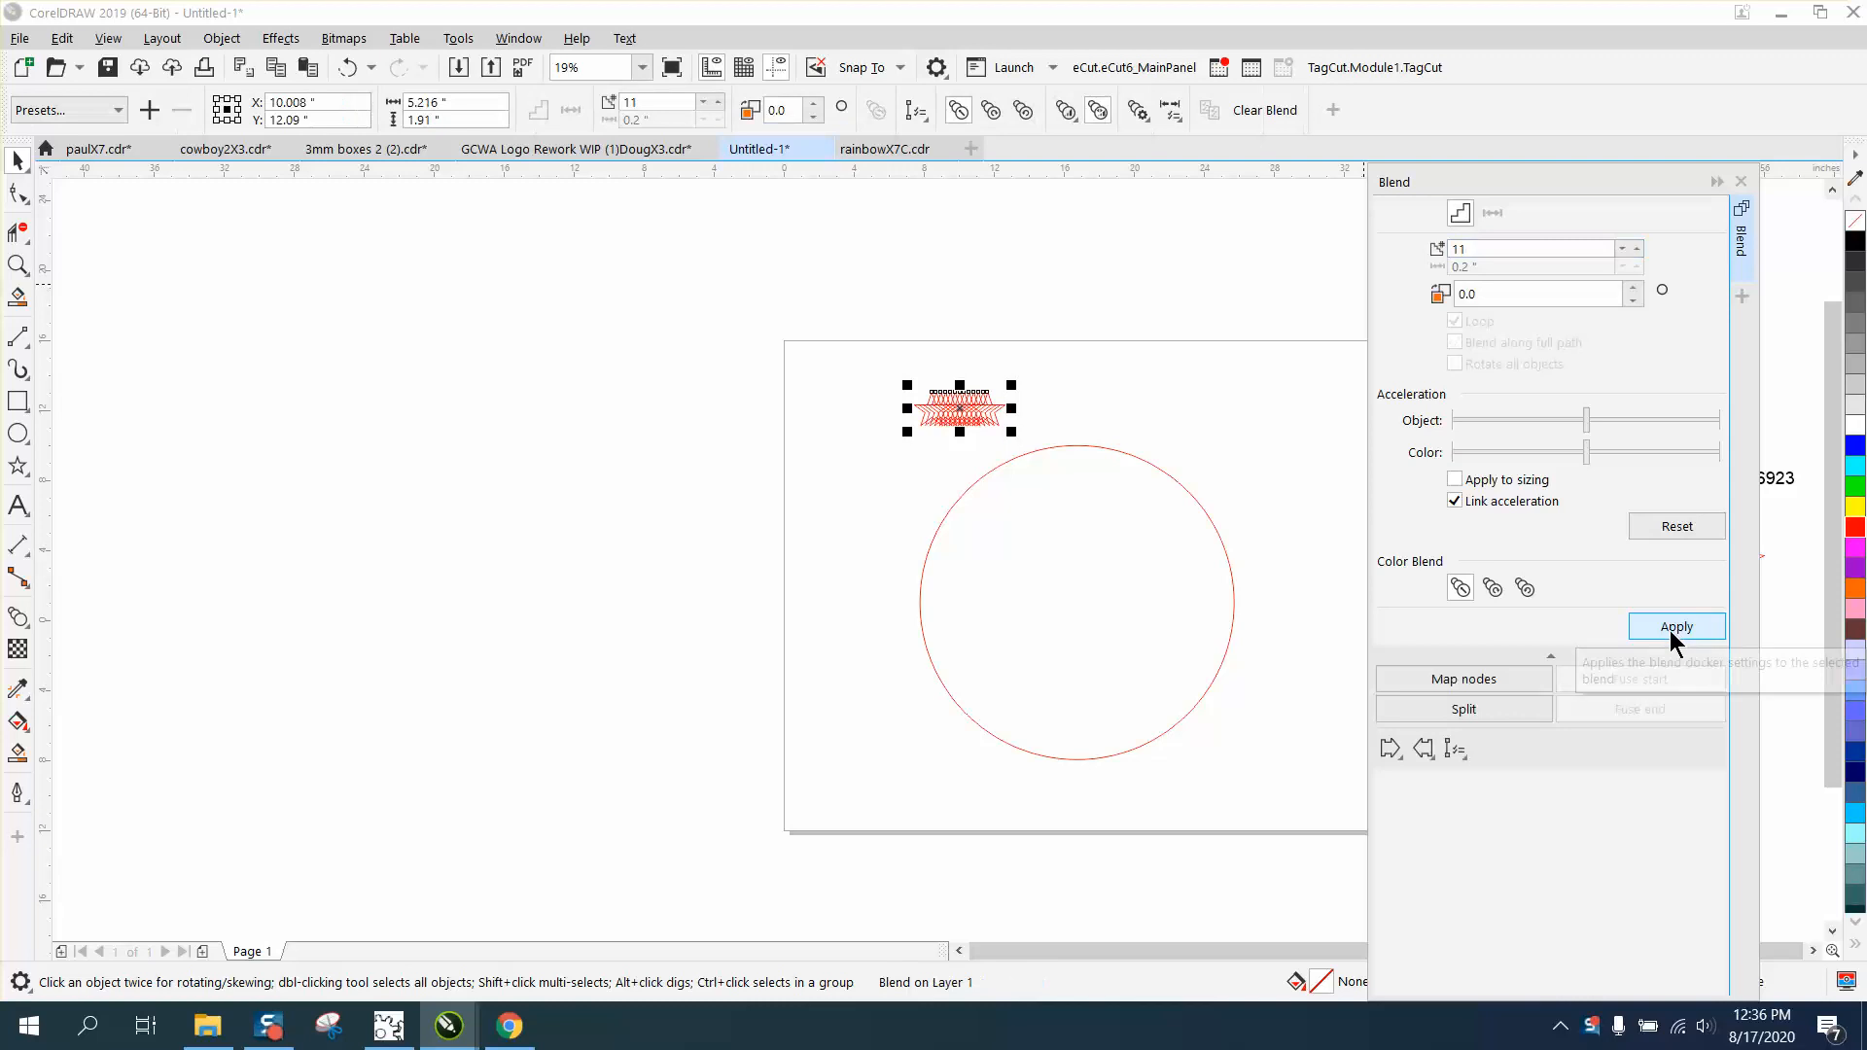
{"action": "left_click", "coordinate": [1454, 747]}
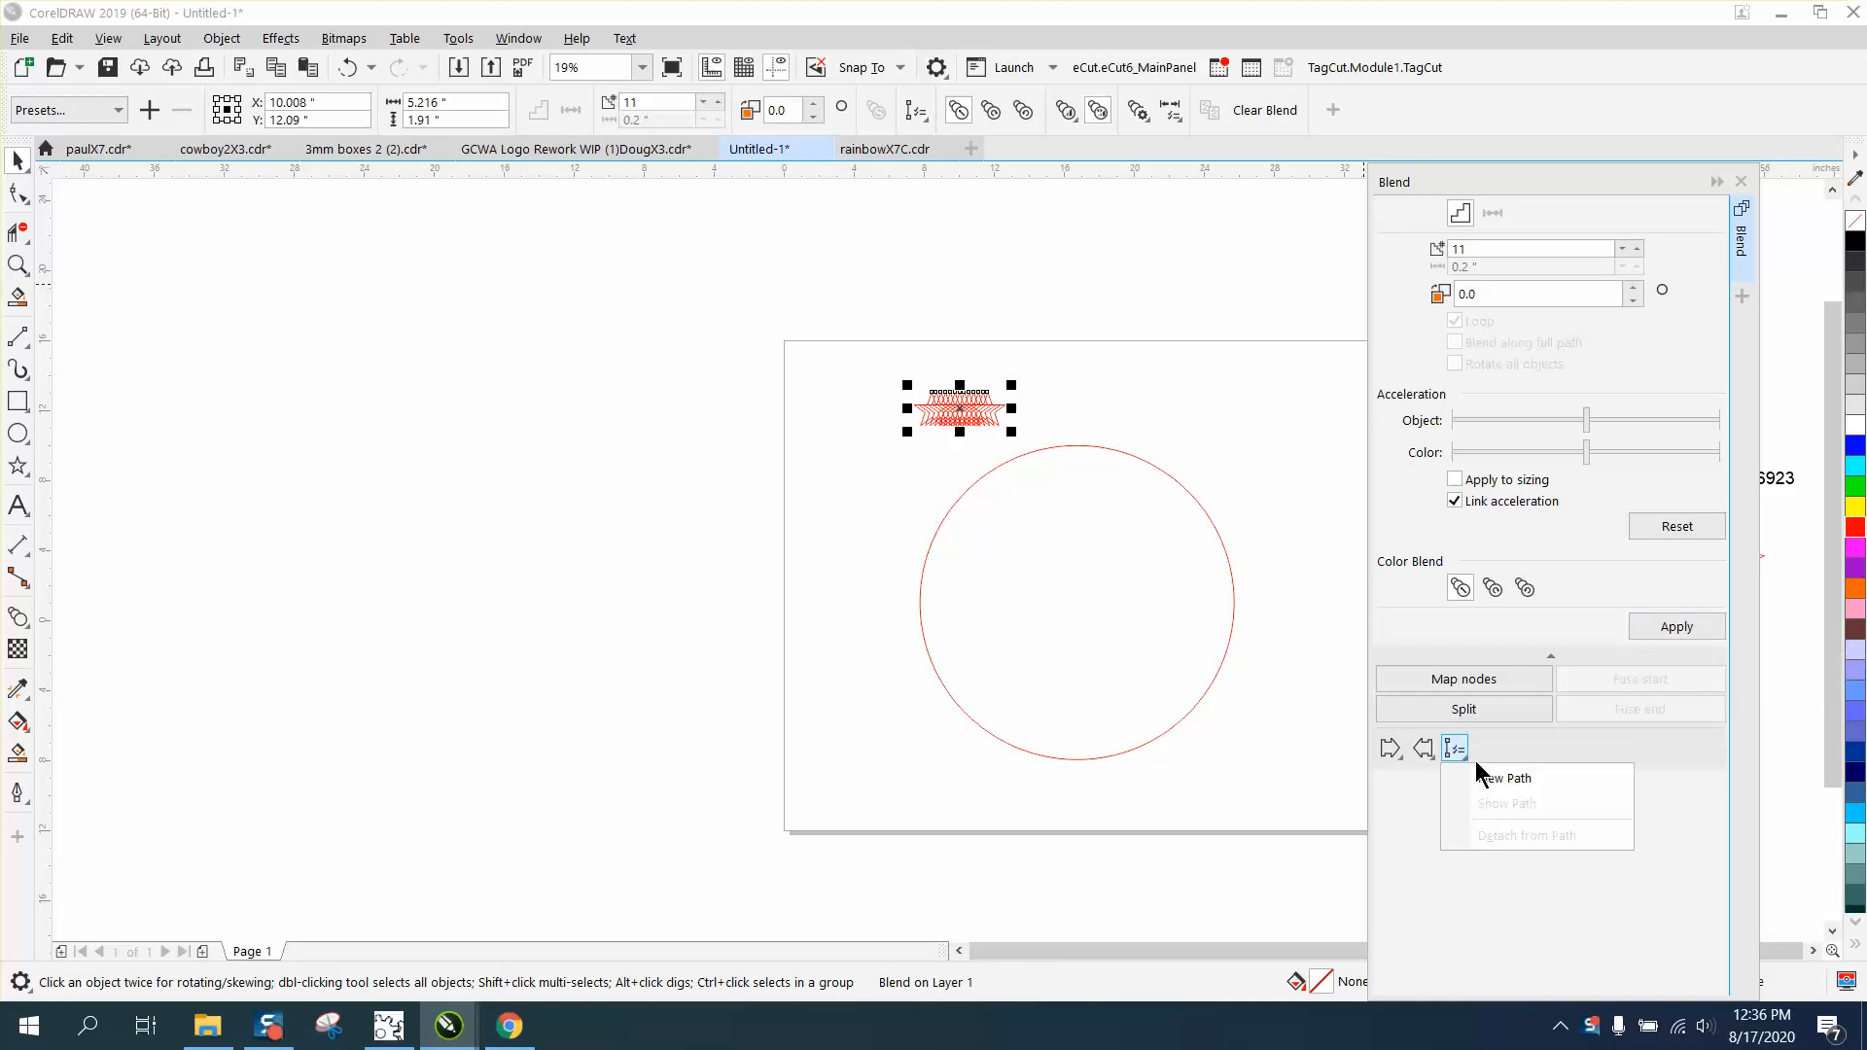
{"action": "left_click", "coordinate": [1503, 778]}
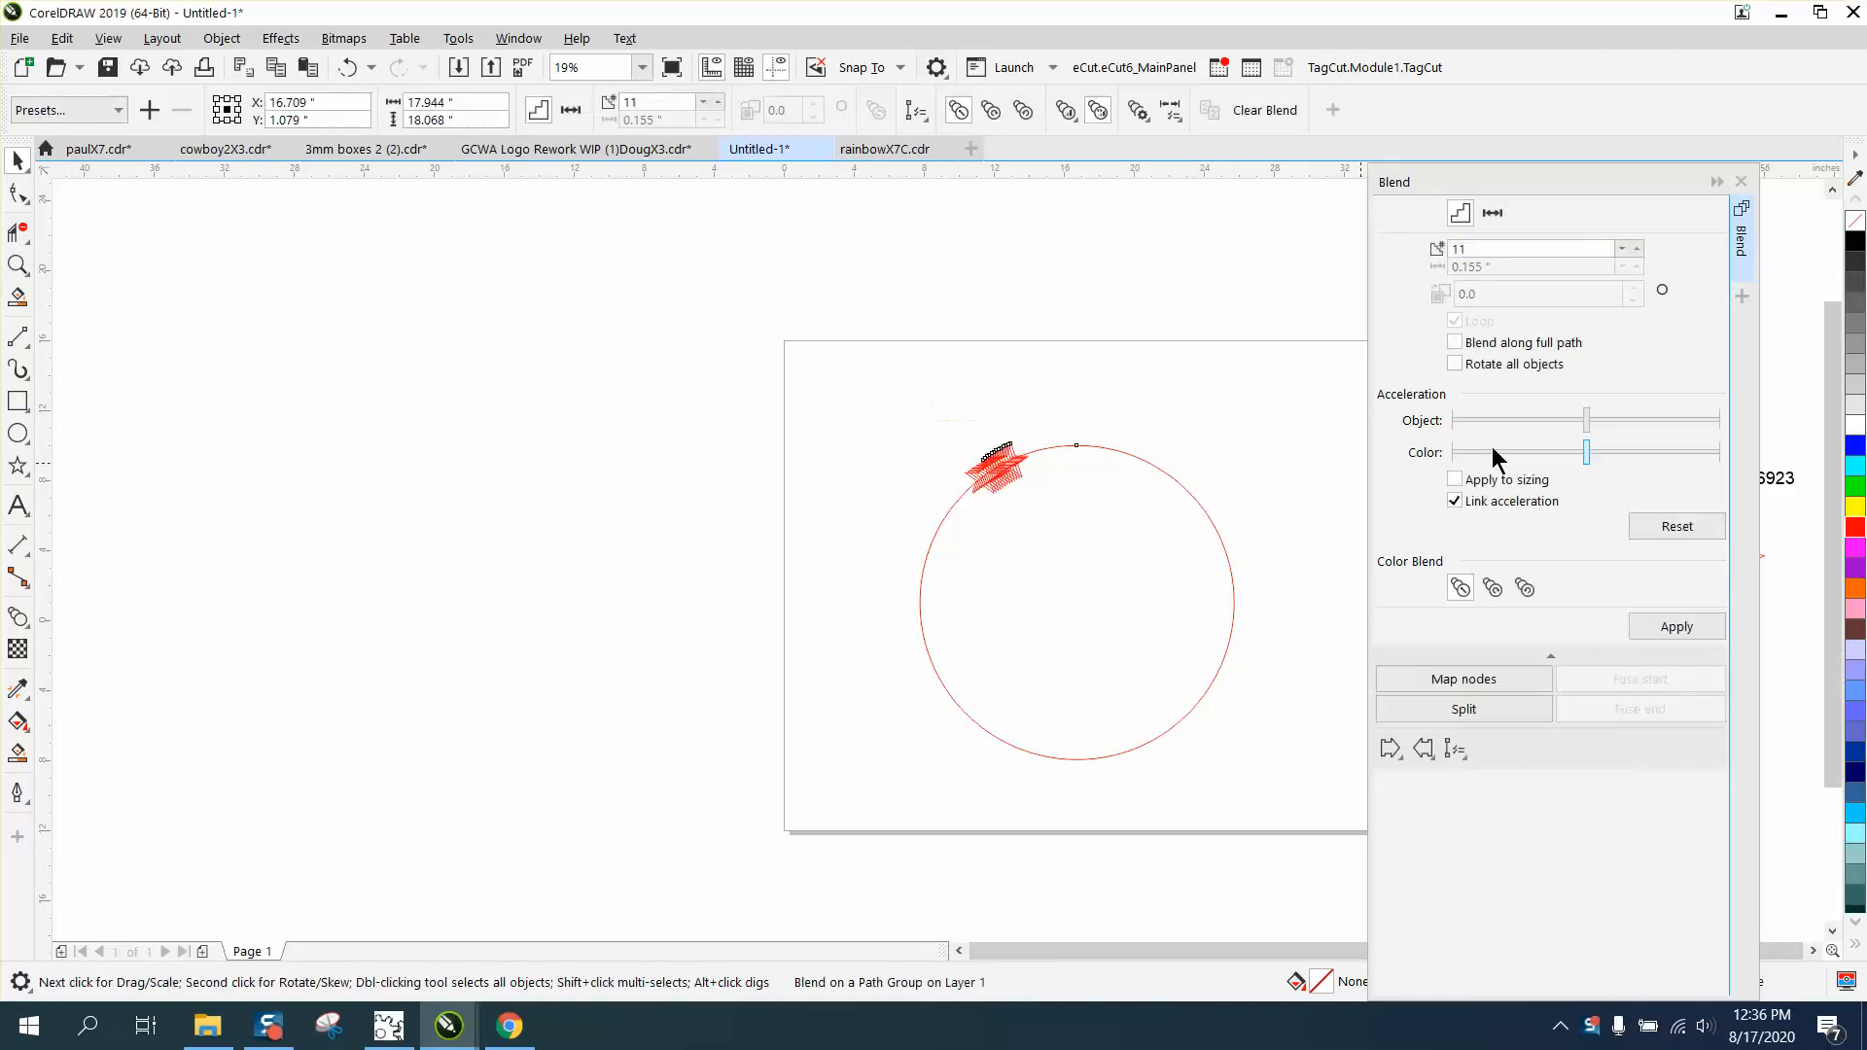
{"action": "left_click", "coordinate": [1455, 342]}
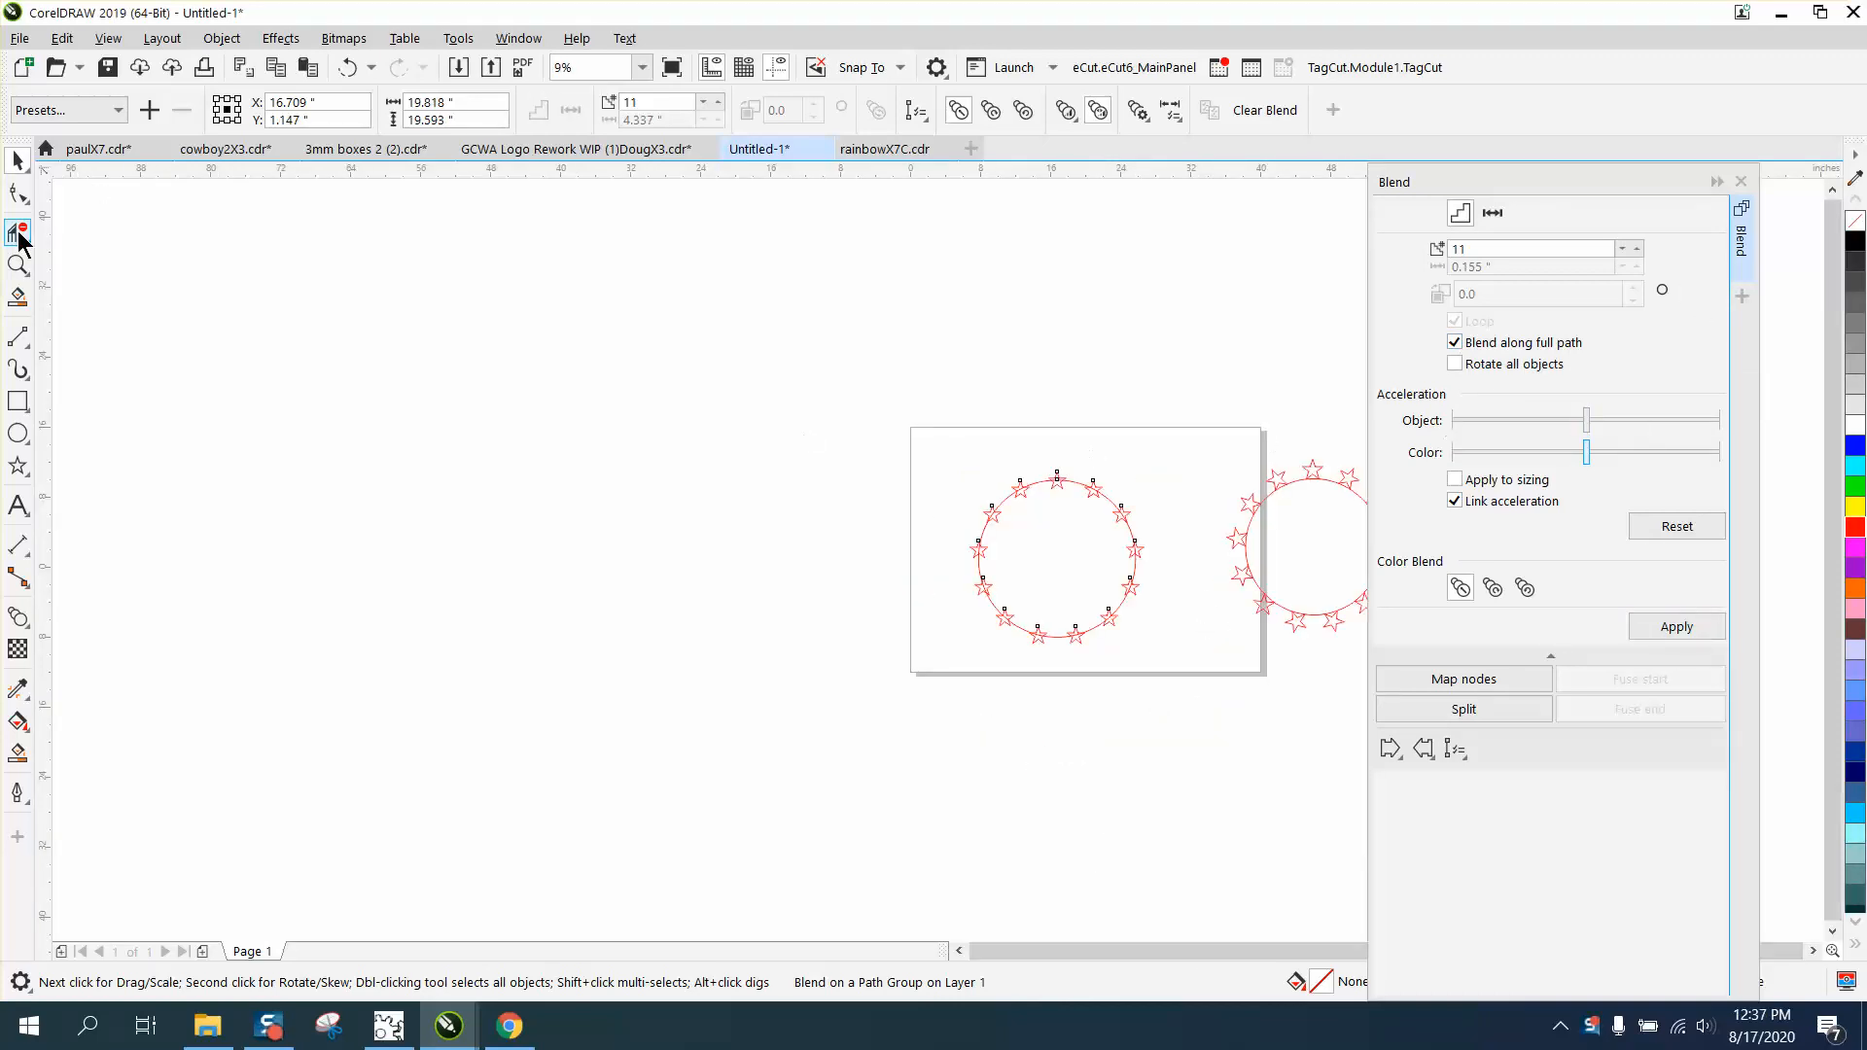
{"action": "left_click", "coordinate": [17, 264]}
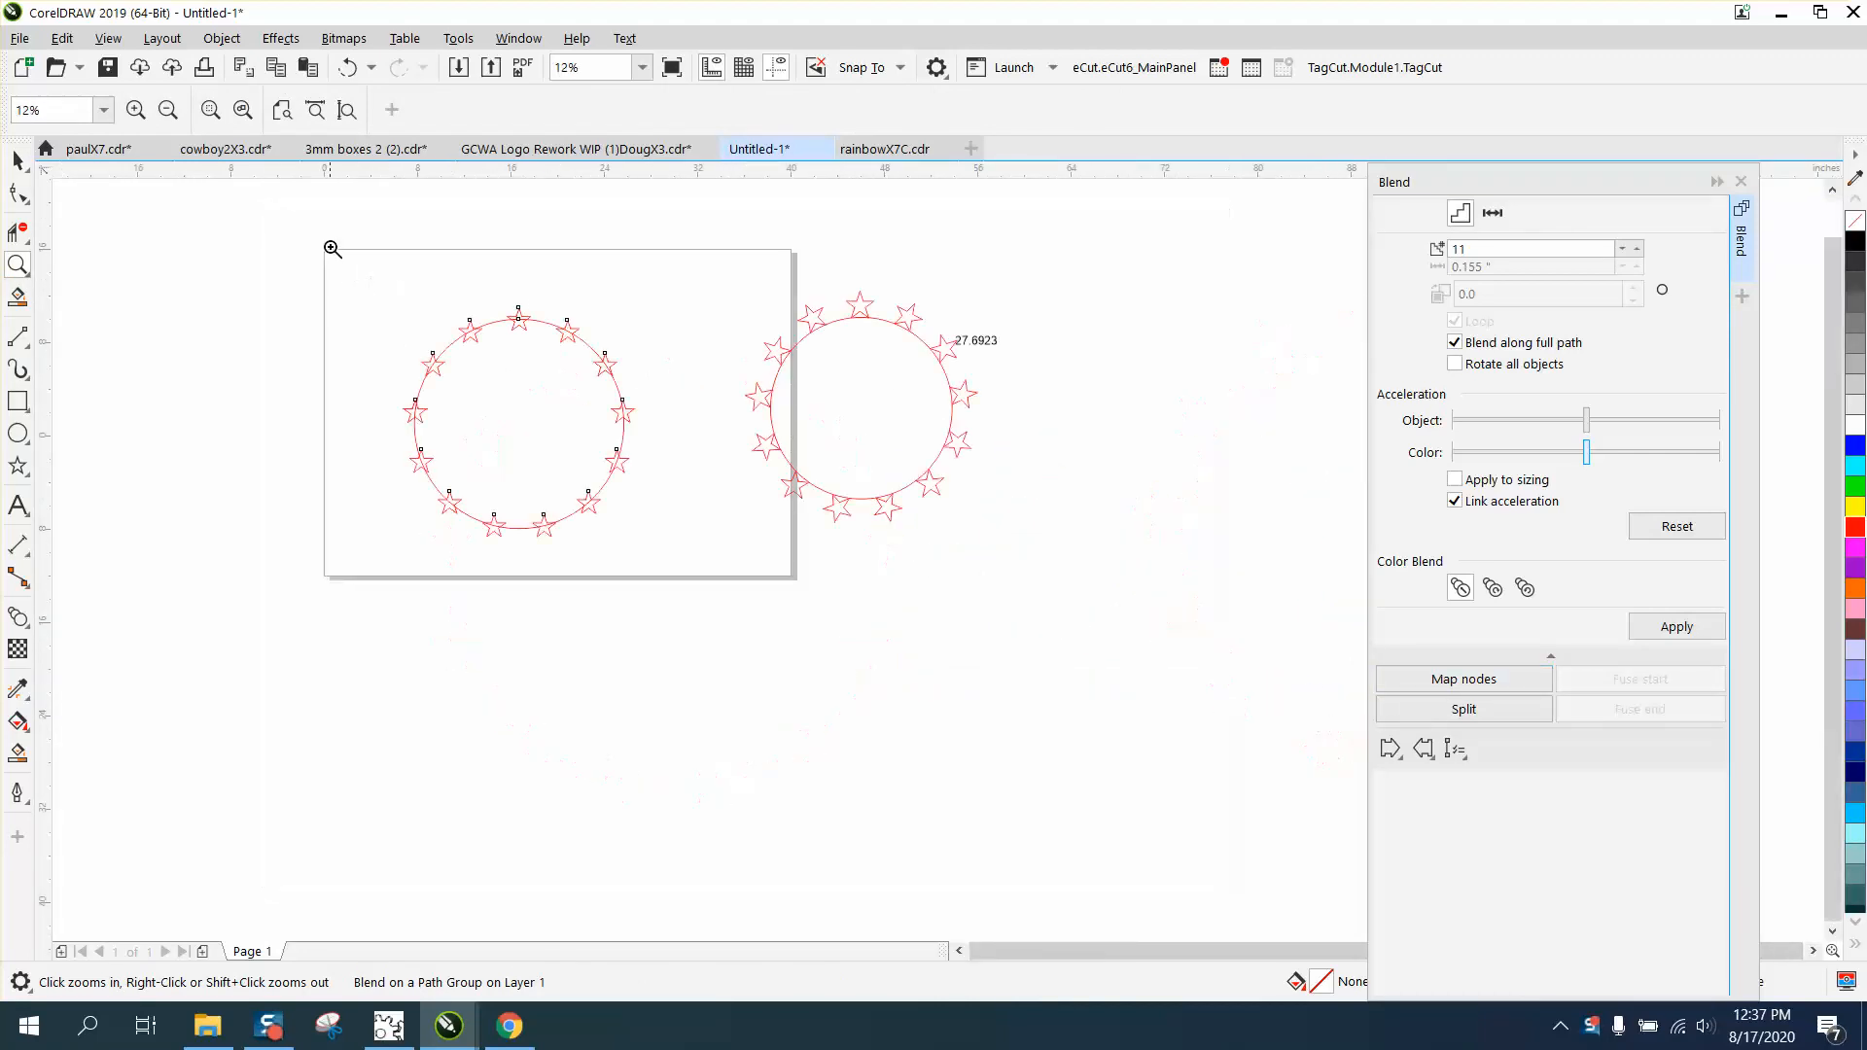
{"action": "left_click", "coordinate": [818, 374]}
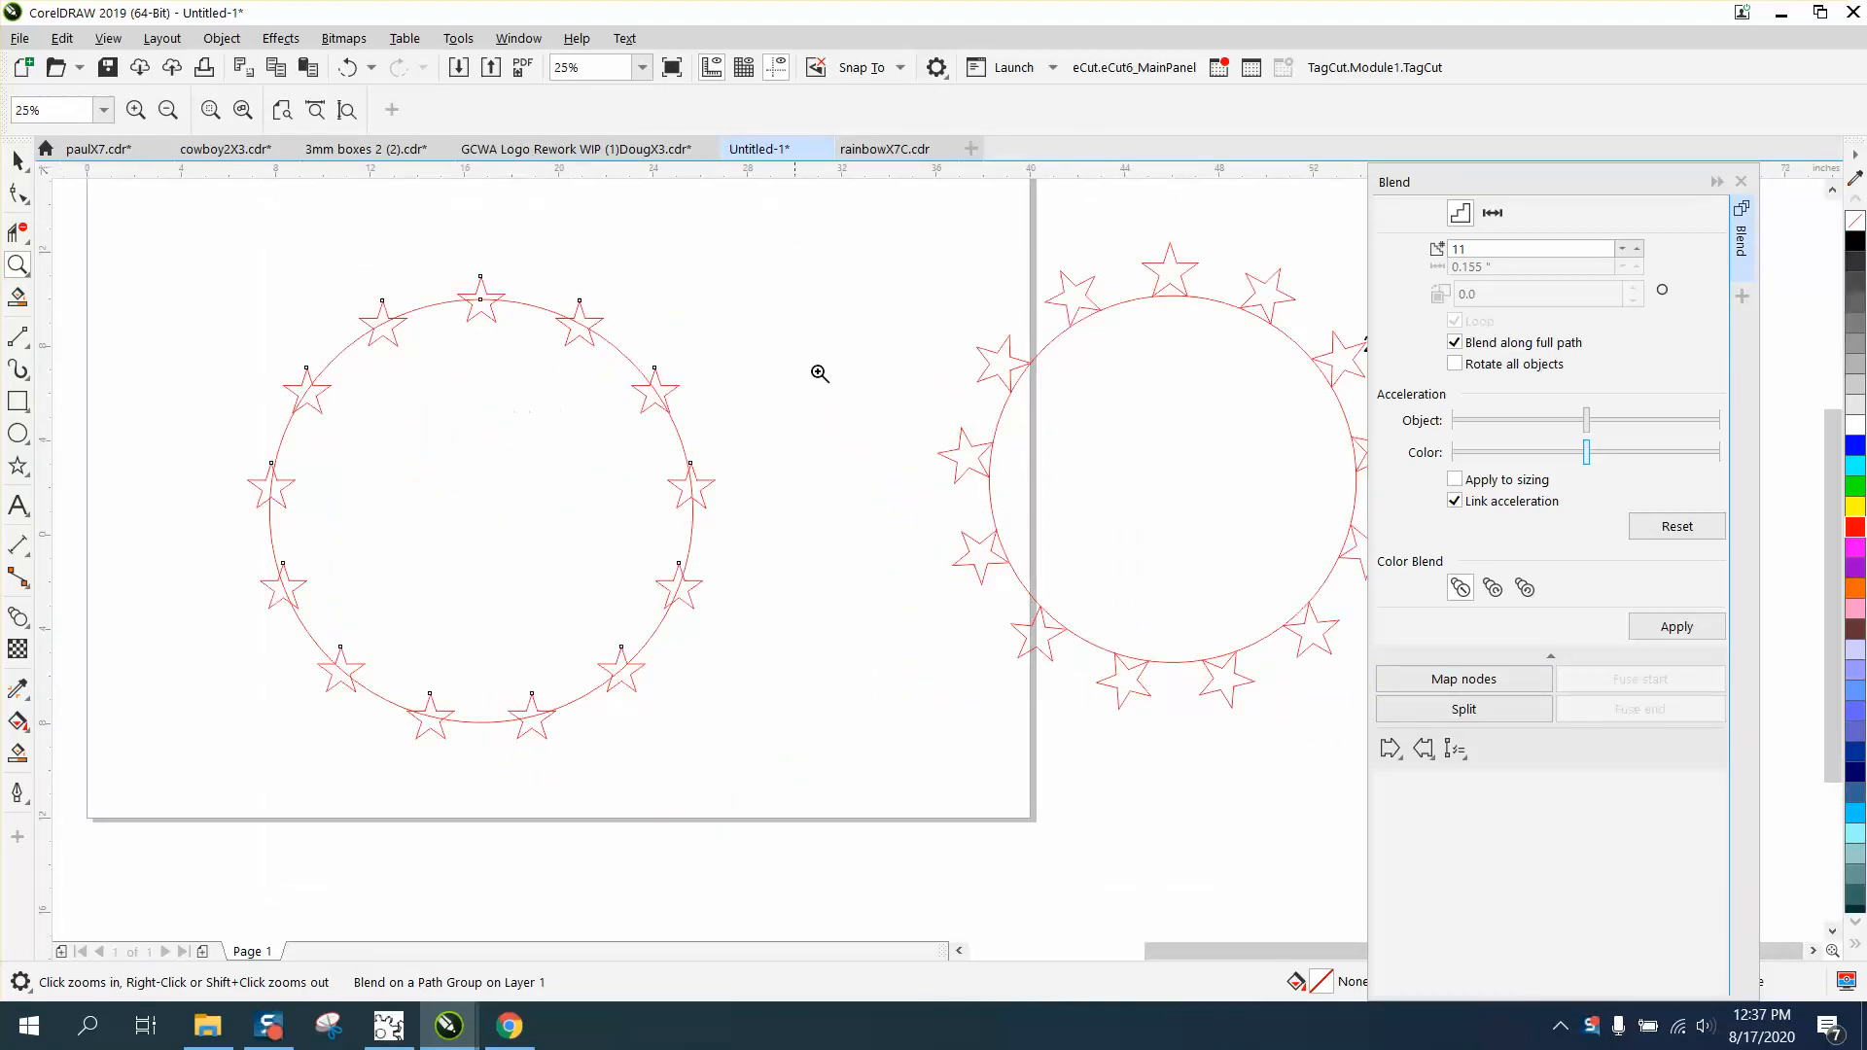
{"action": "mouse_move", "coordinate": [1222, 300]}
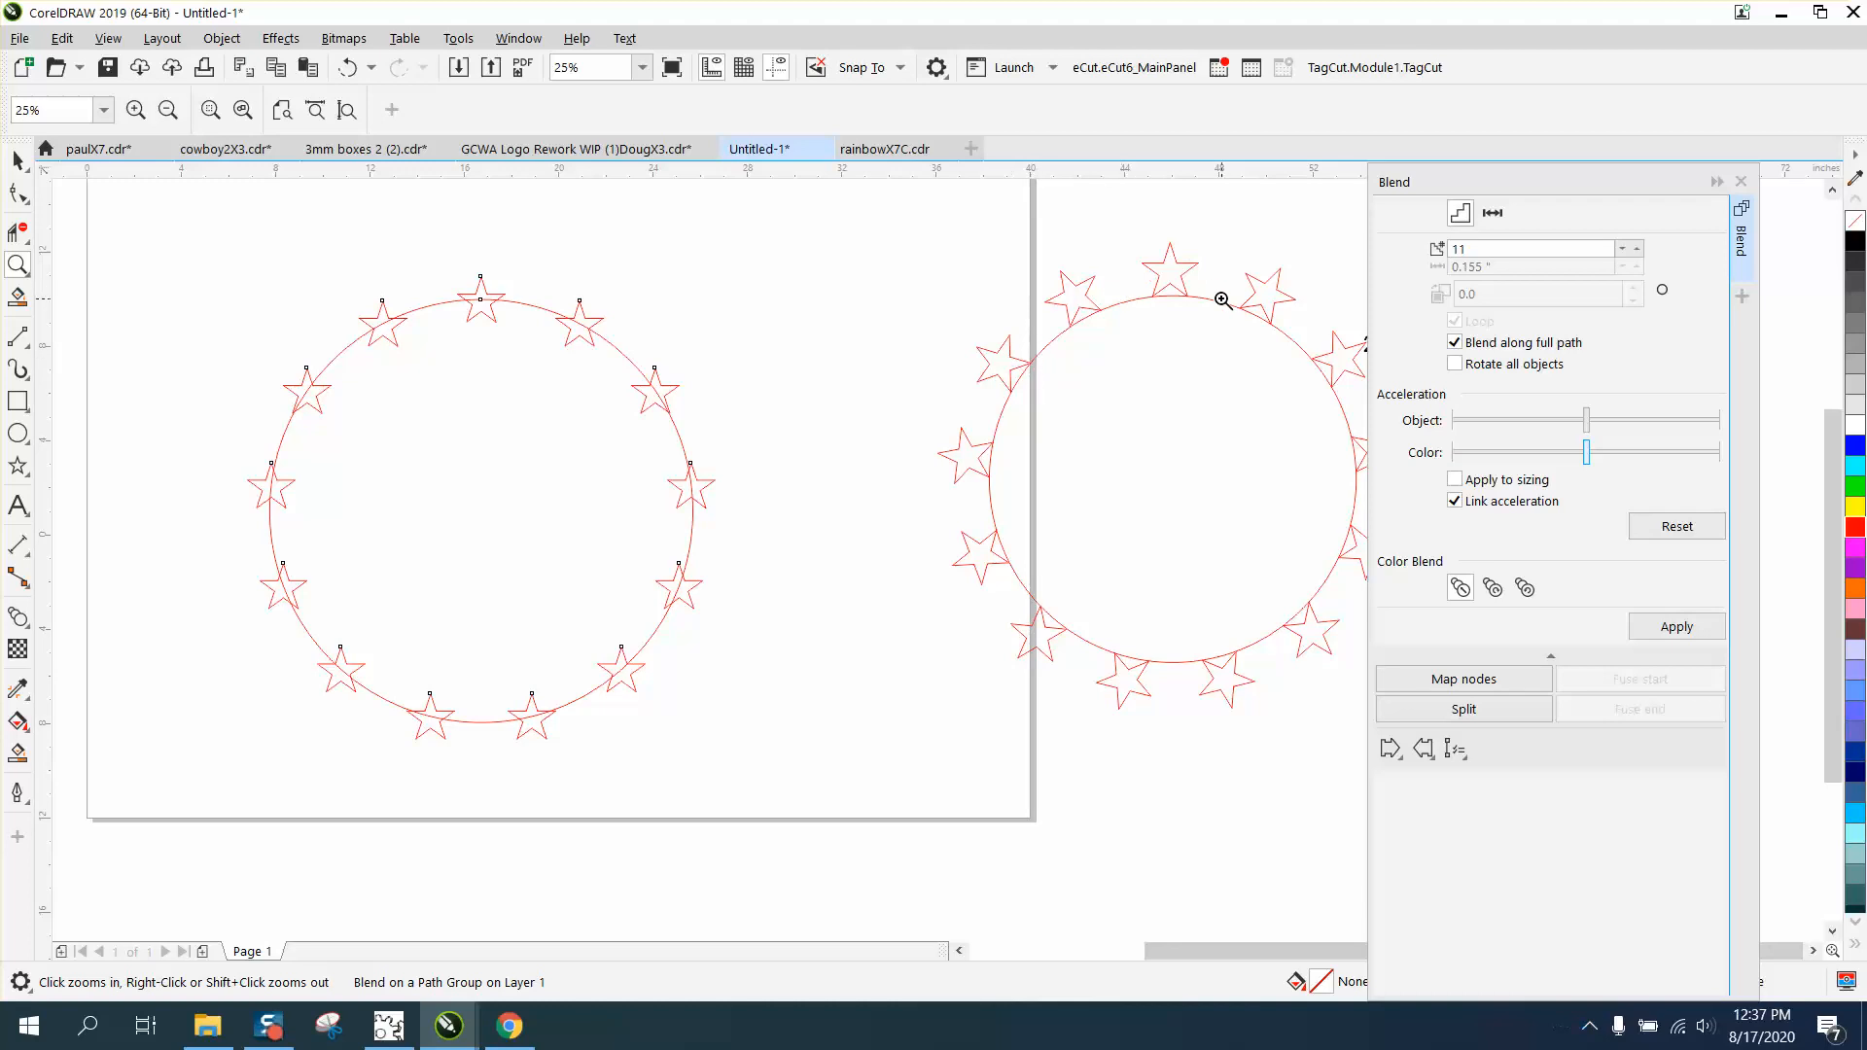
{"action": "mouse_move", "coordinate": [637, 360]}
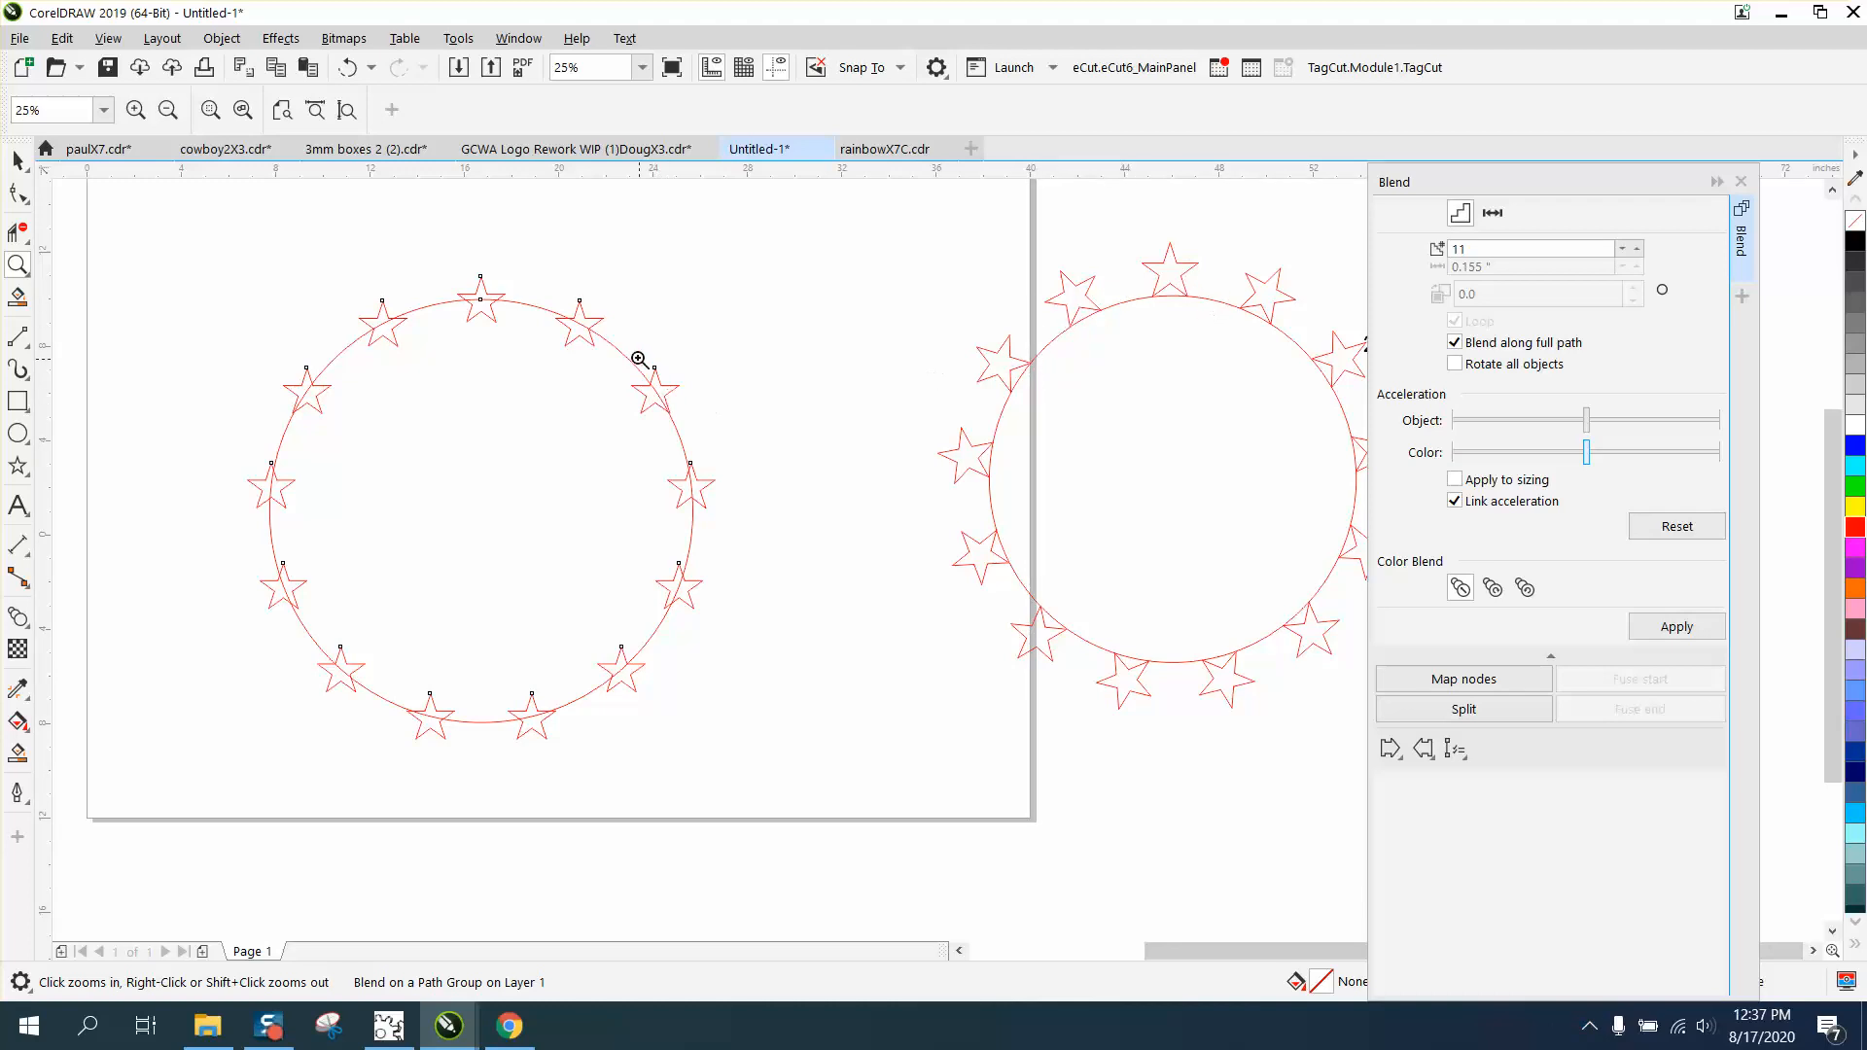
{"action": "mouse_move", "coordinate": [723, 531]}
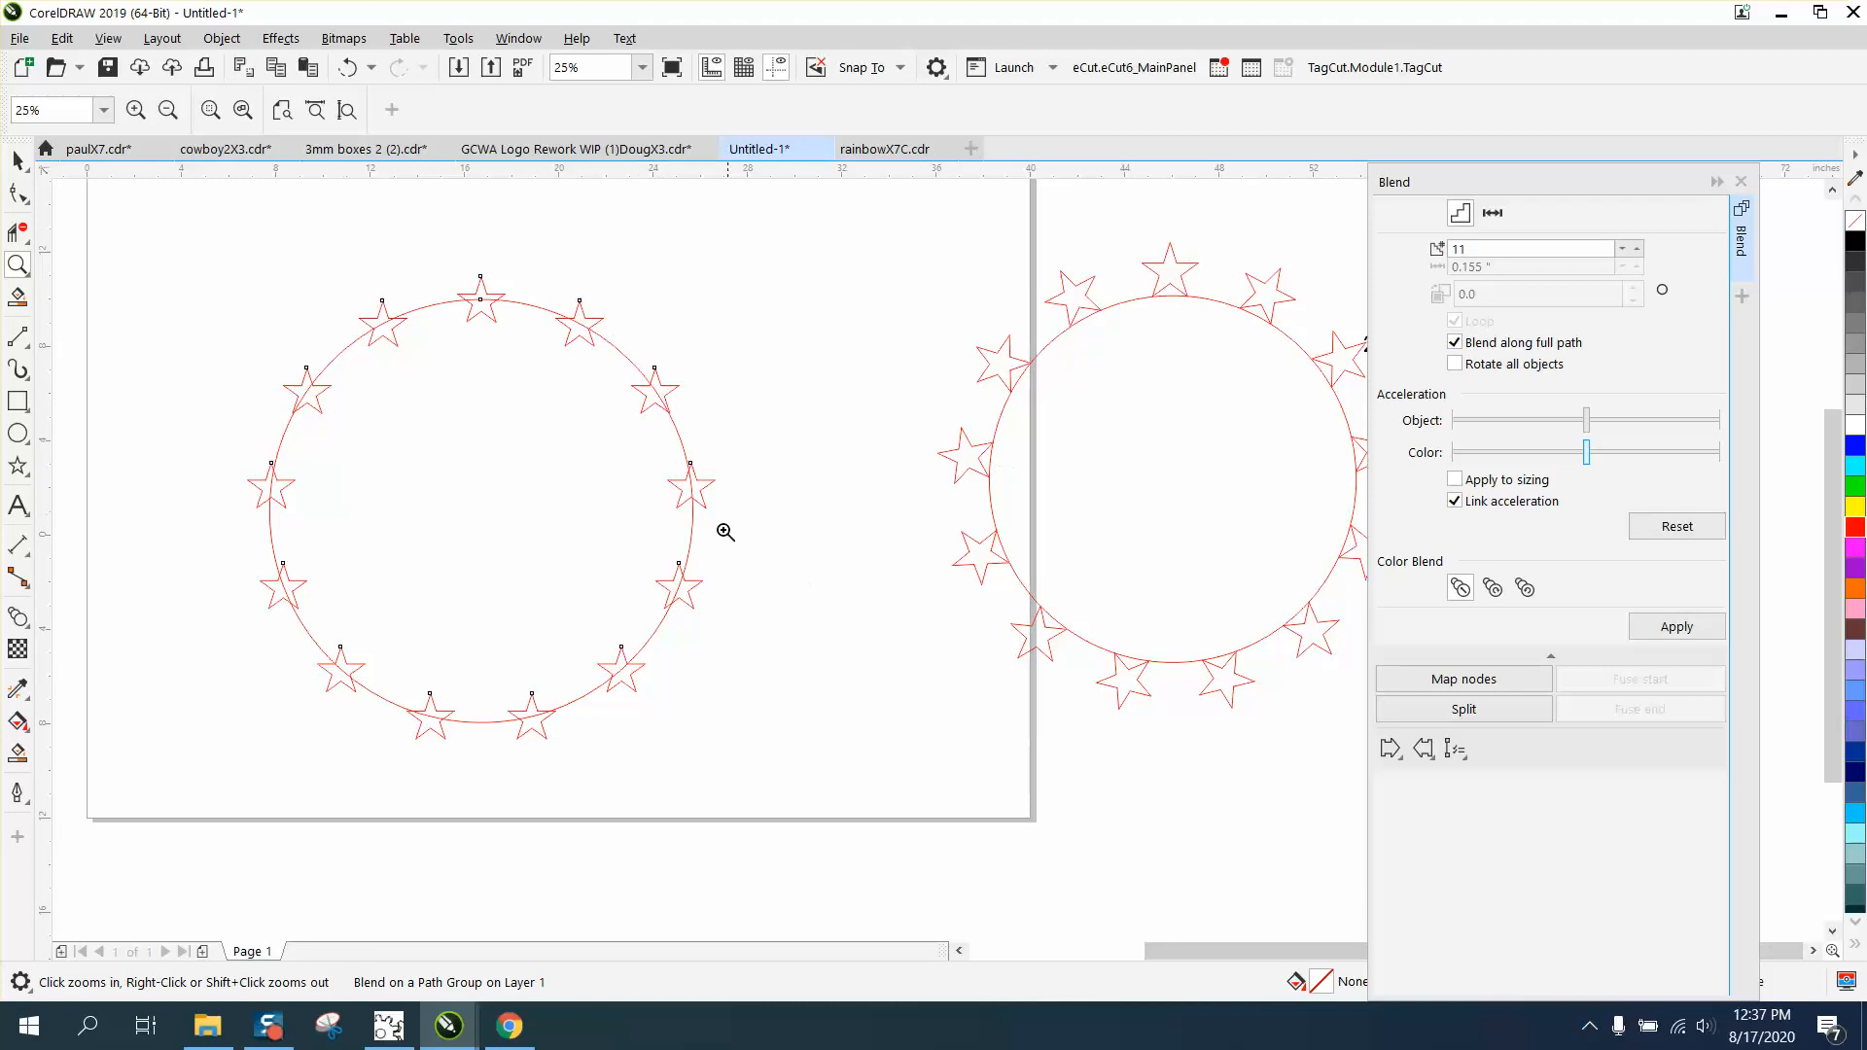
{"action": "mouse_move", "coordinate": [408, 680]}
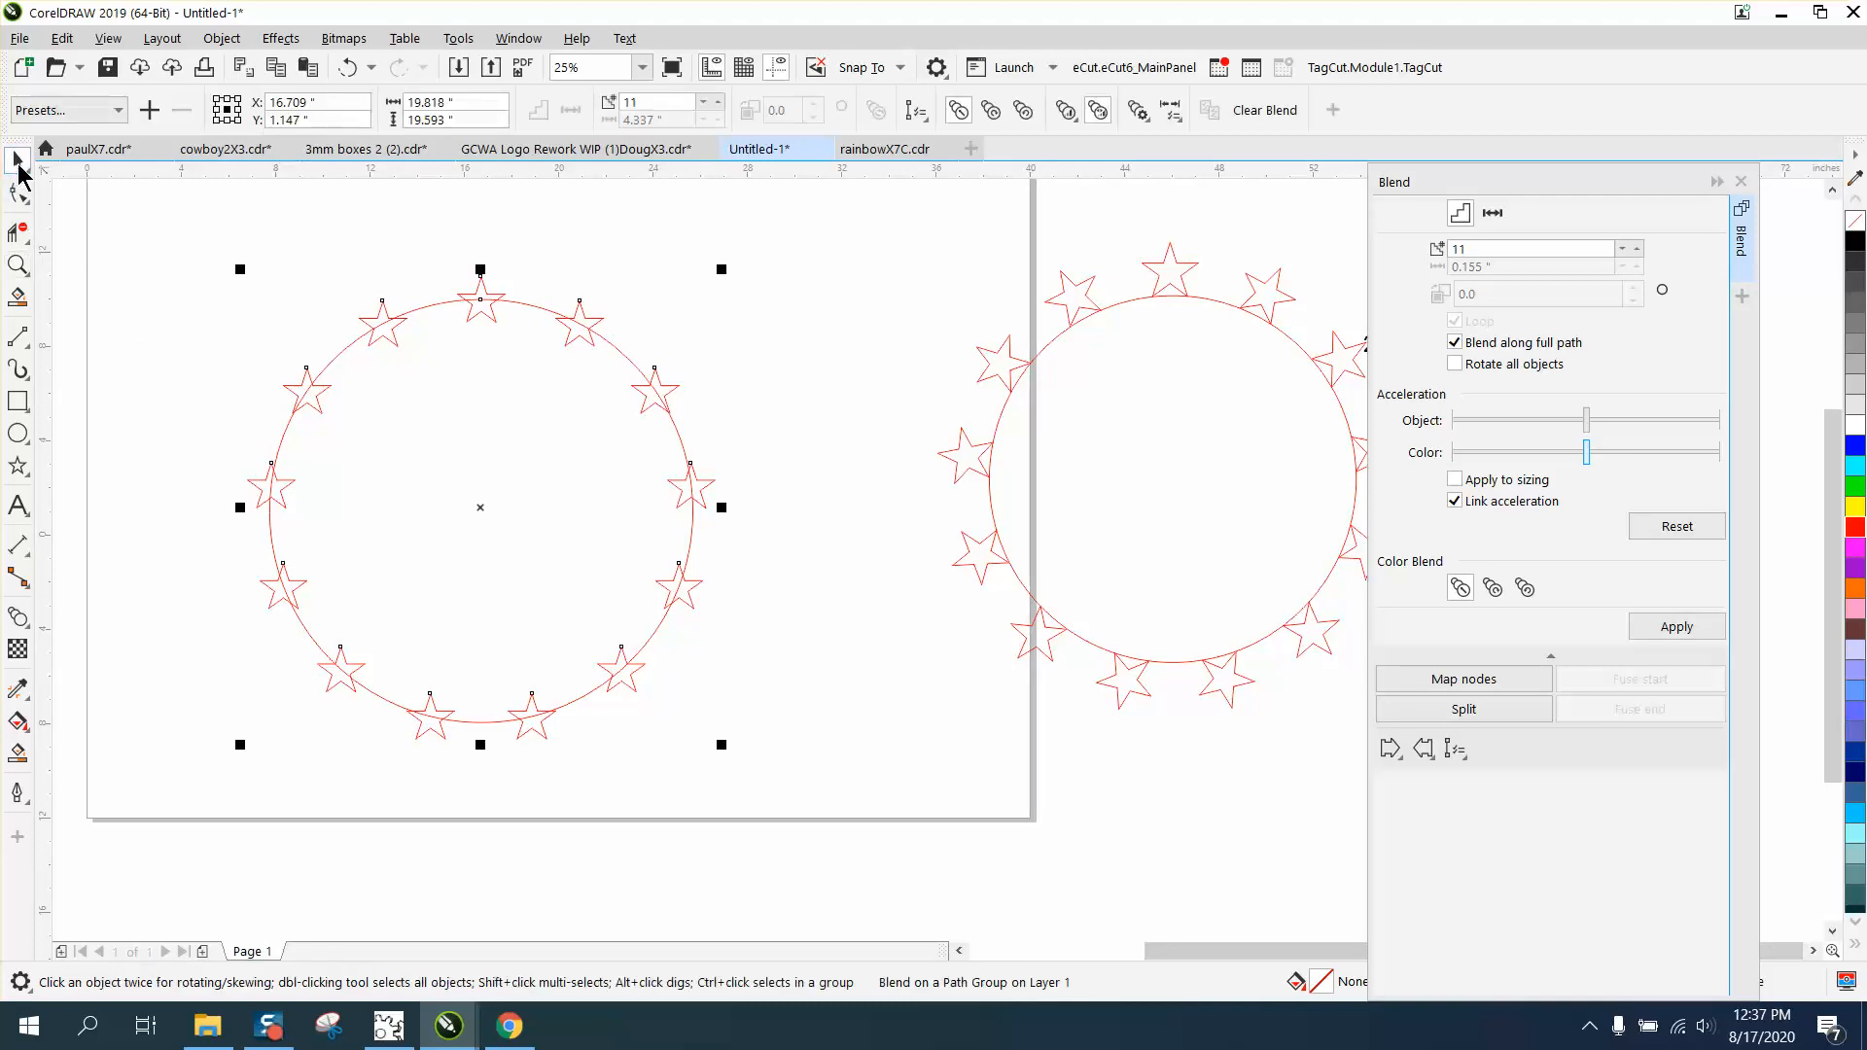
Undo the full-path spacing, then reapply it with Rotate all objects so the stars point outward.
{"action": "left_click", "coordinate": [347, 66]}
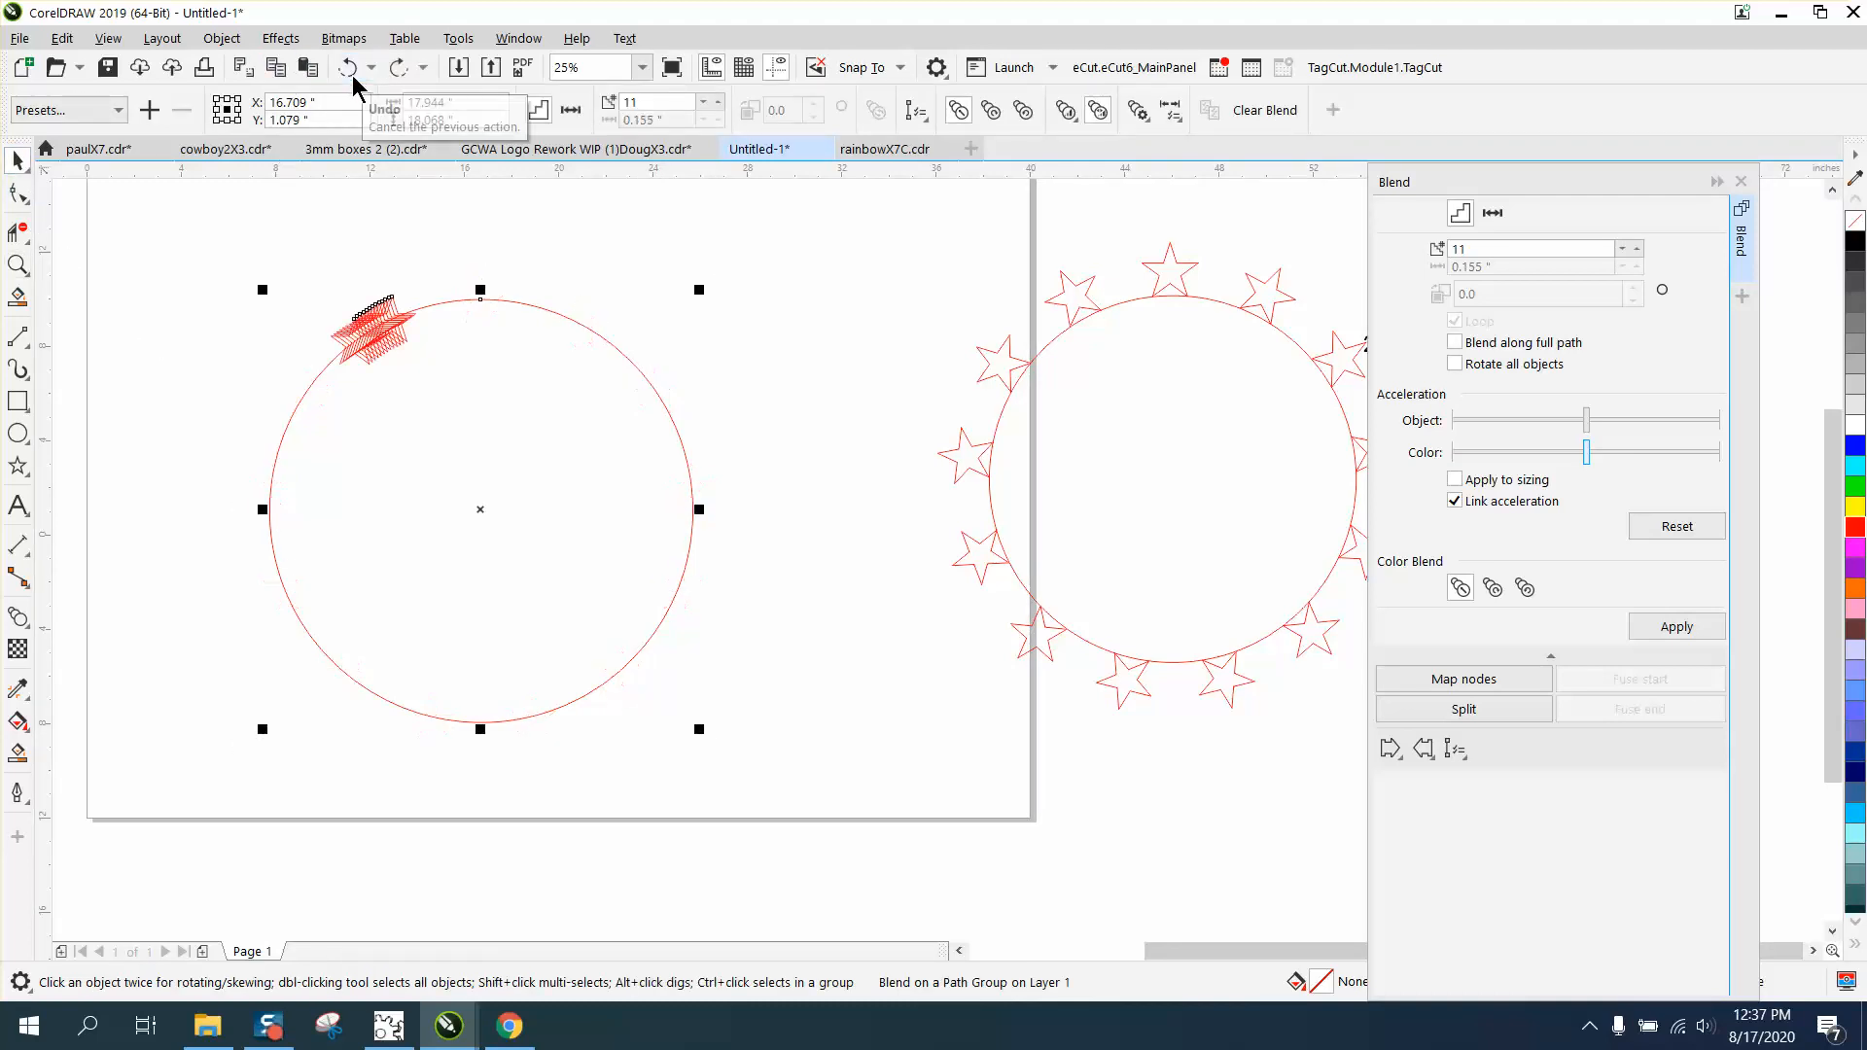
{"action": "left_click", "coordinate": [1455, 342]}
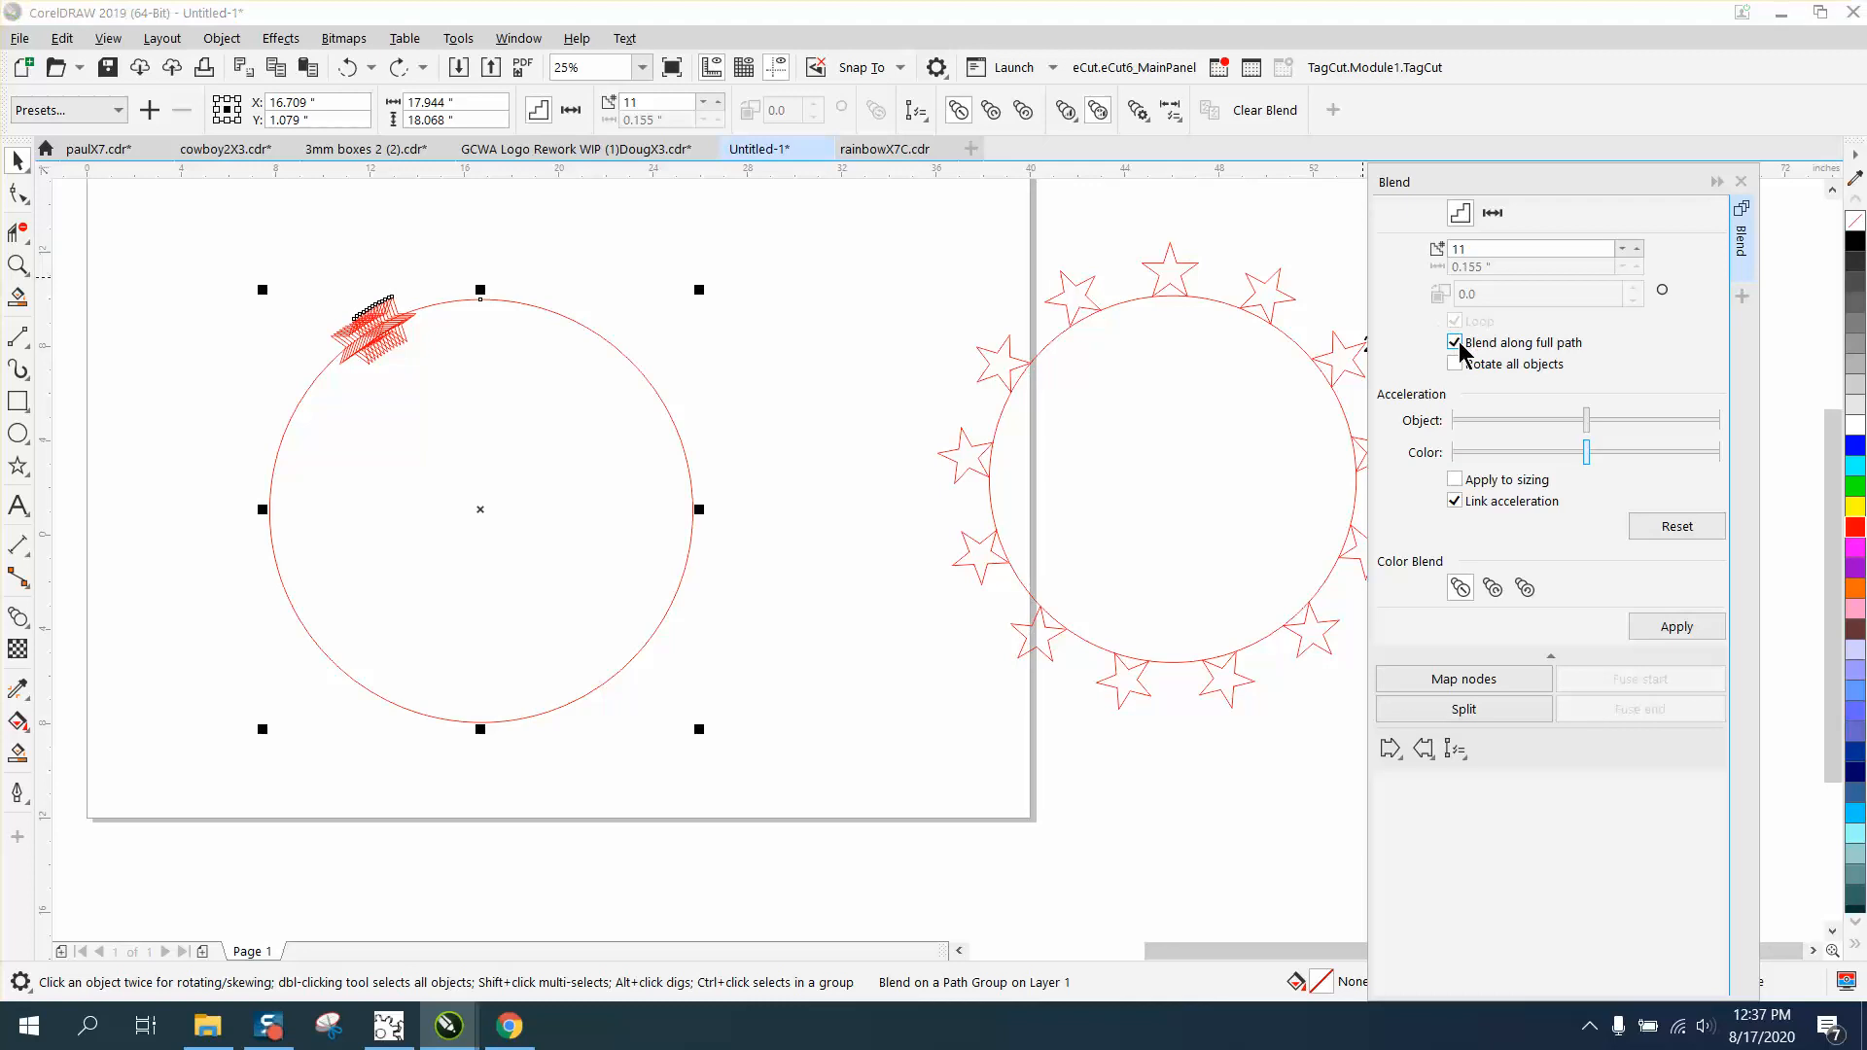
{"action": "left_click", "coordinate": [1454, 363]}
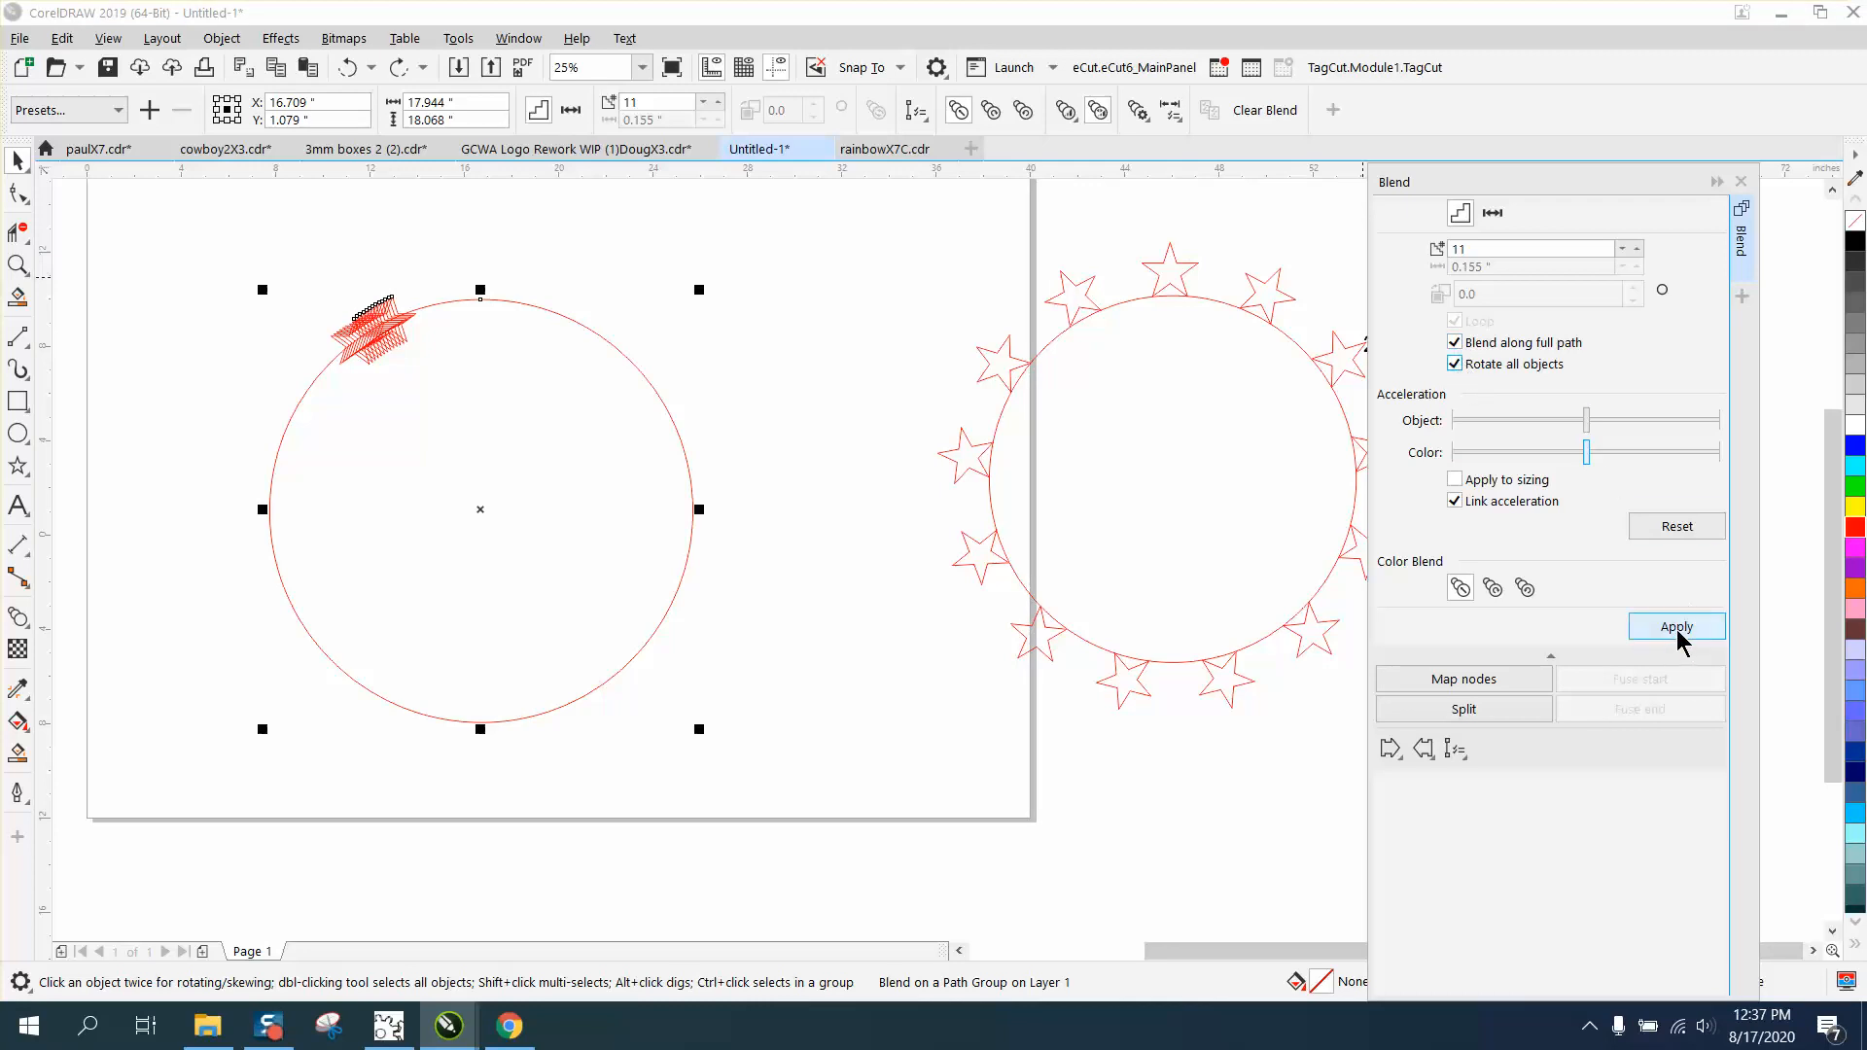
{"action": "left_click", "coordinate": [1674, 626]}
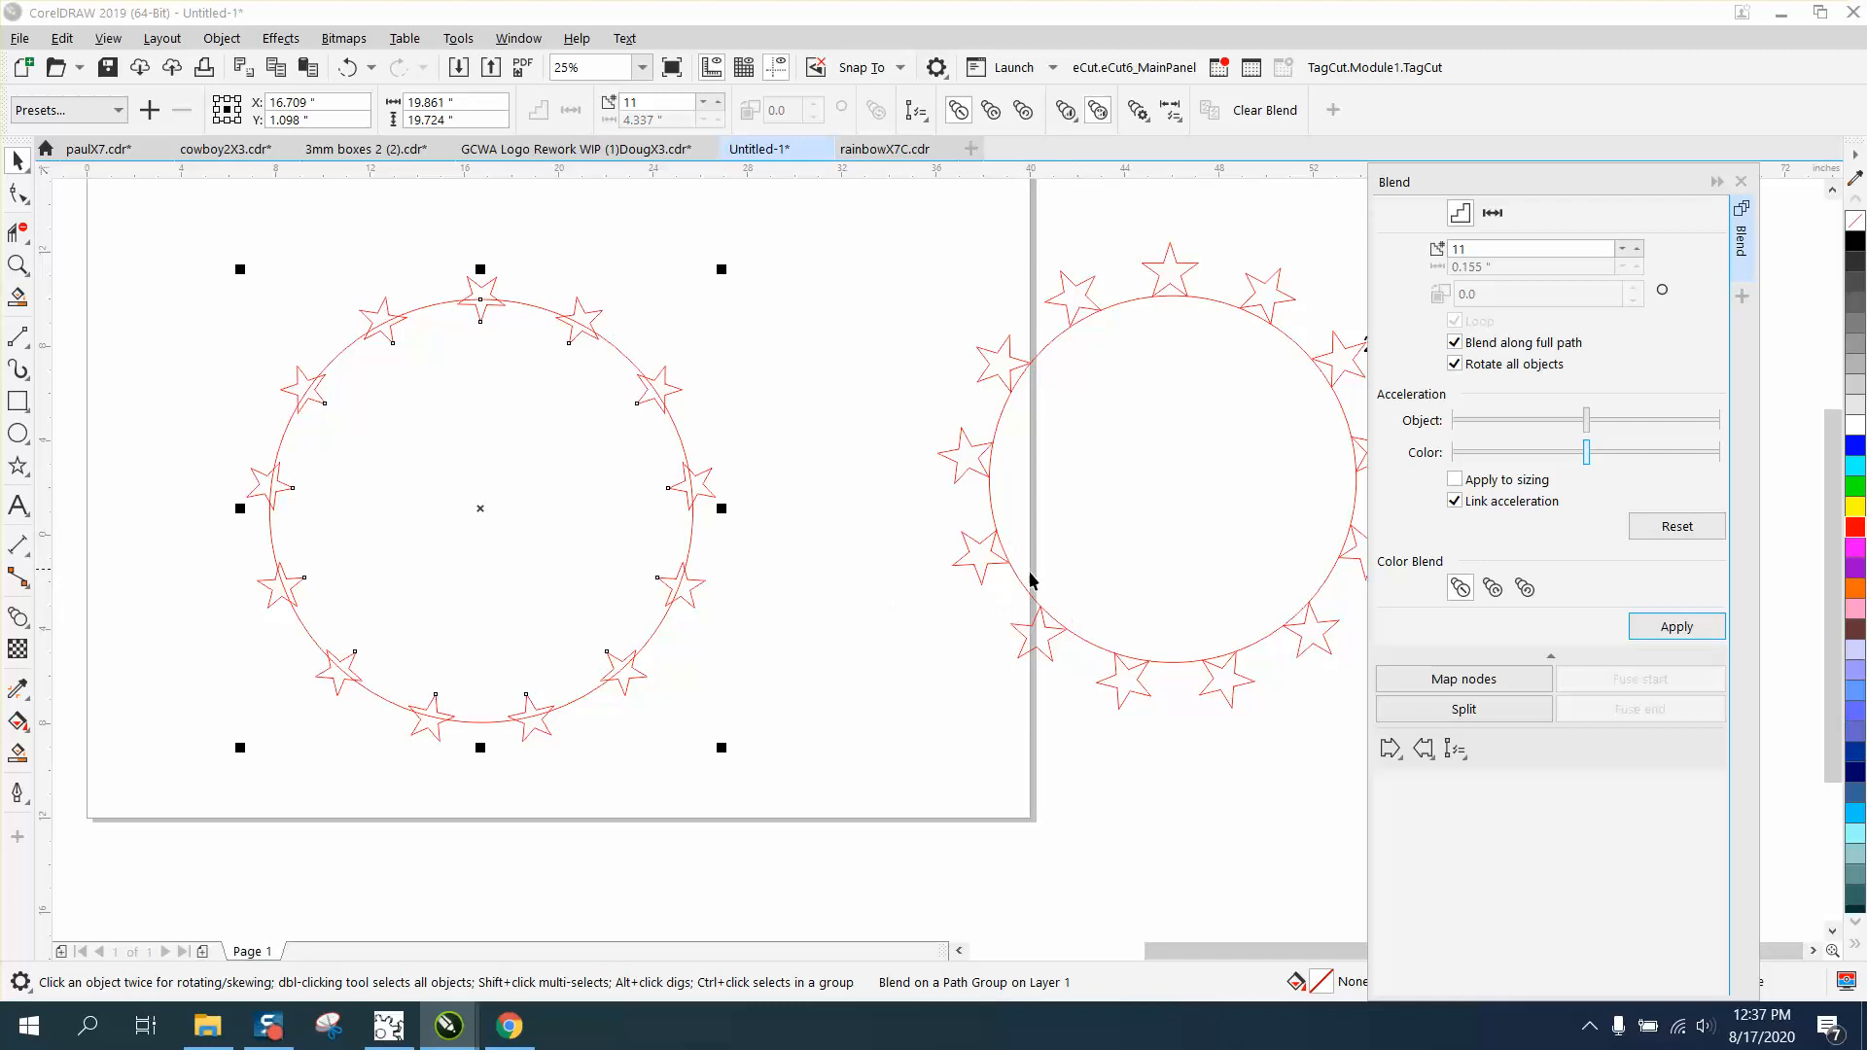
{"action": "mouse_move", "coordinate": [331, 395]}
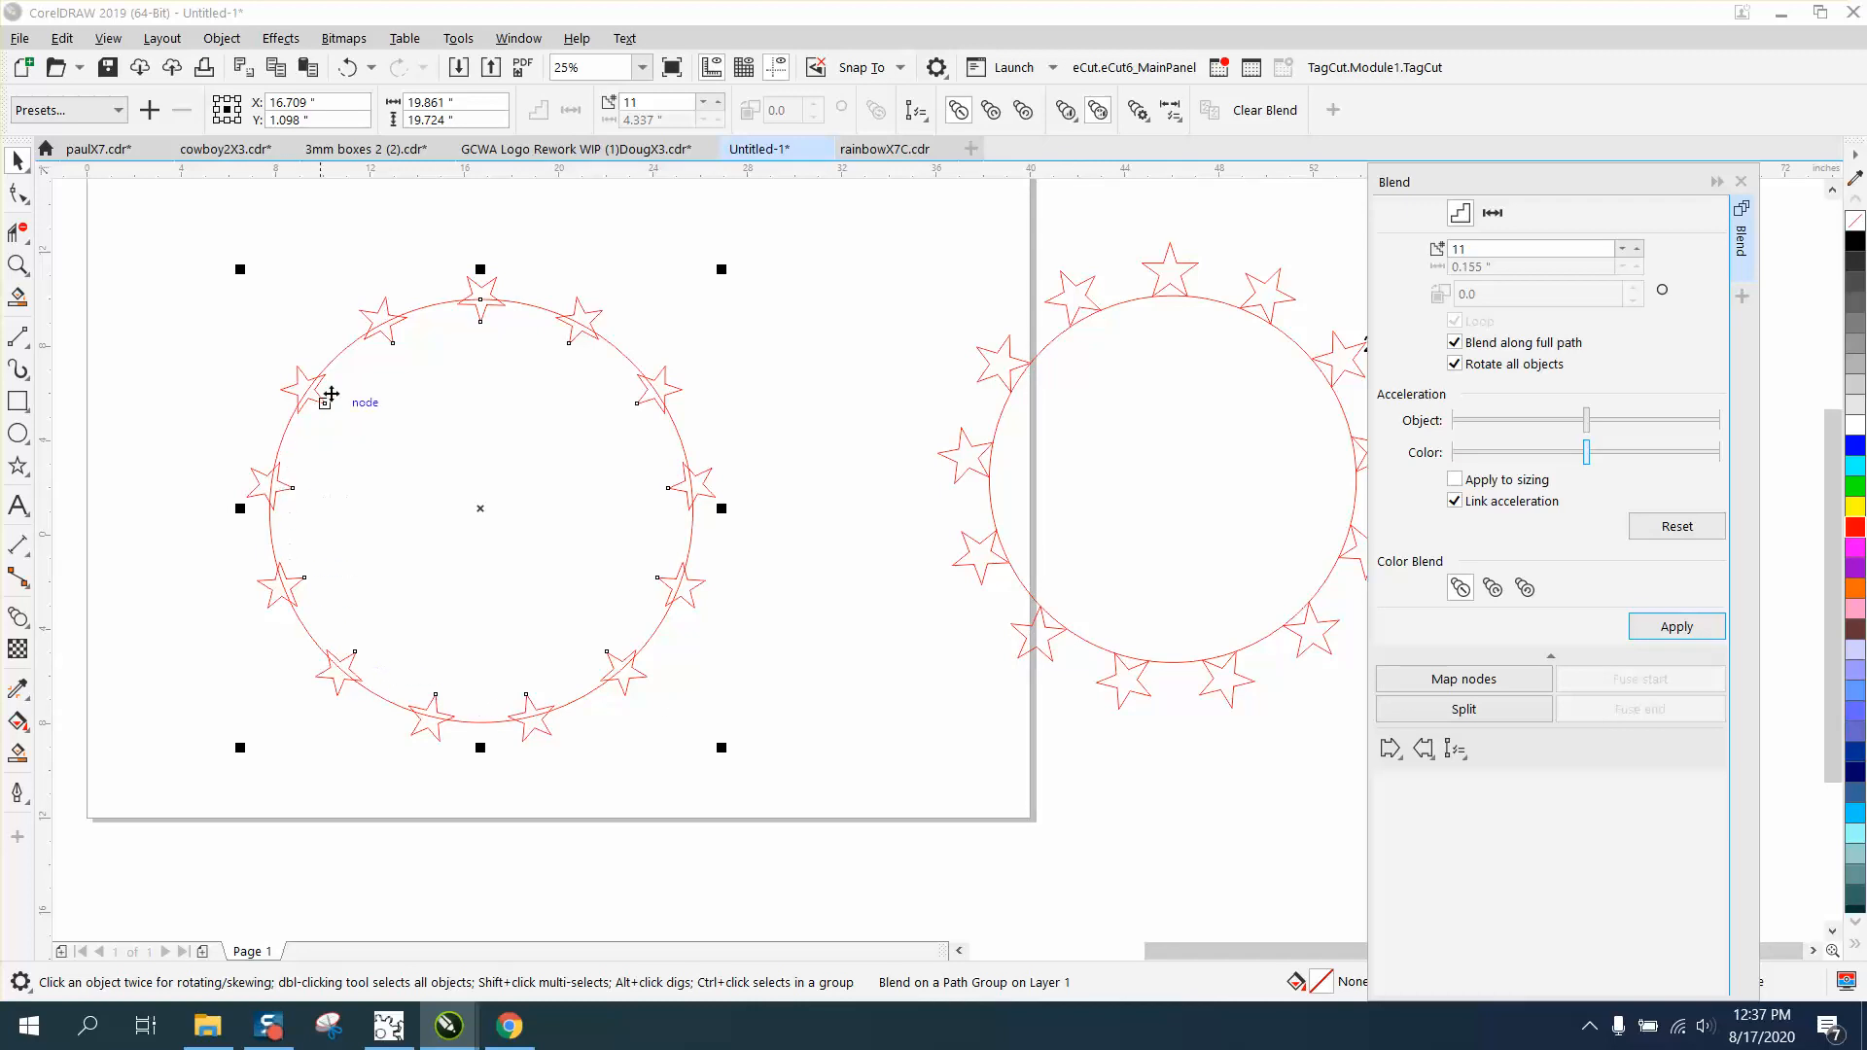
{"action": "mouse_move", "coordinate": [679, 529]}
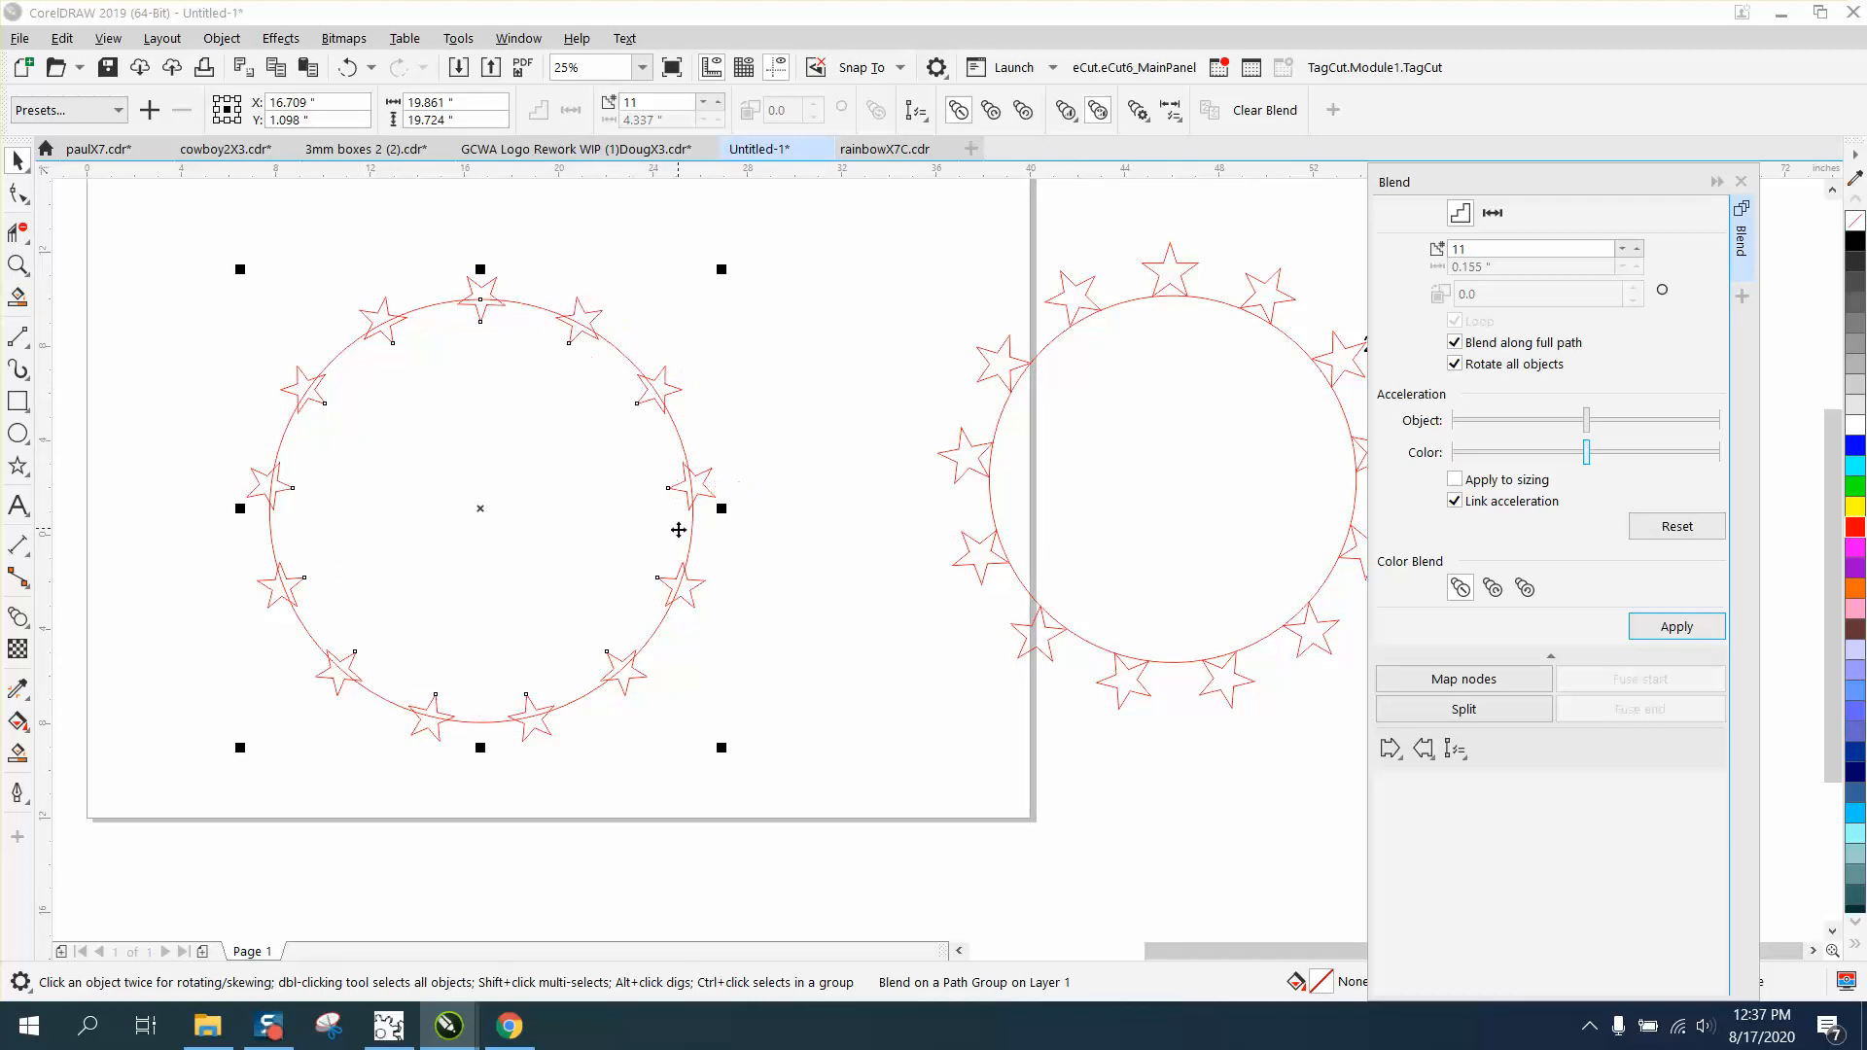
{"action": "mouse_move", "coordinate": [657, 513]}
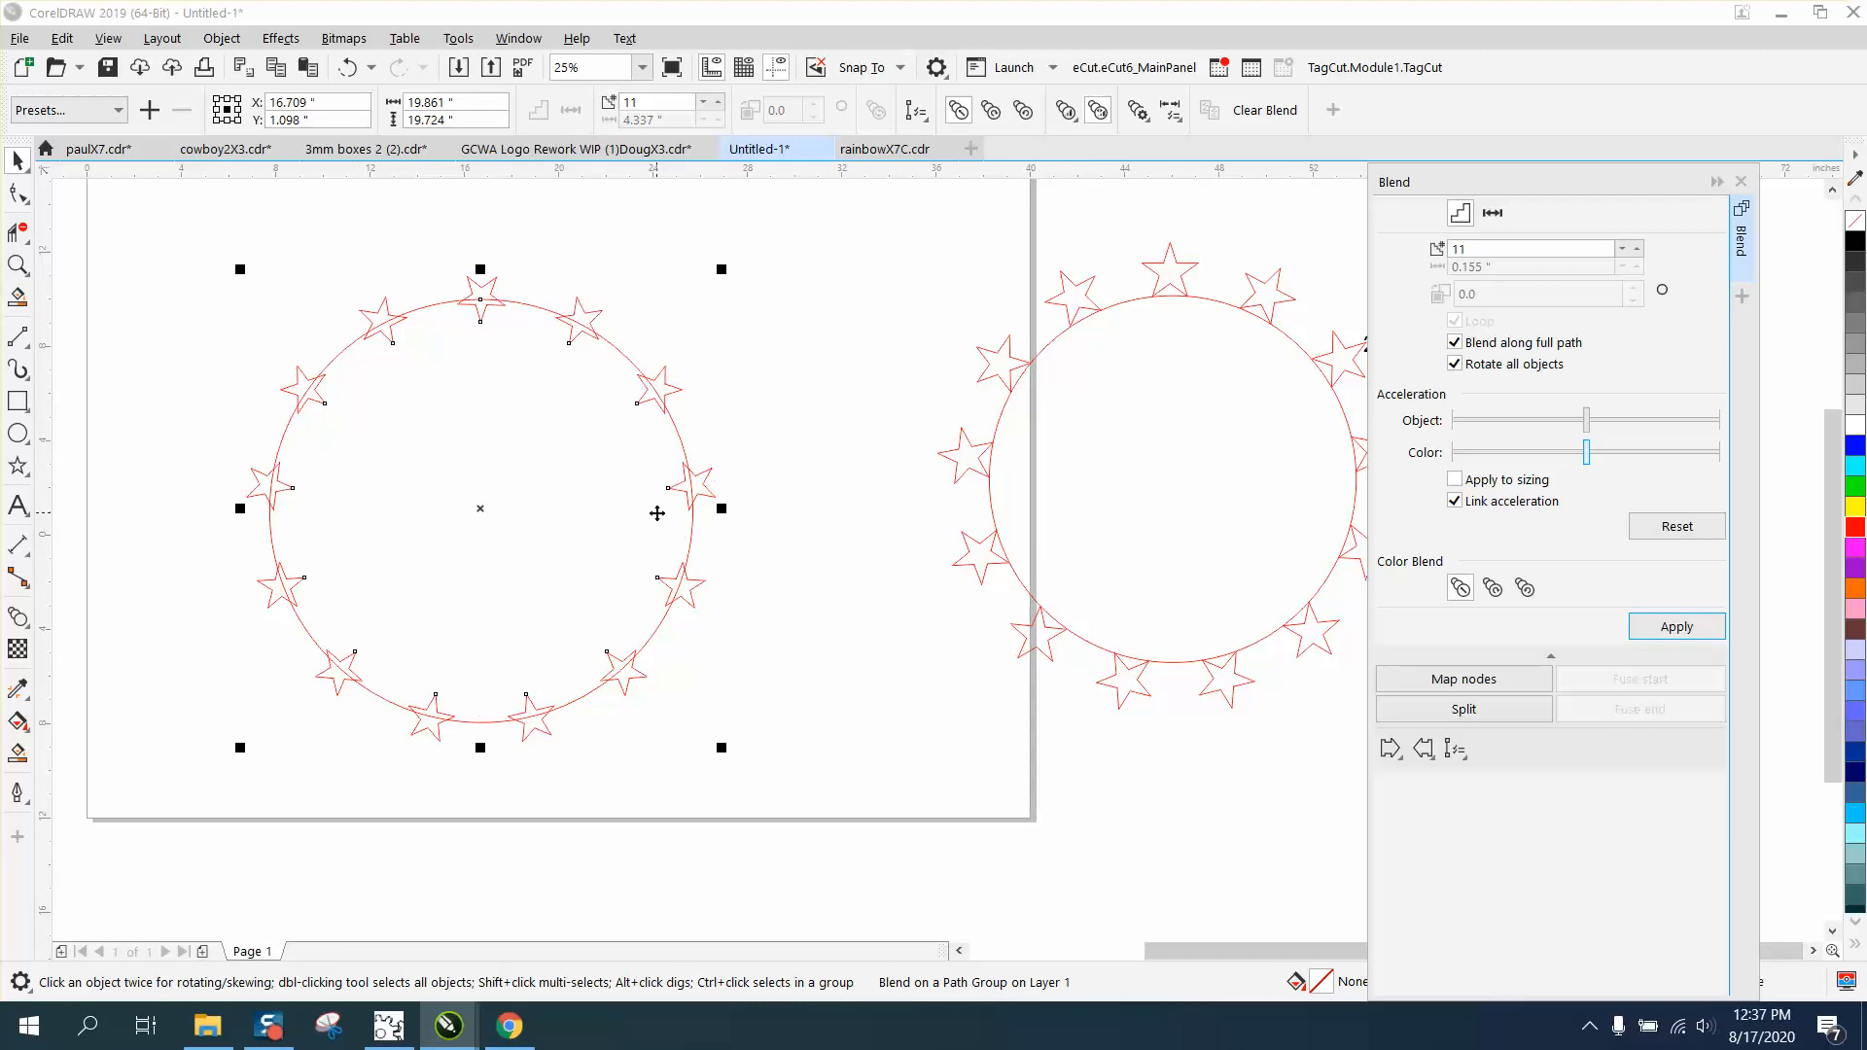
Undo twice to remove the blend-along-path, leaving the circle and two loose stars.
{"action": "left_click", "coordinate": [346, 66]}
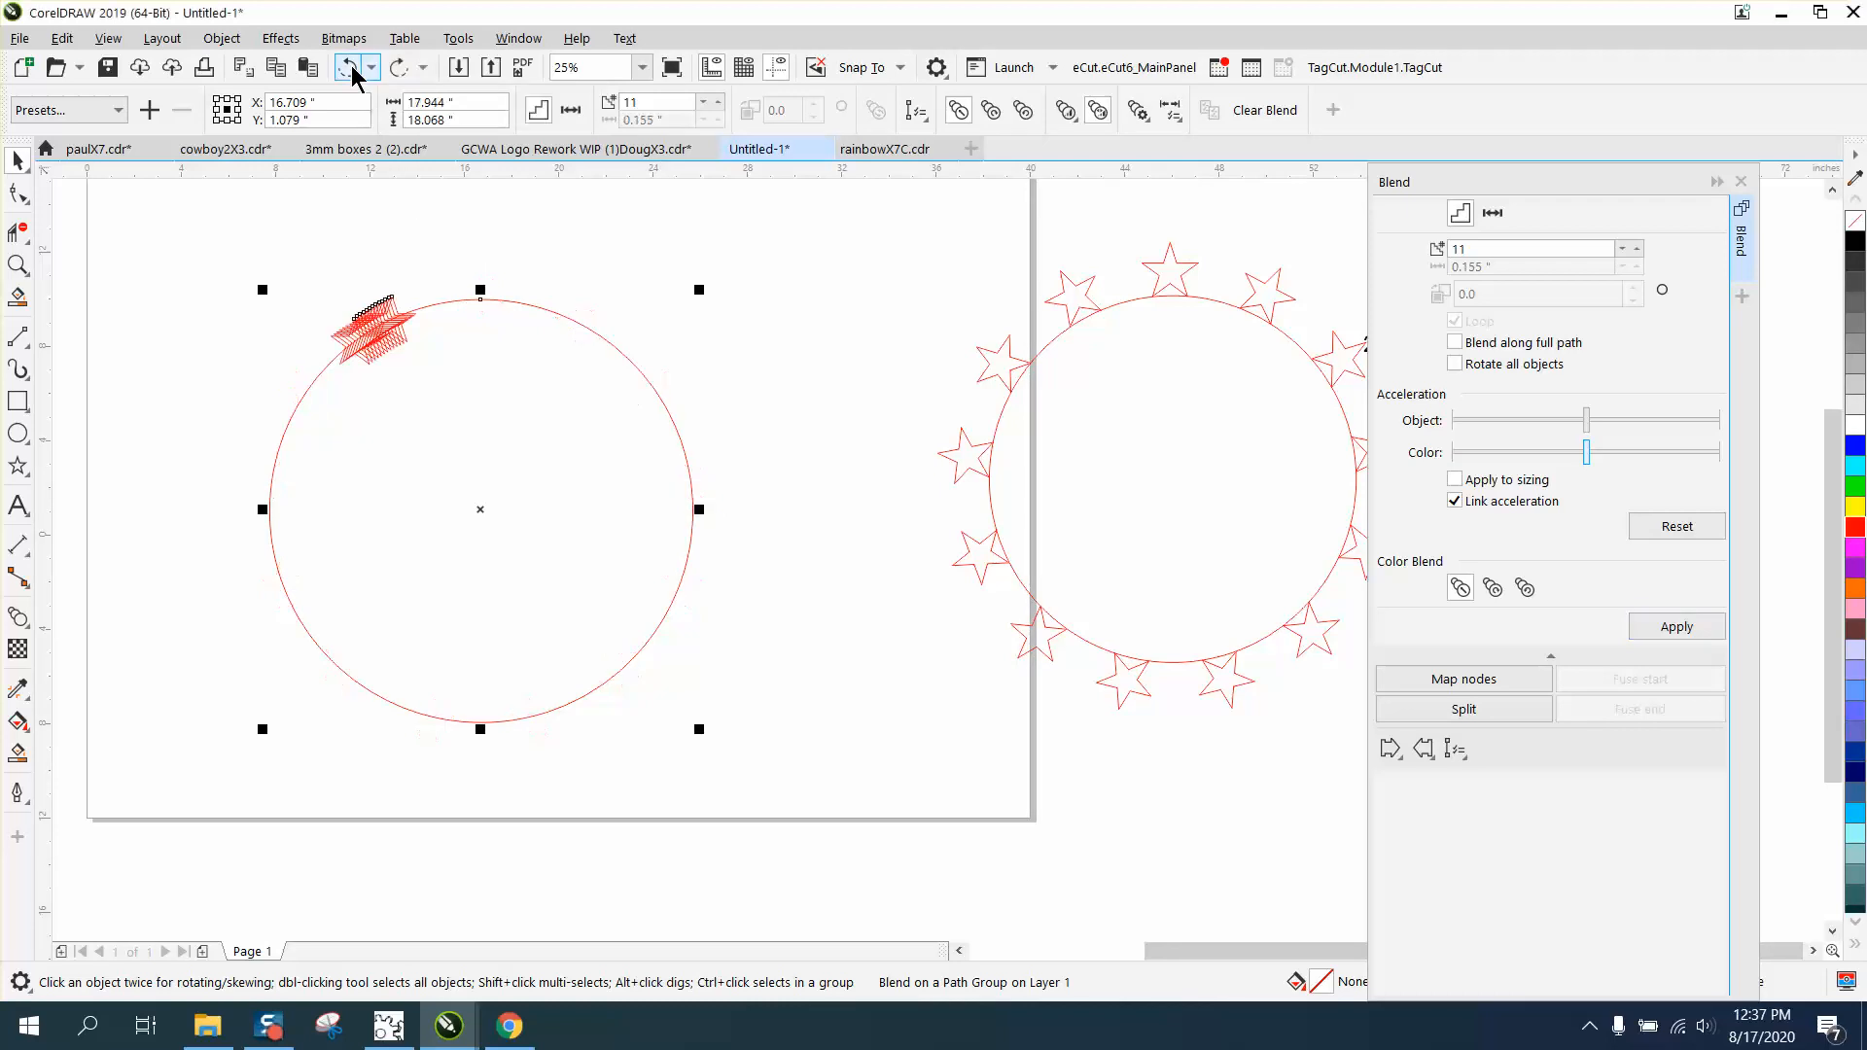
{"action": "left_click", "coordinate": [346, 66]}
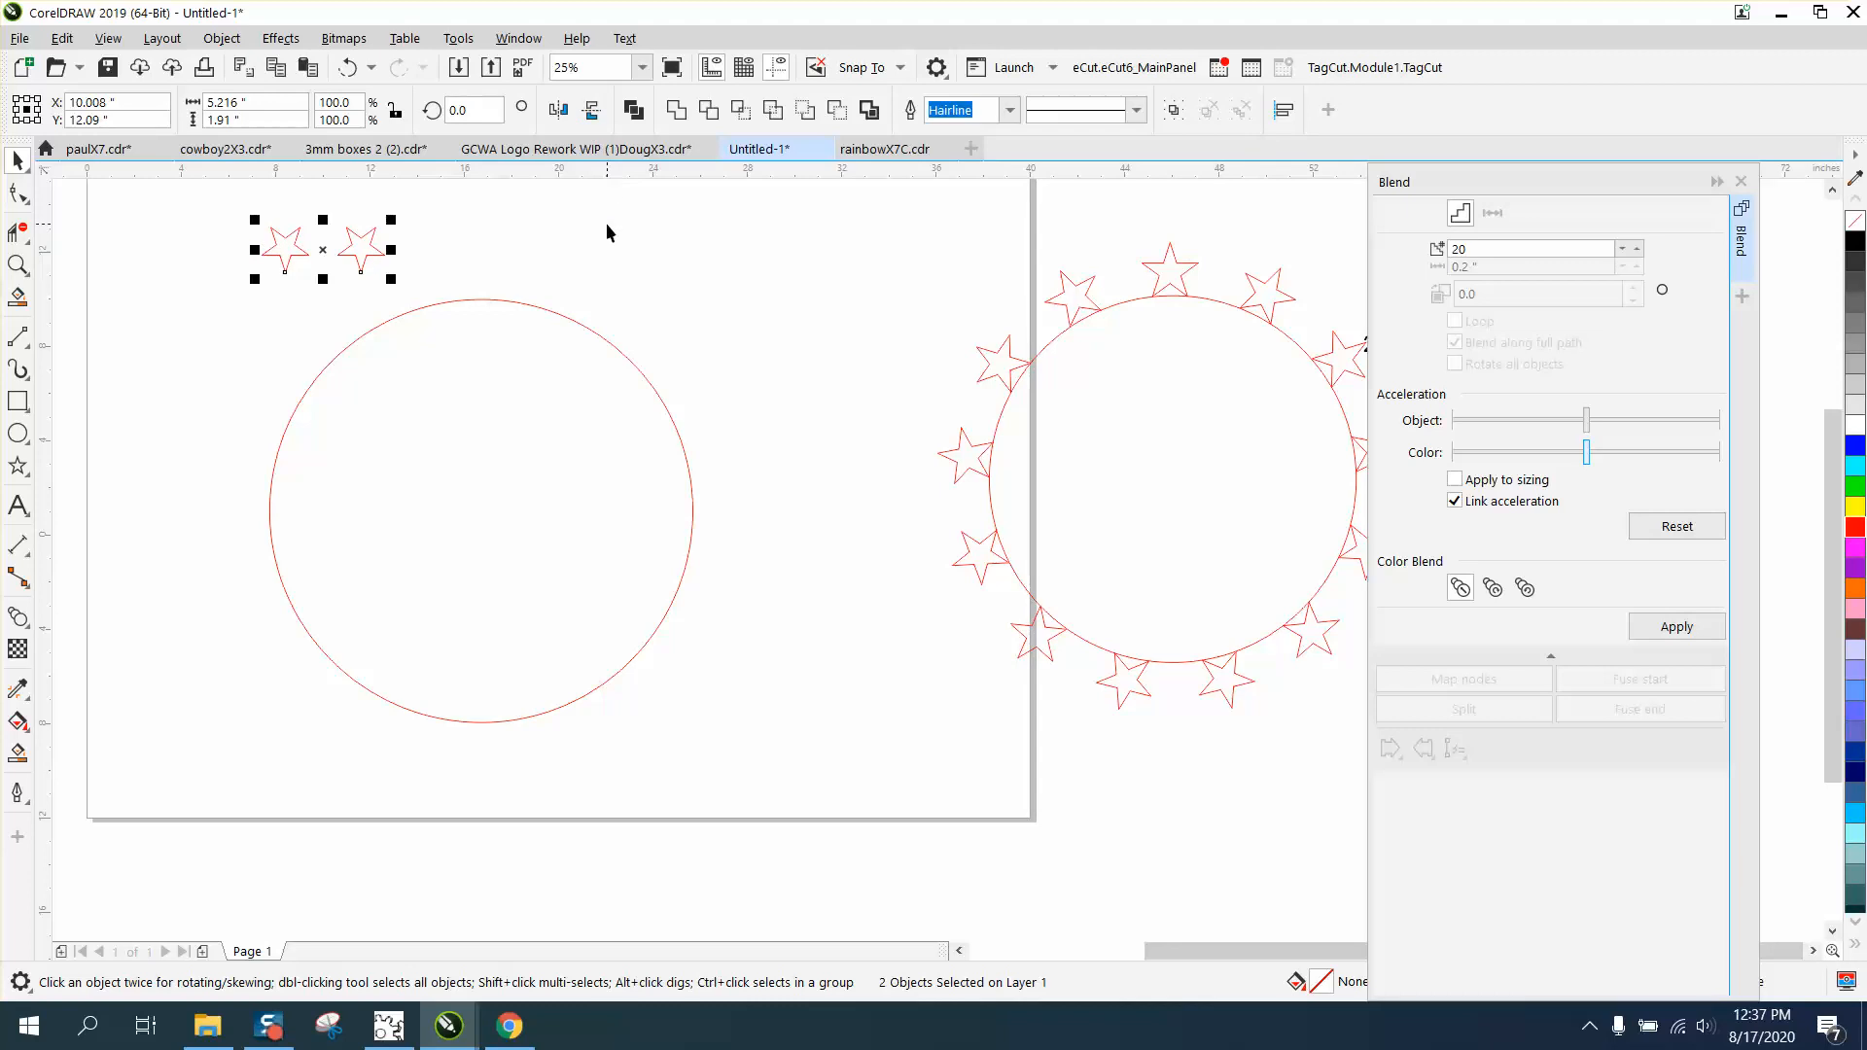
{"action": "mouse_move", "coordinate": [1398, 317]}
{"action": "type", "text": "11"}
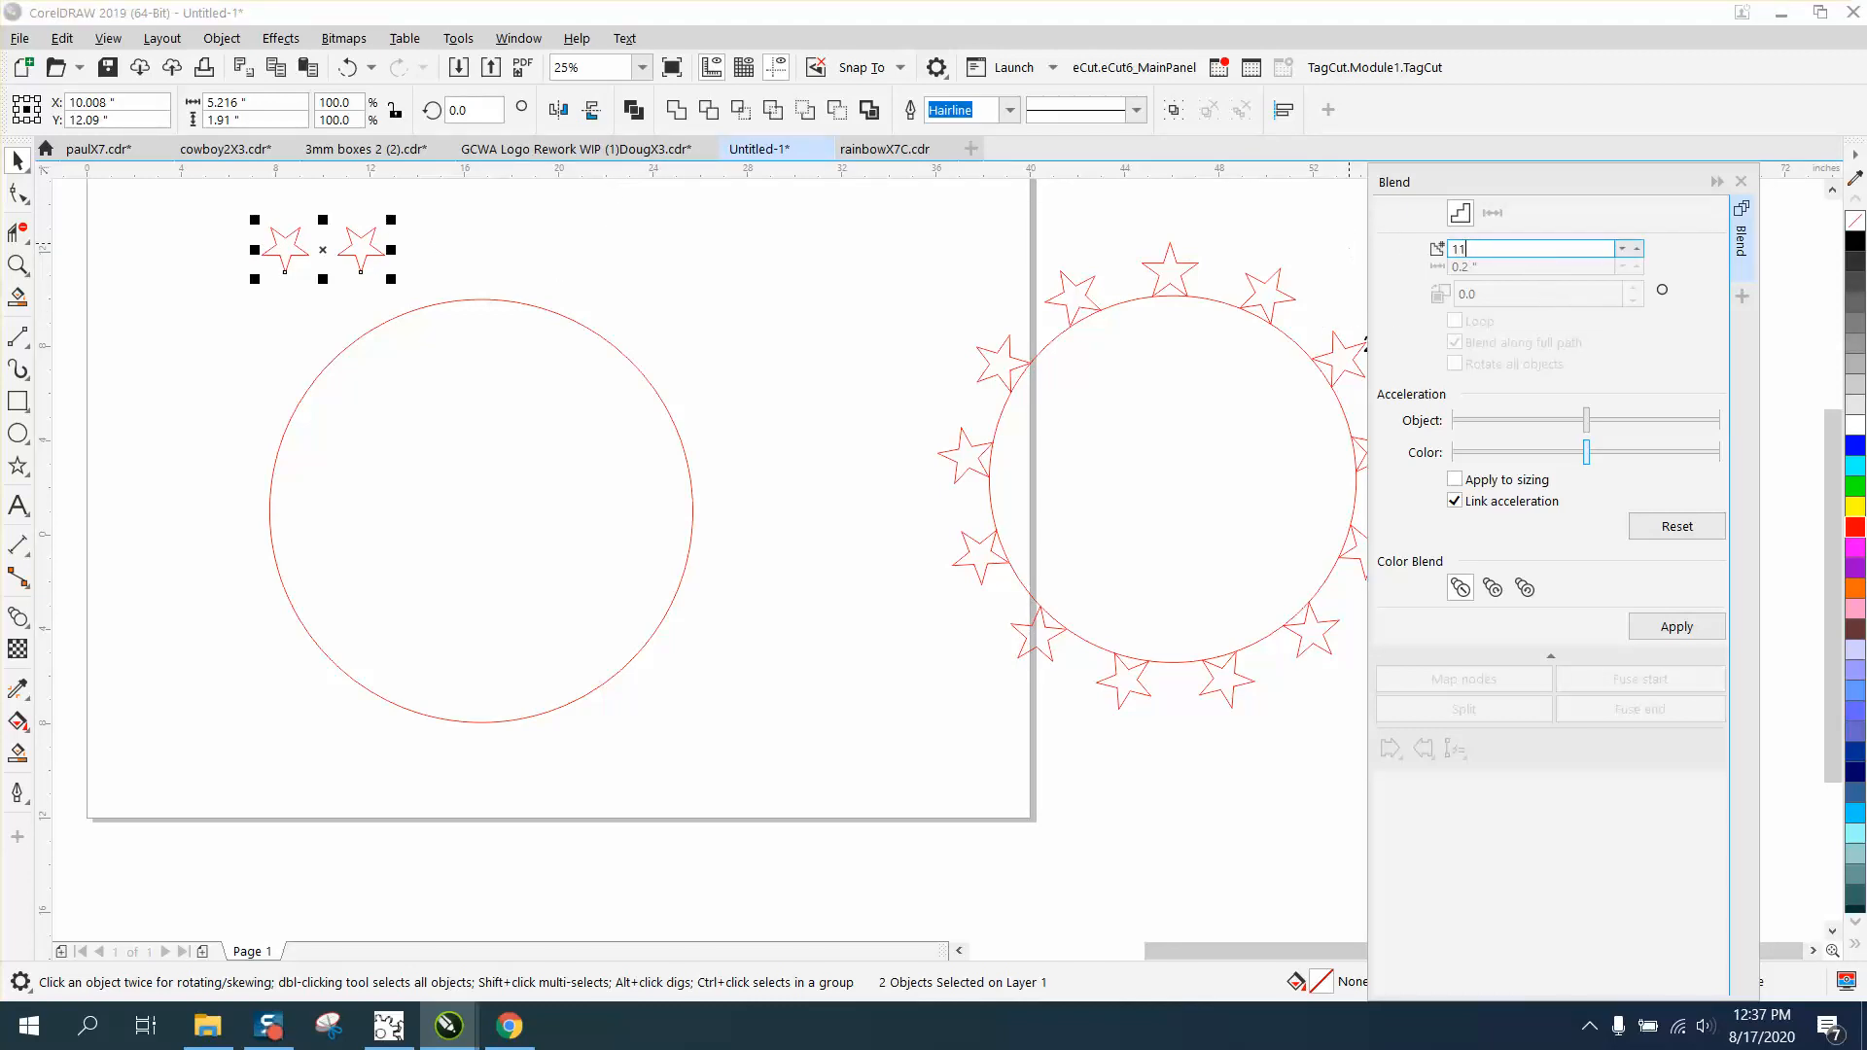
Apply the blend along the full circle with outward rotation, giving 13 evenly spaced stars.
{"action": "left_click", "coordinate": [1674, 626]}
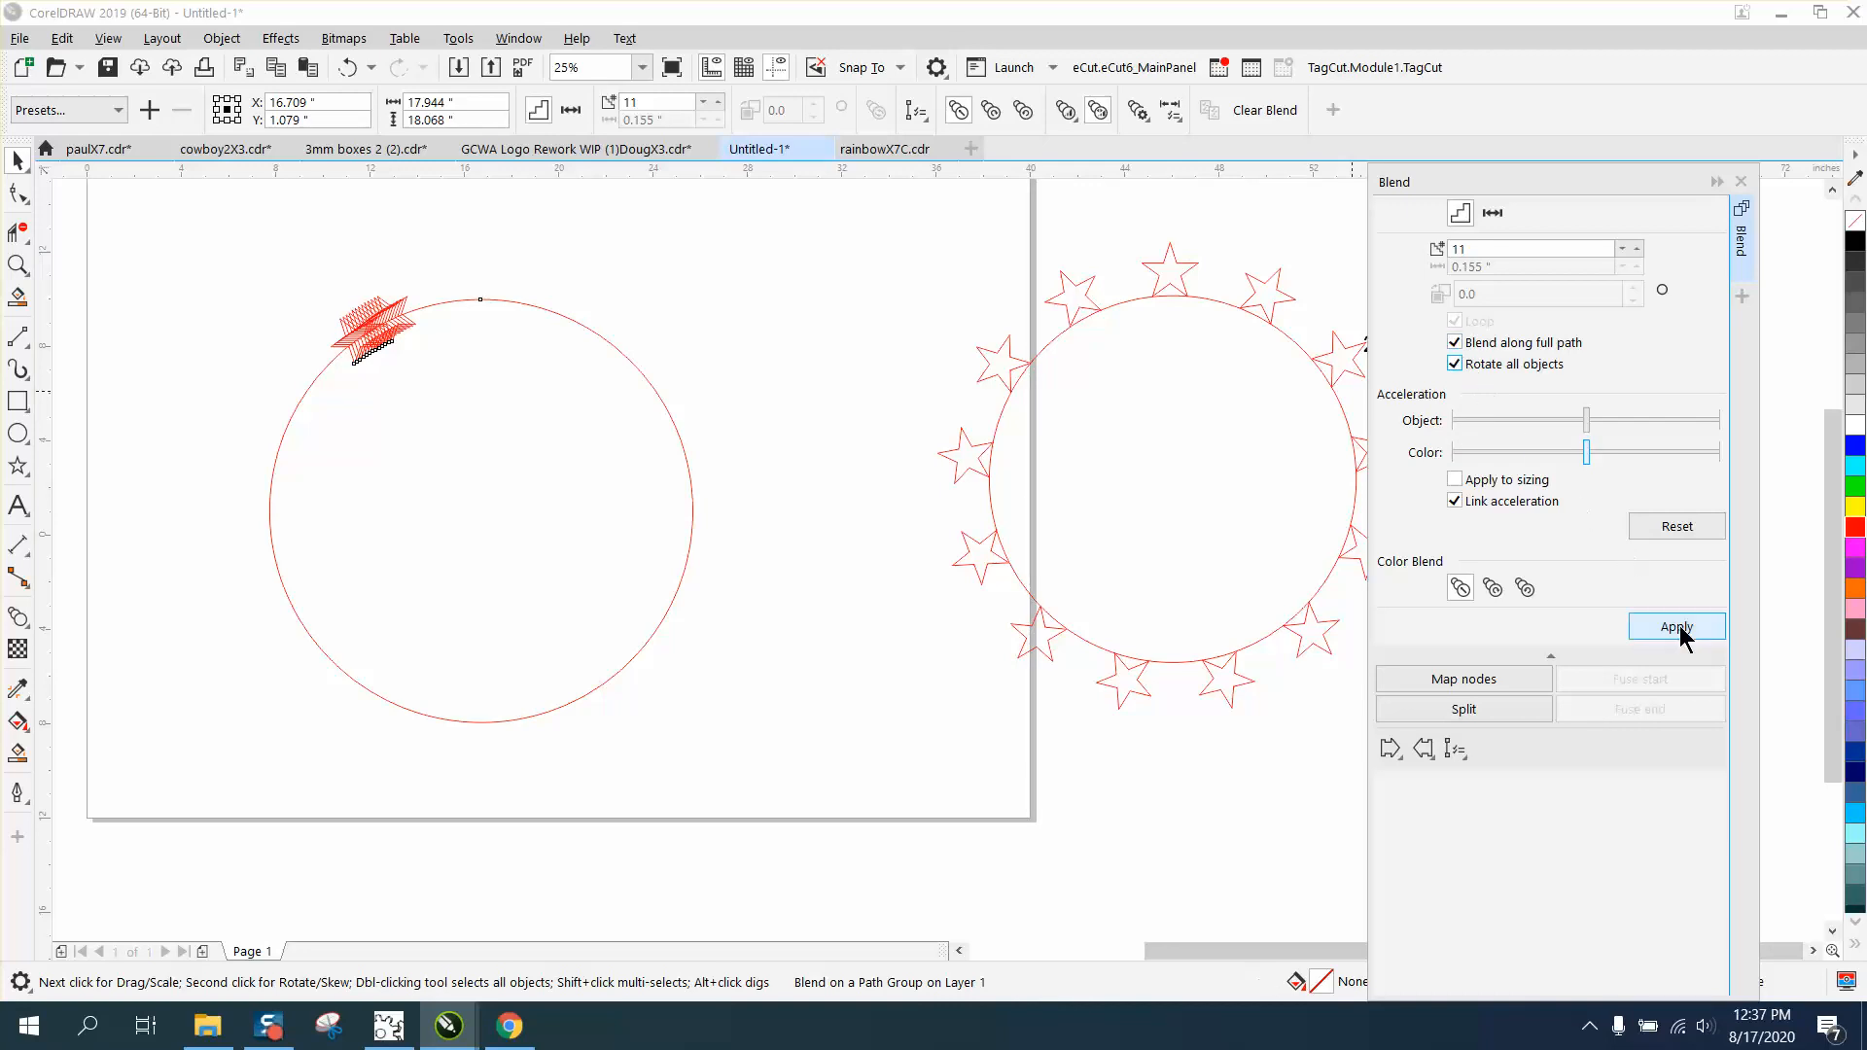
{"action": "left_click", "coordinate": [1674, 627]}
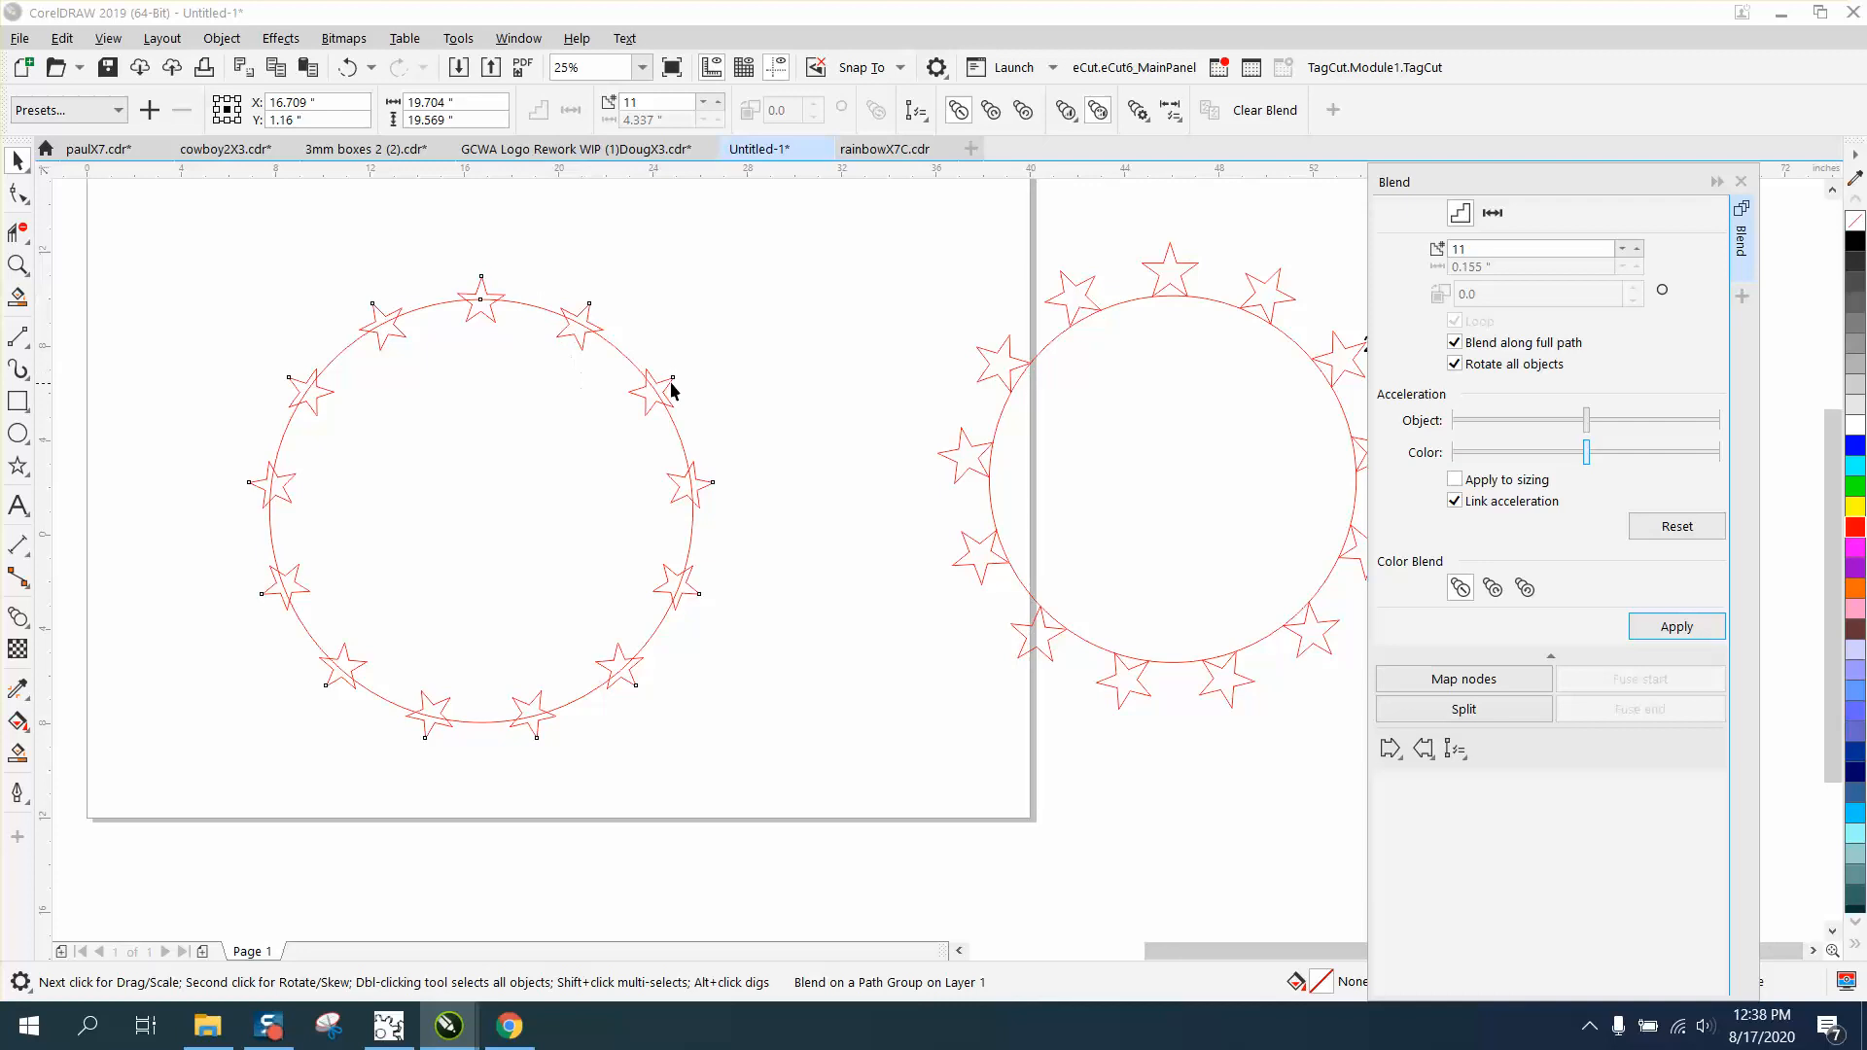
{"action": "mouse_move", "coordinate": [488, 284]}
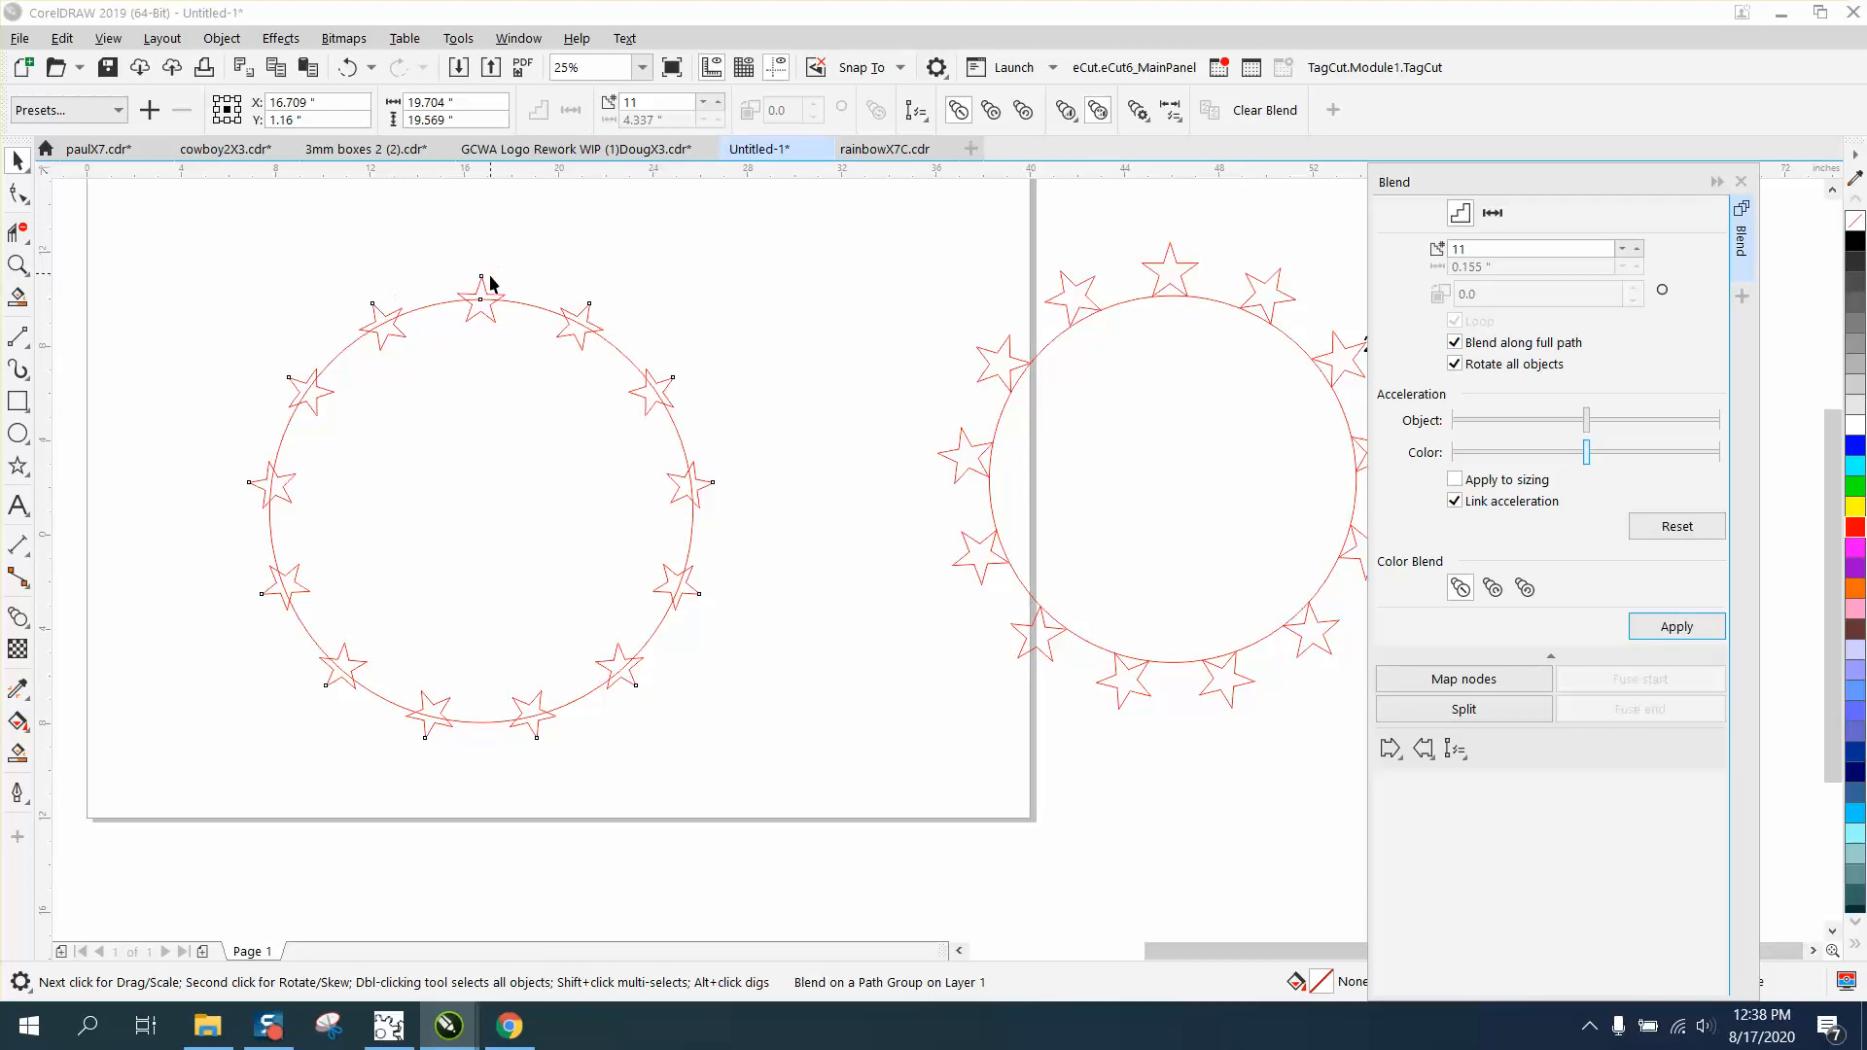
{"action": "mouse_move", "coordinate": [830, 416]}
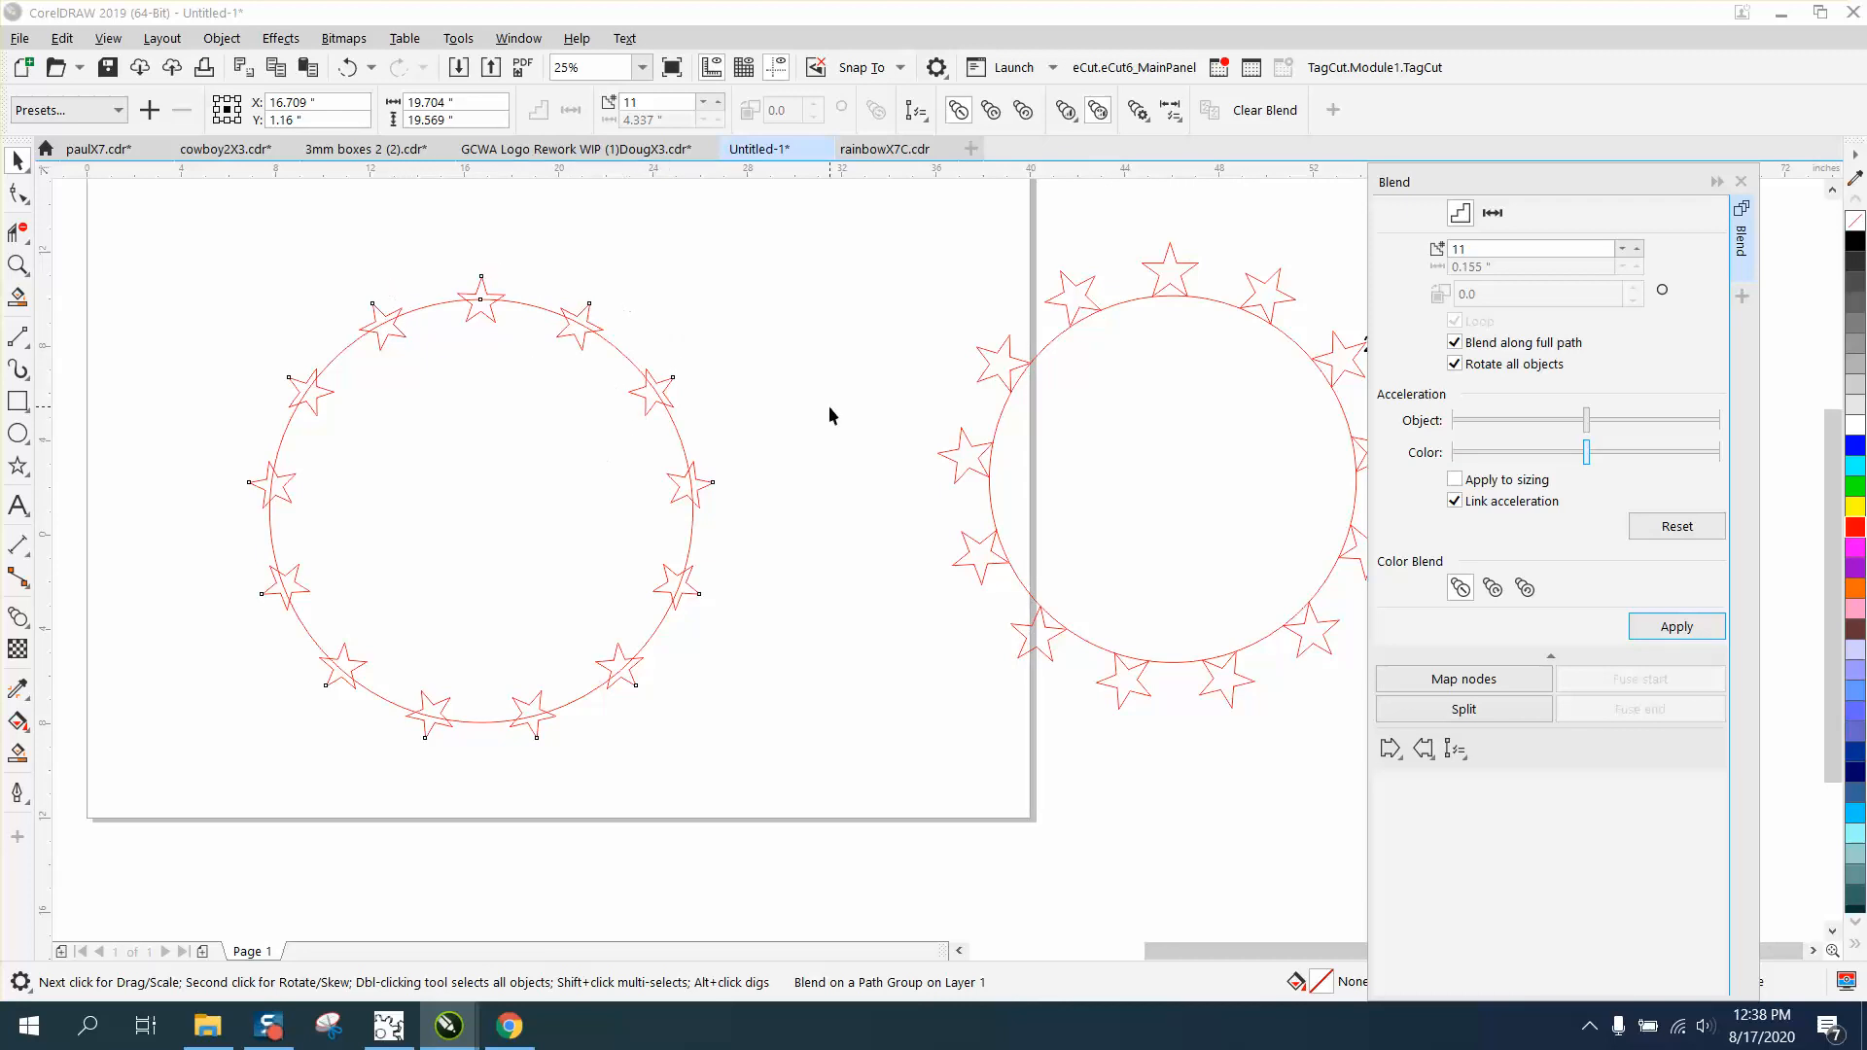
{"action": "mouse_move", "coordinate": [945, 449]}
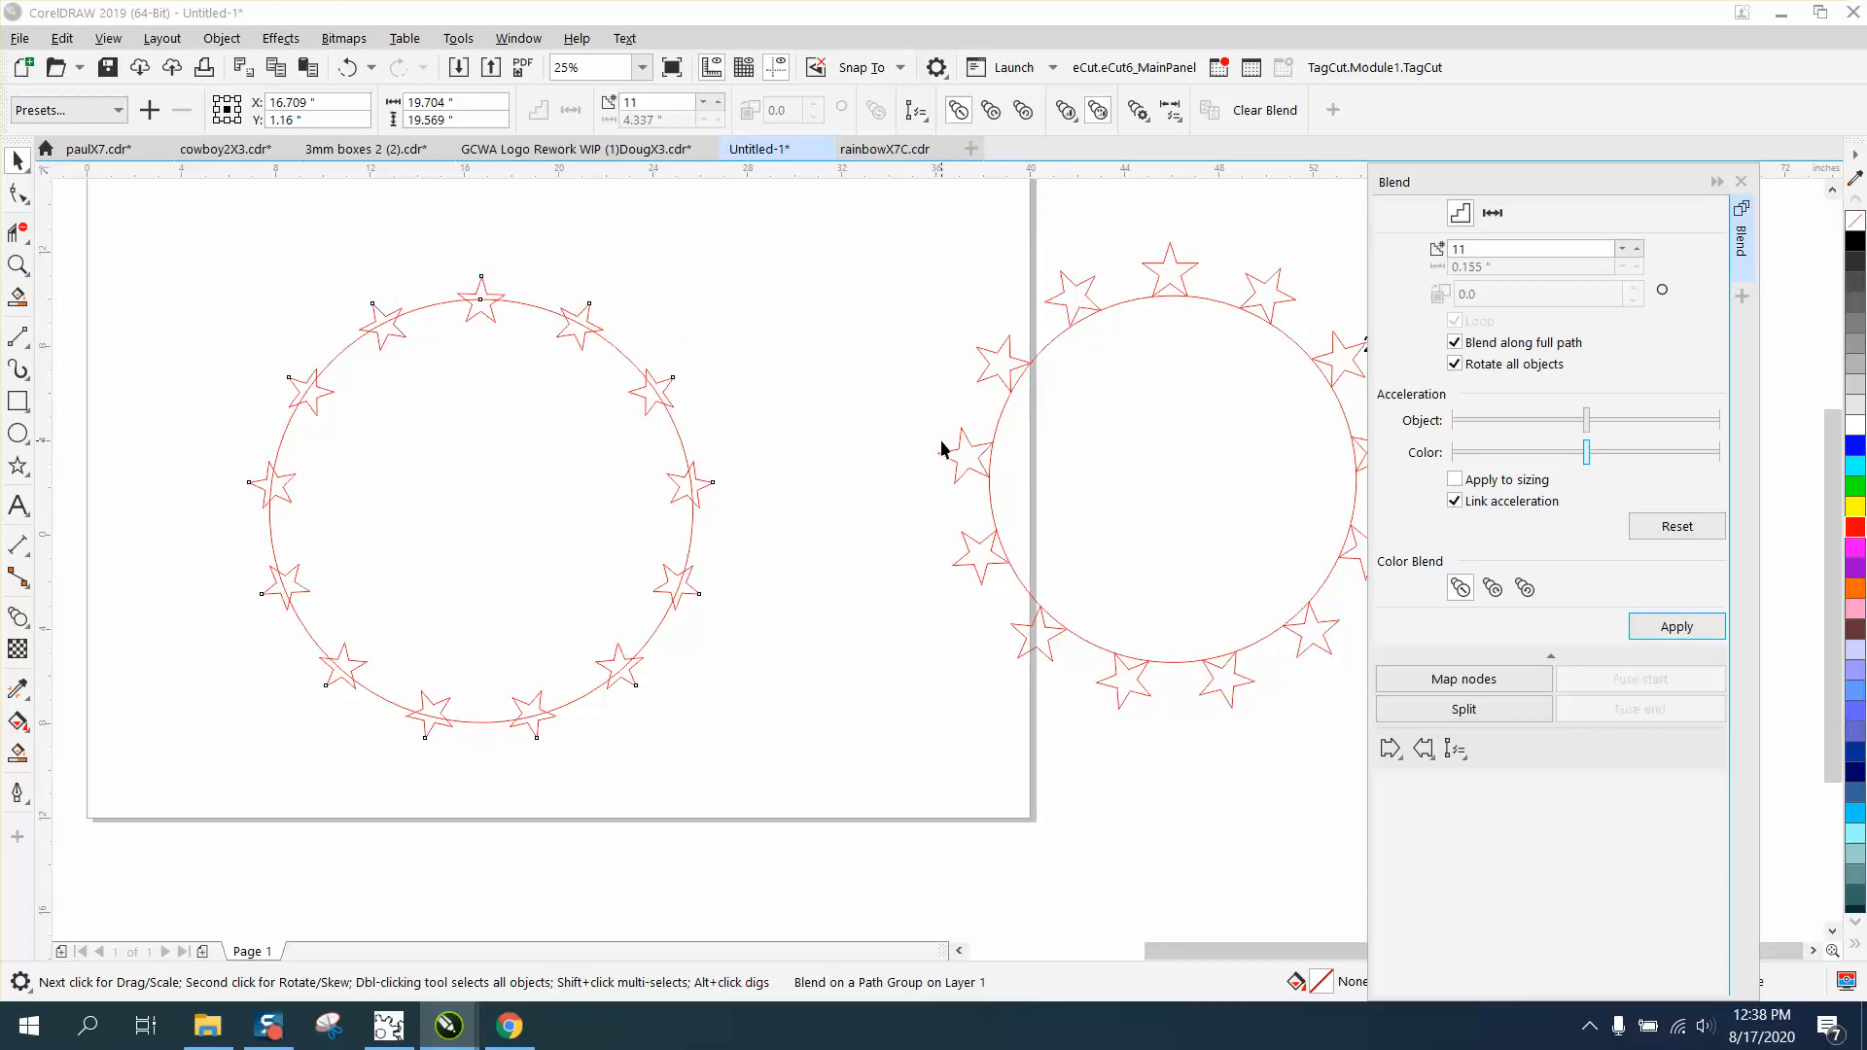
{"action": "mouse_move", "coordinate": [532, 315]}
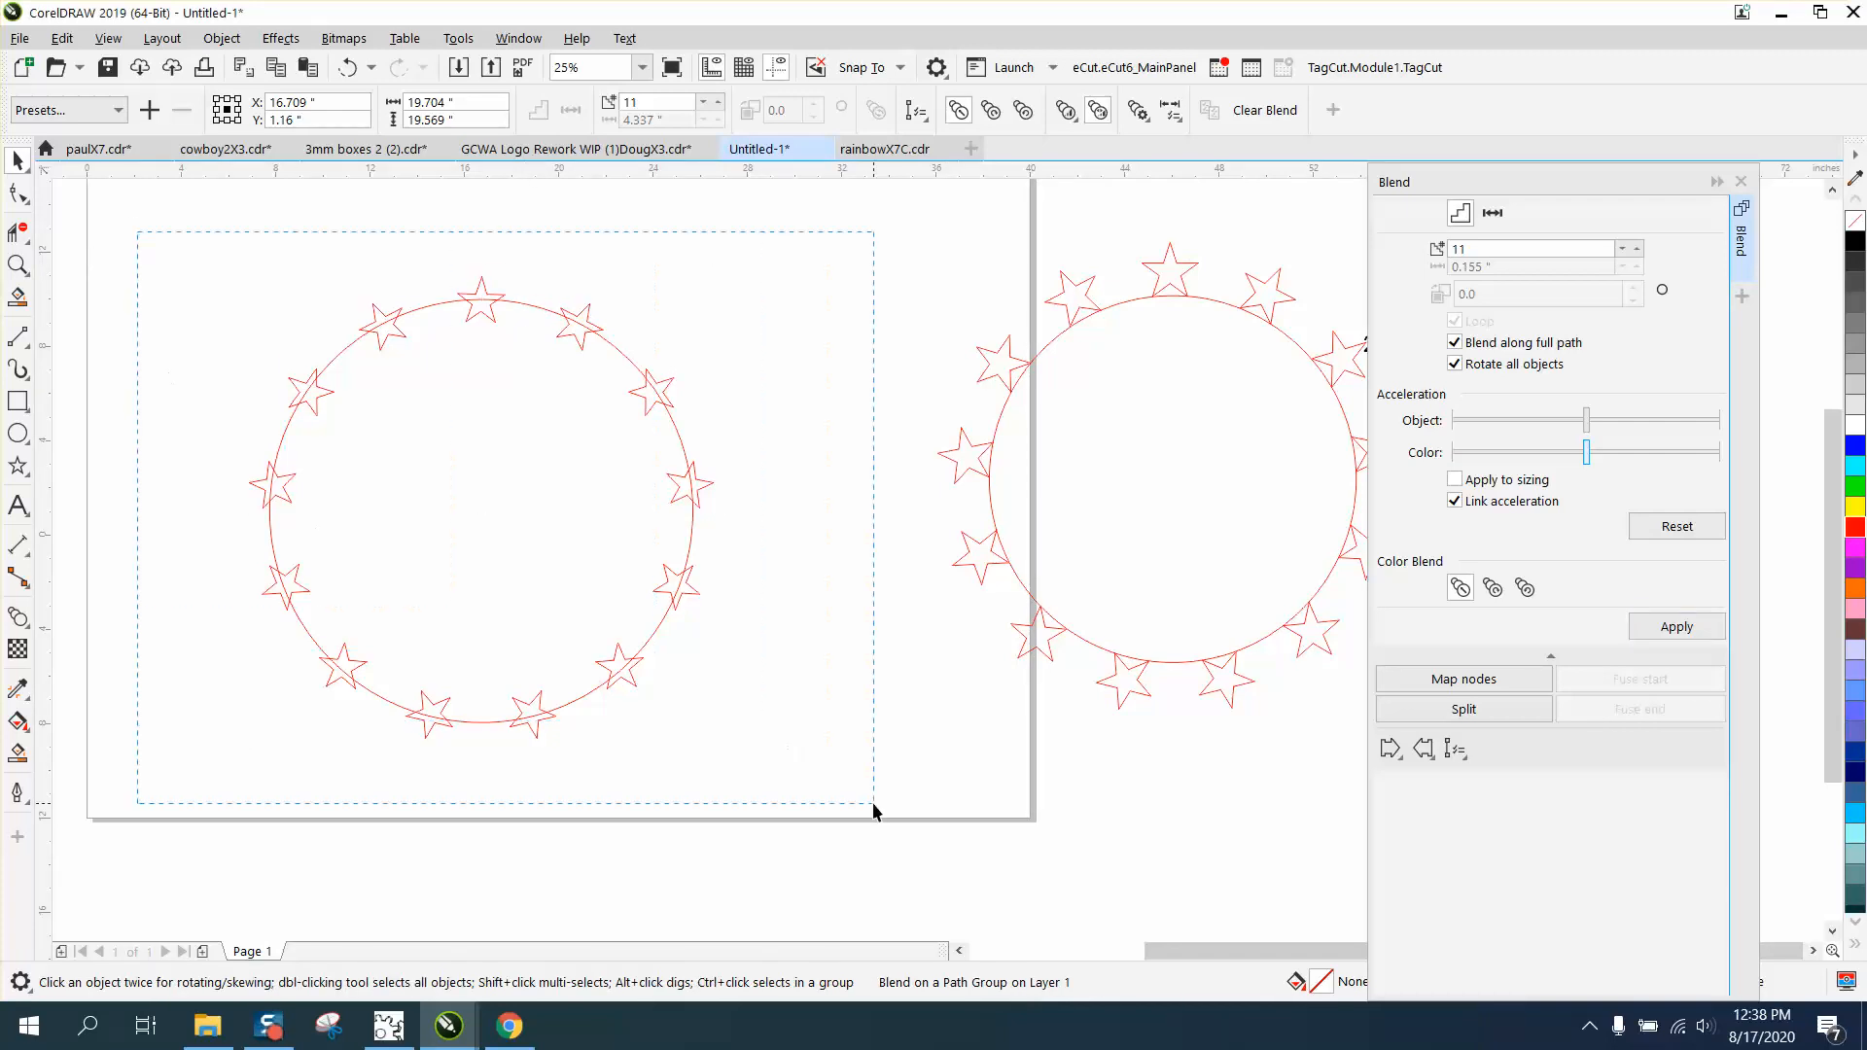
Break the blend apart, shrink the circle slightly inside the stars and zoom in on the top stars.
{"action": "left_click", "coordinate": [220, 37]}
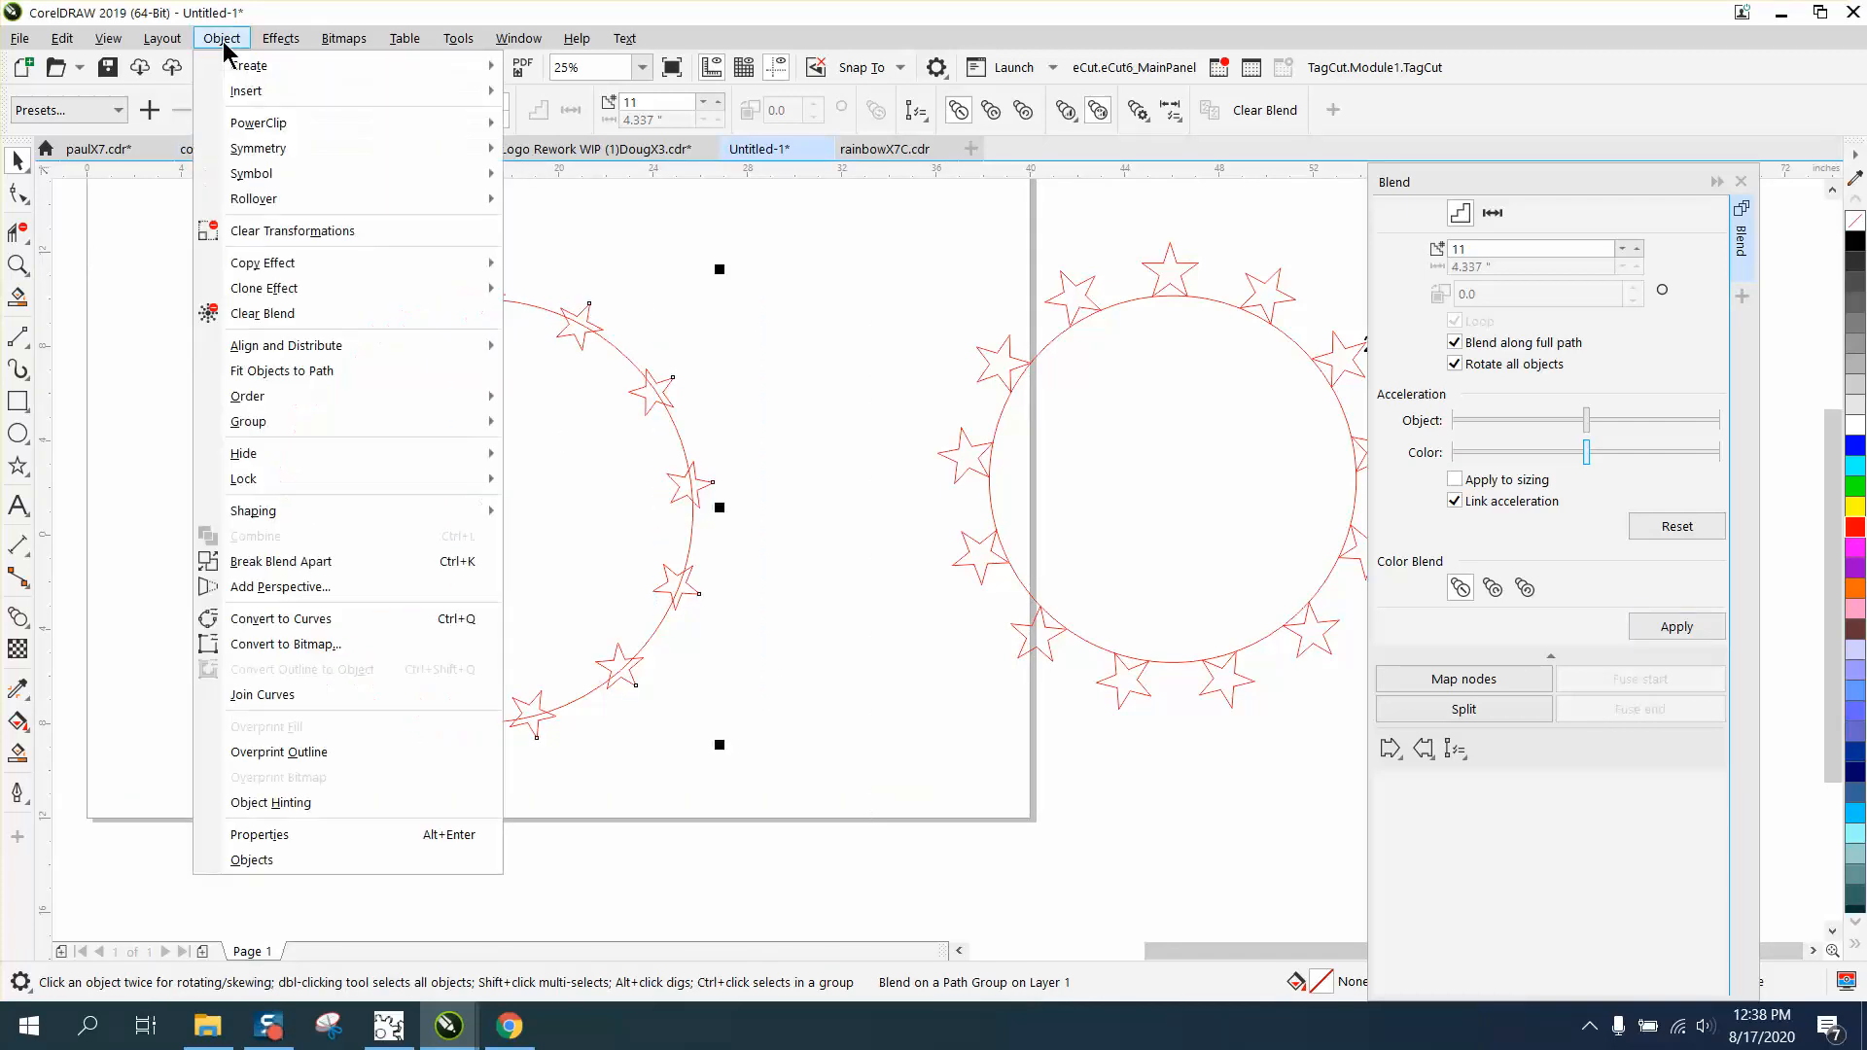
{"action": "mouse_move", "coordinate": [249, 422]}
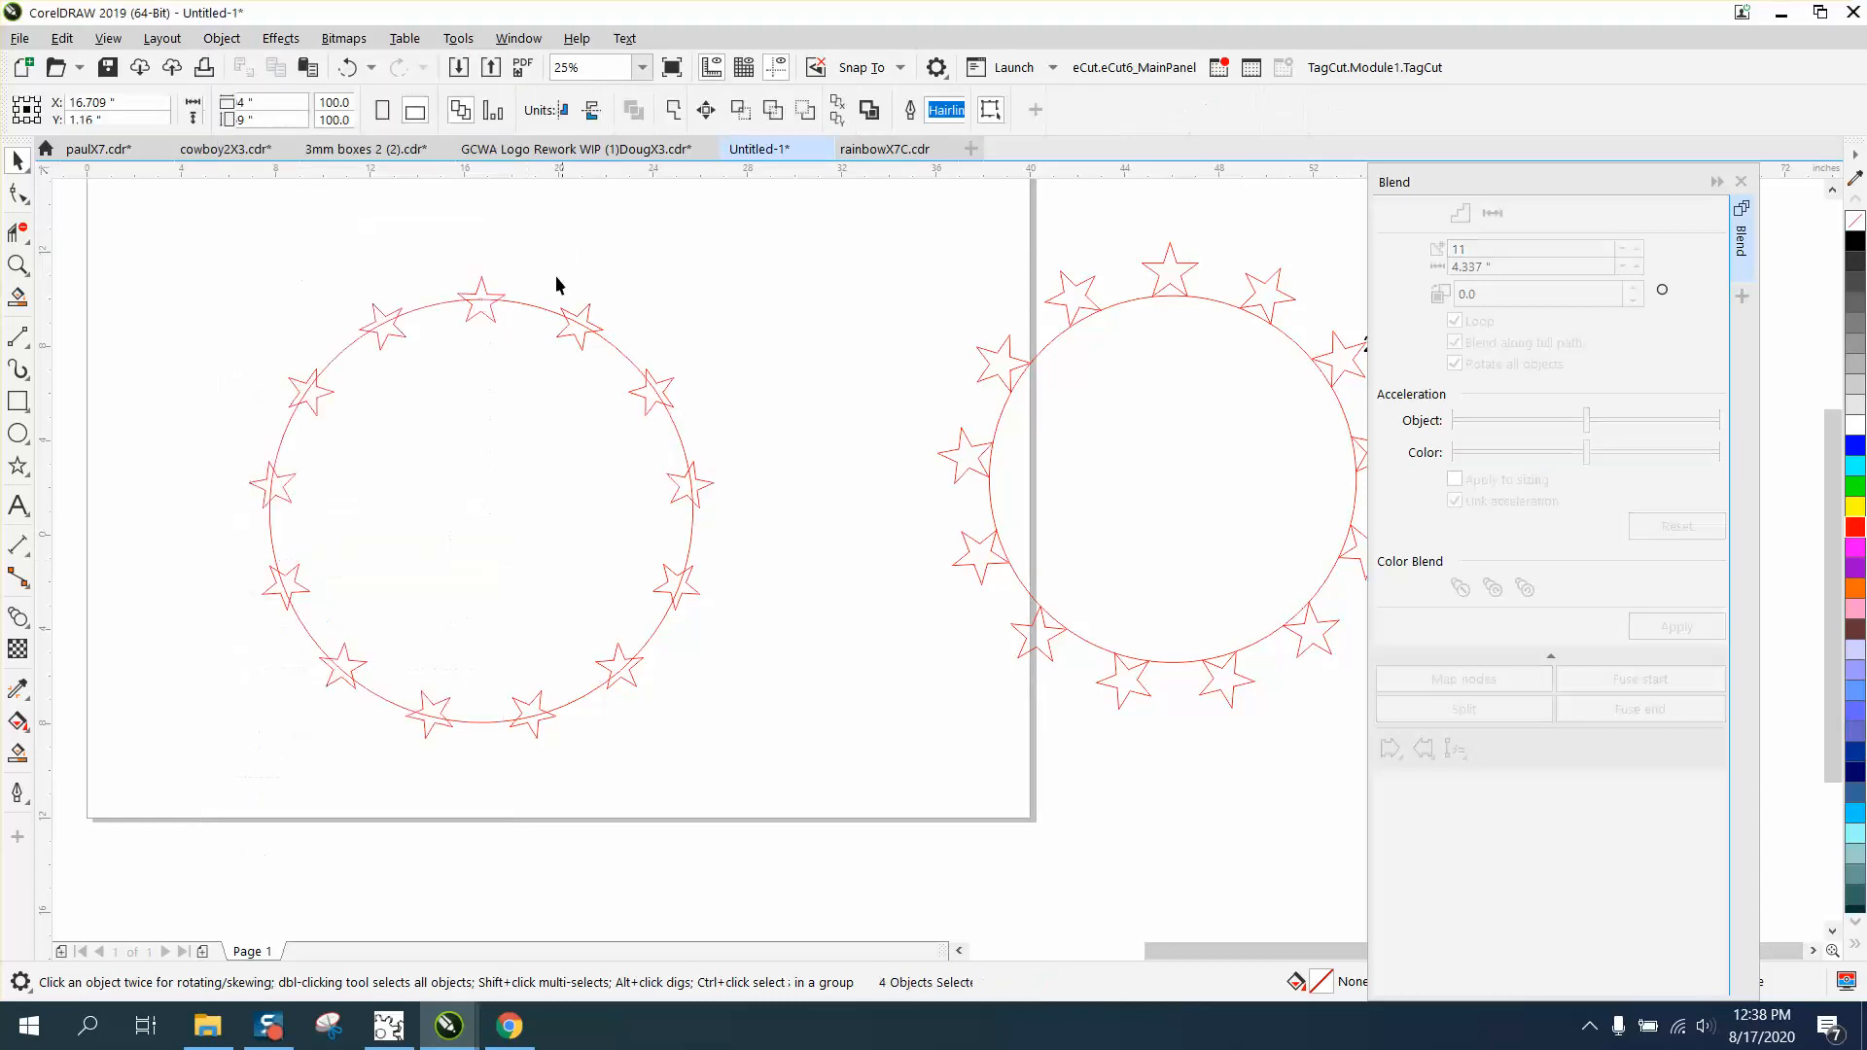
{"action": "left_click", "coordinate": [480, 511]}
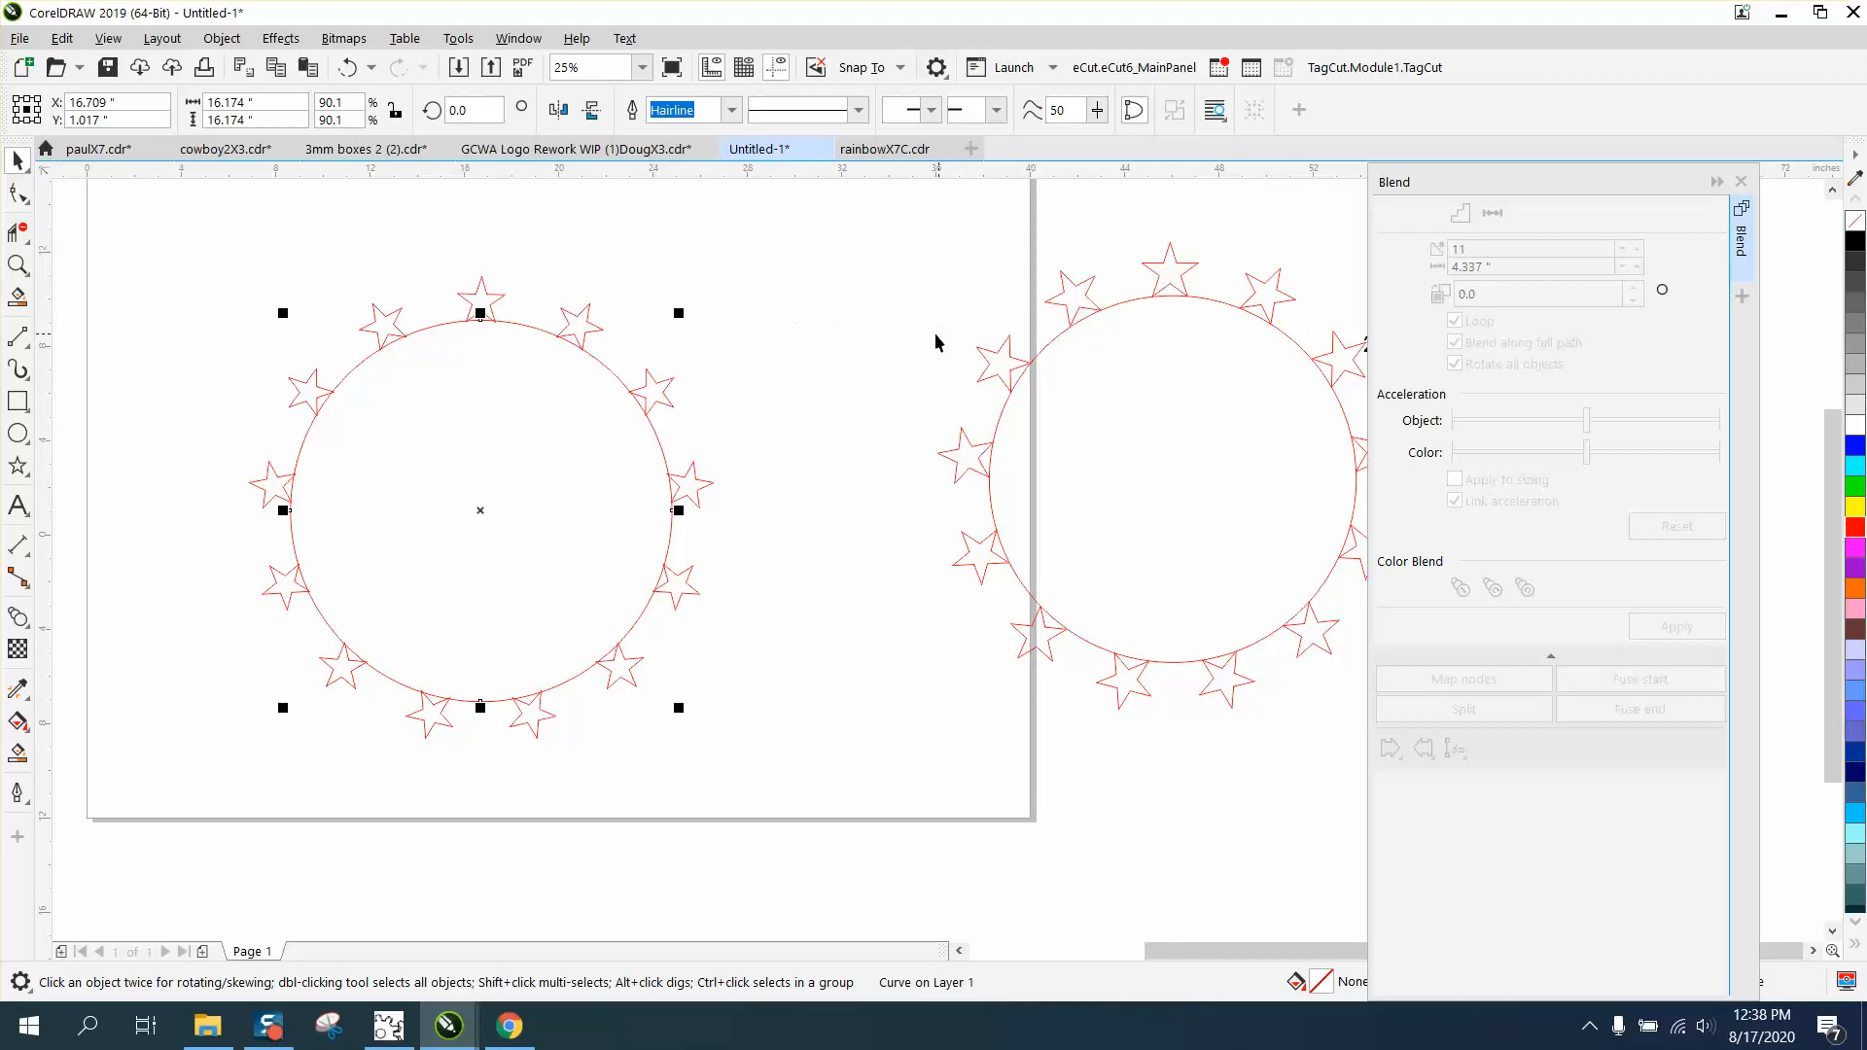
{"action": "scroll", "scroll_direction": "down", "scroll_amount": 3}
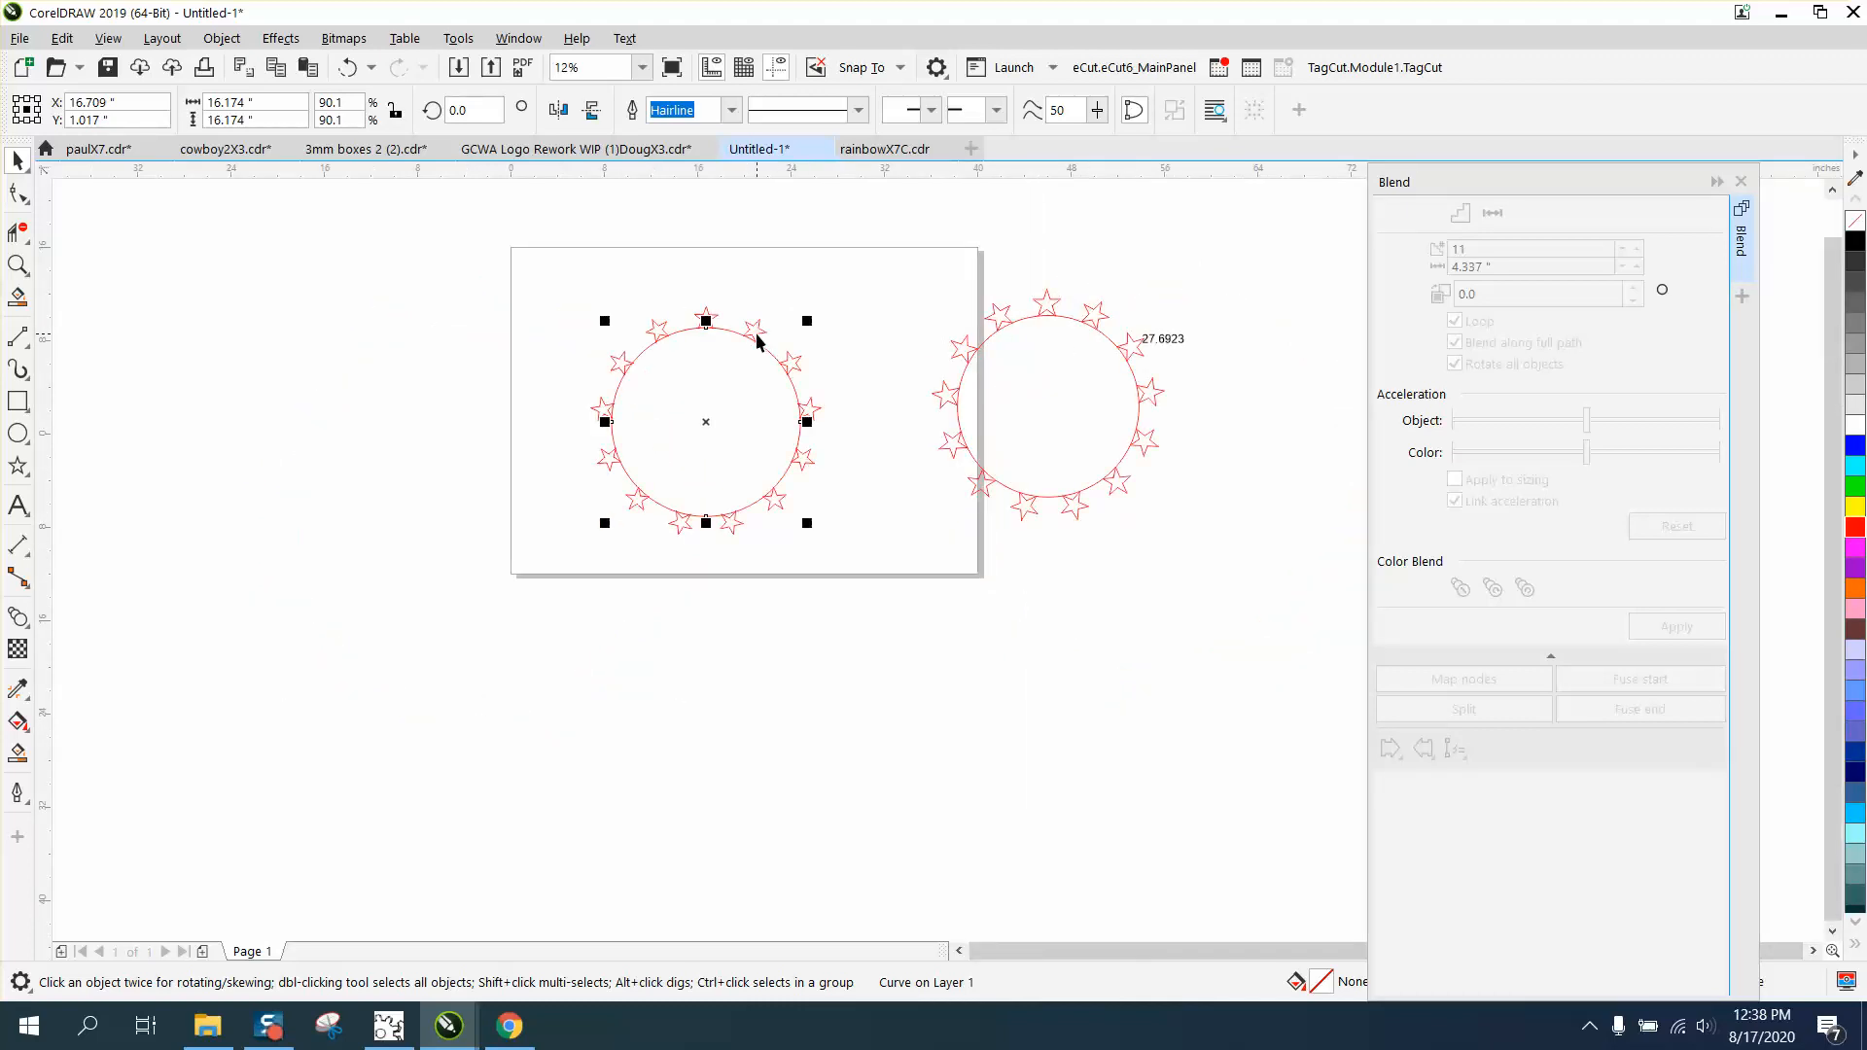
{"action": "left_click", "coordinate": [19, 267]}
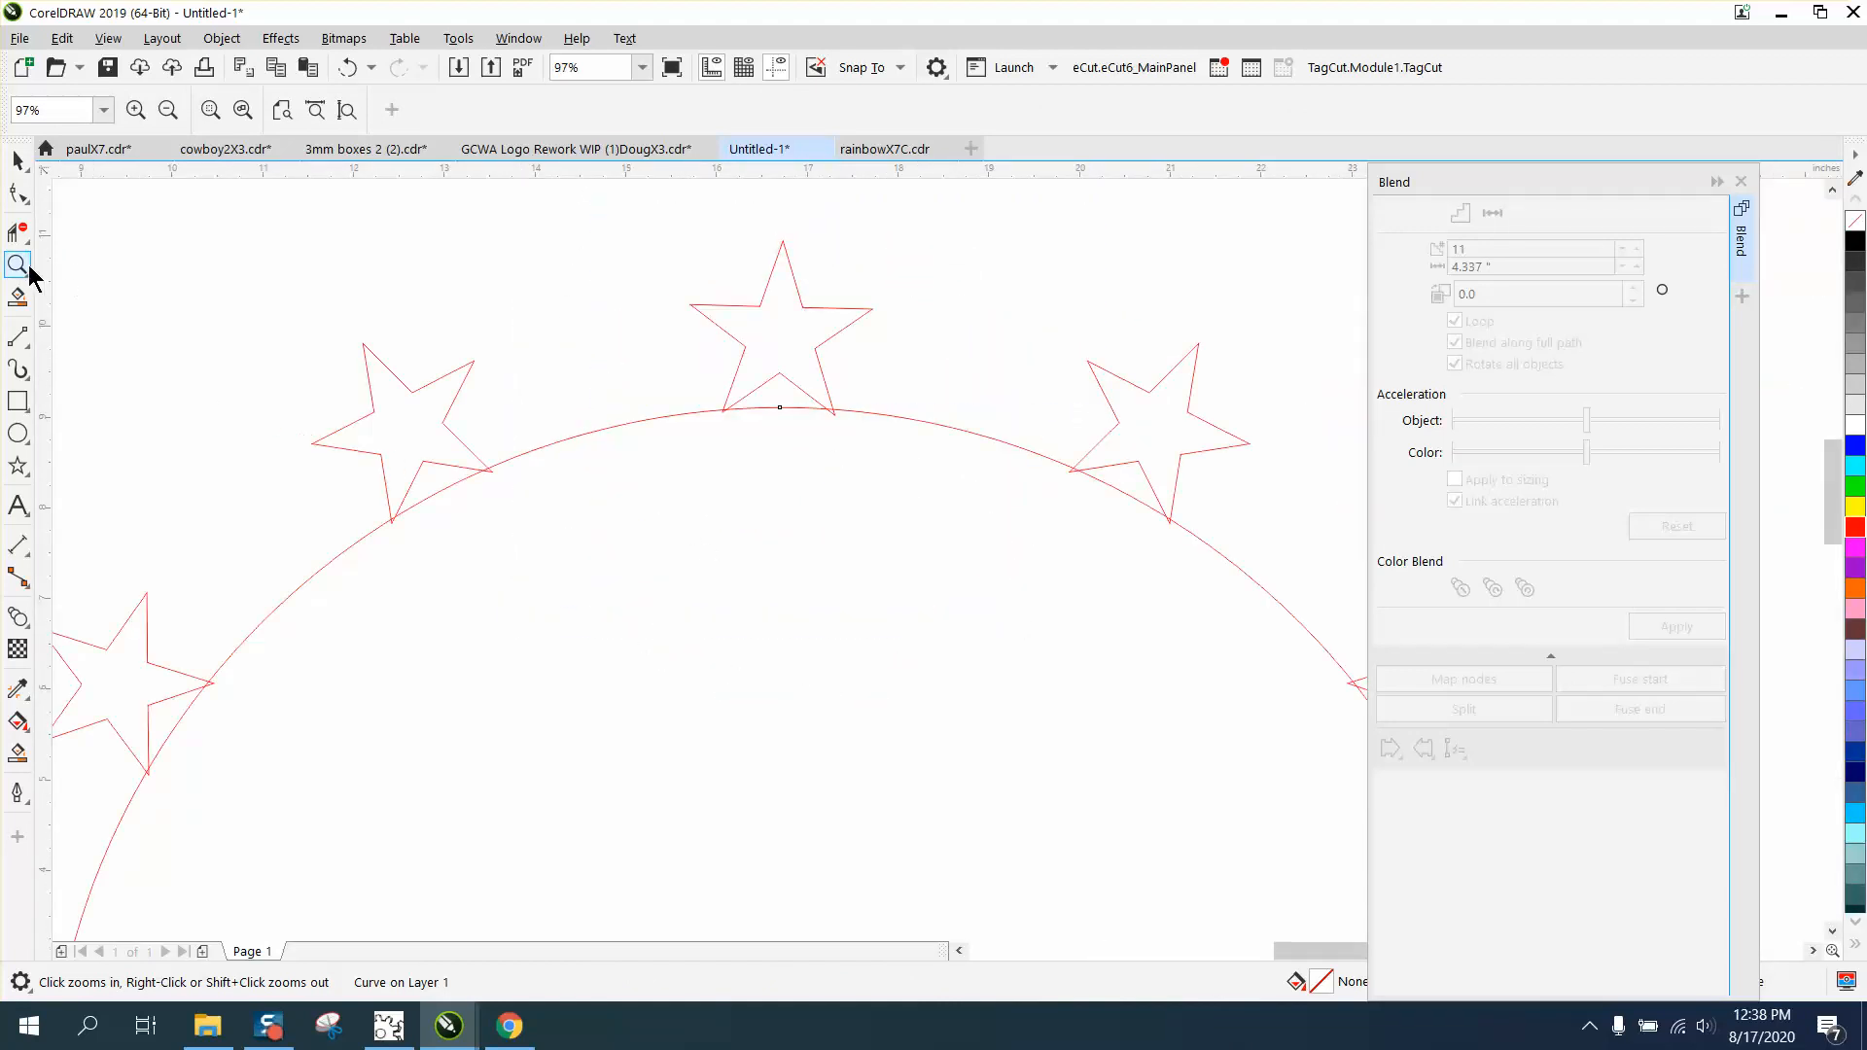
Measure the 2.46 gap between neighbouring star tips with Parallel Dimension lines, then zoom back out.
{"action": "left_click", "coordinate": [20, 544]}
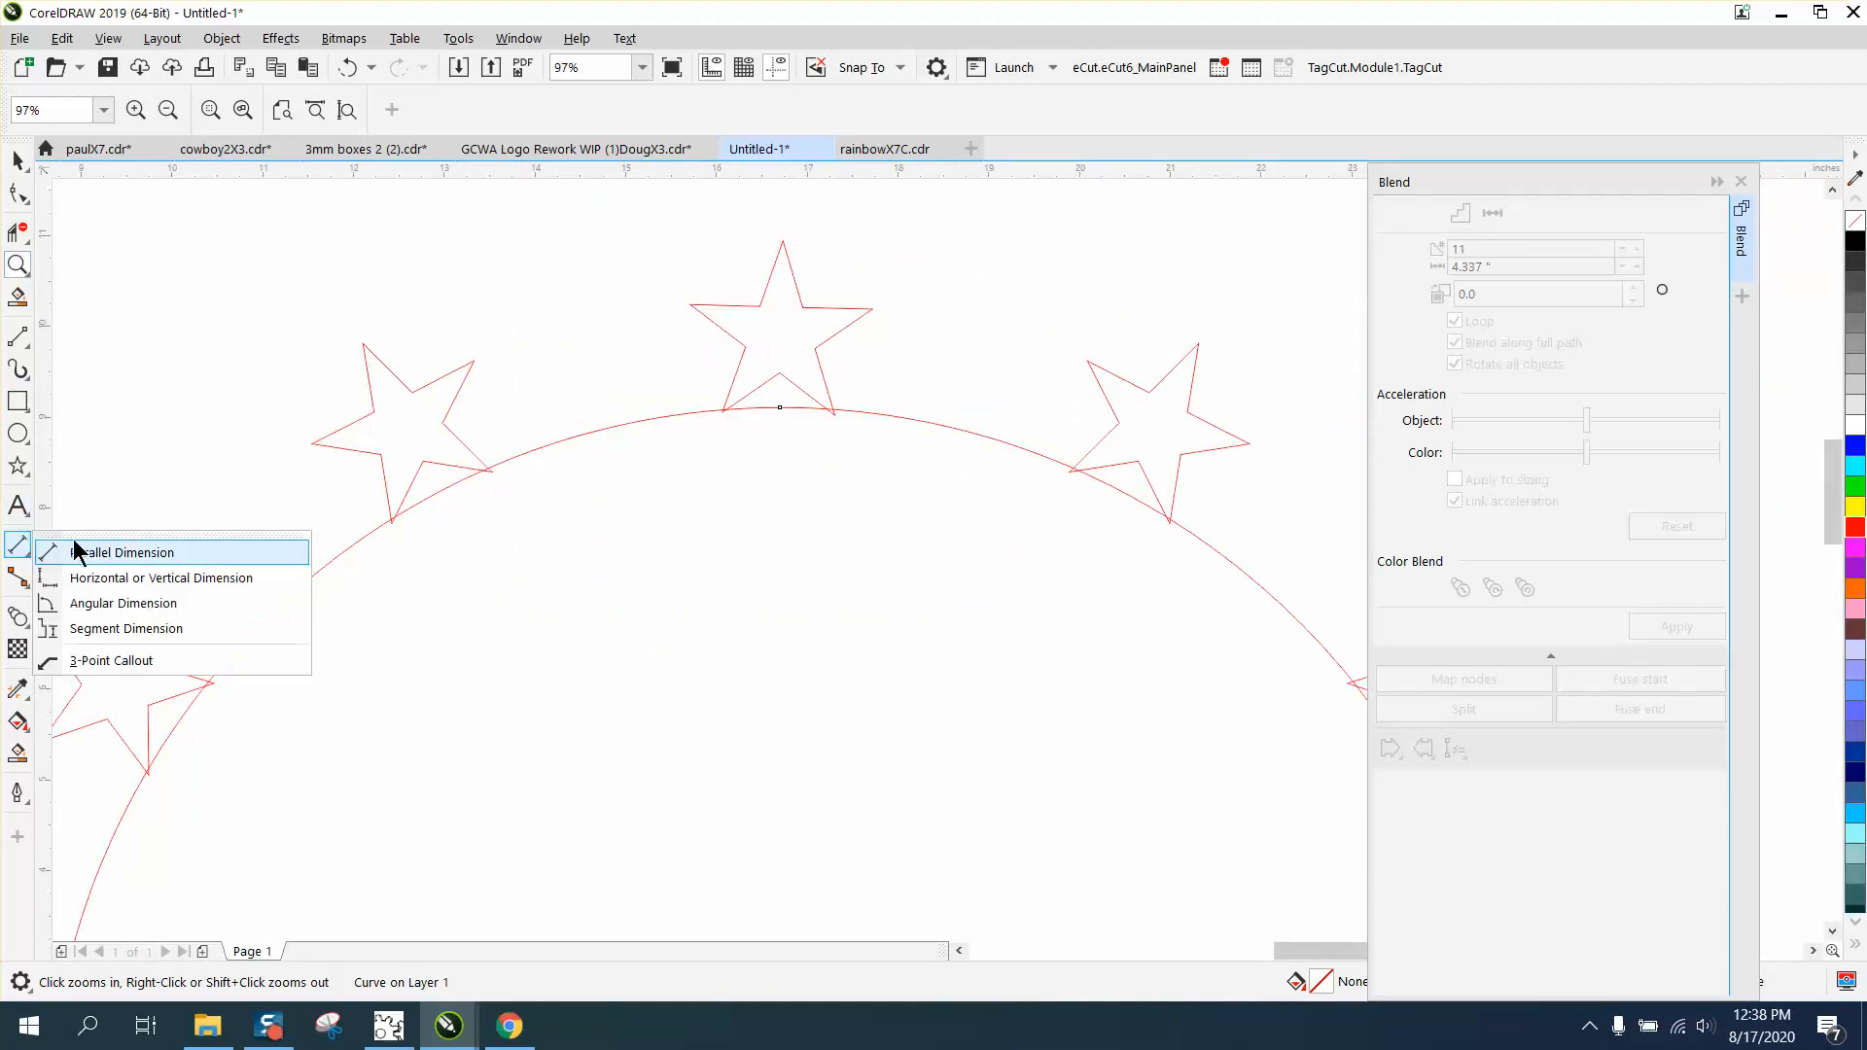
{"action": "left_click", "coordinate": [119, 550]}
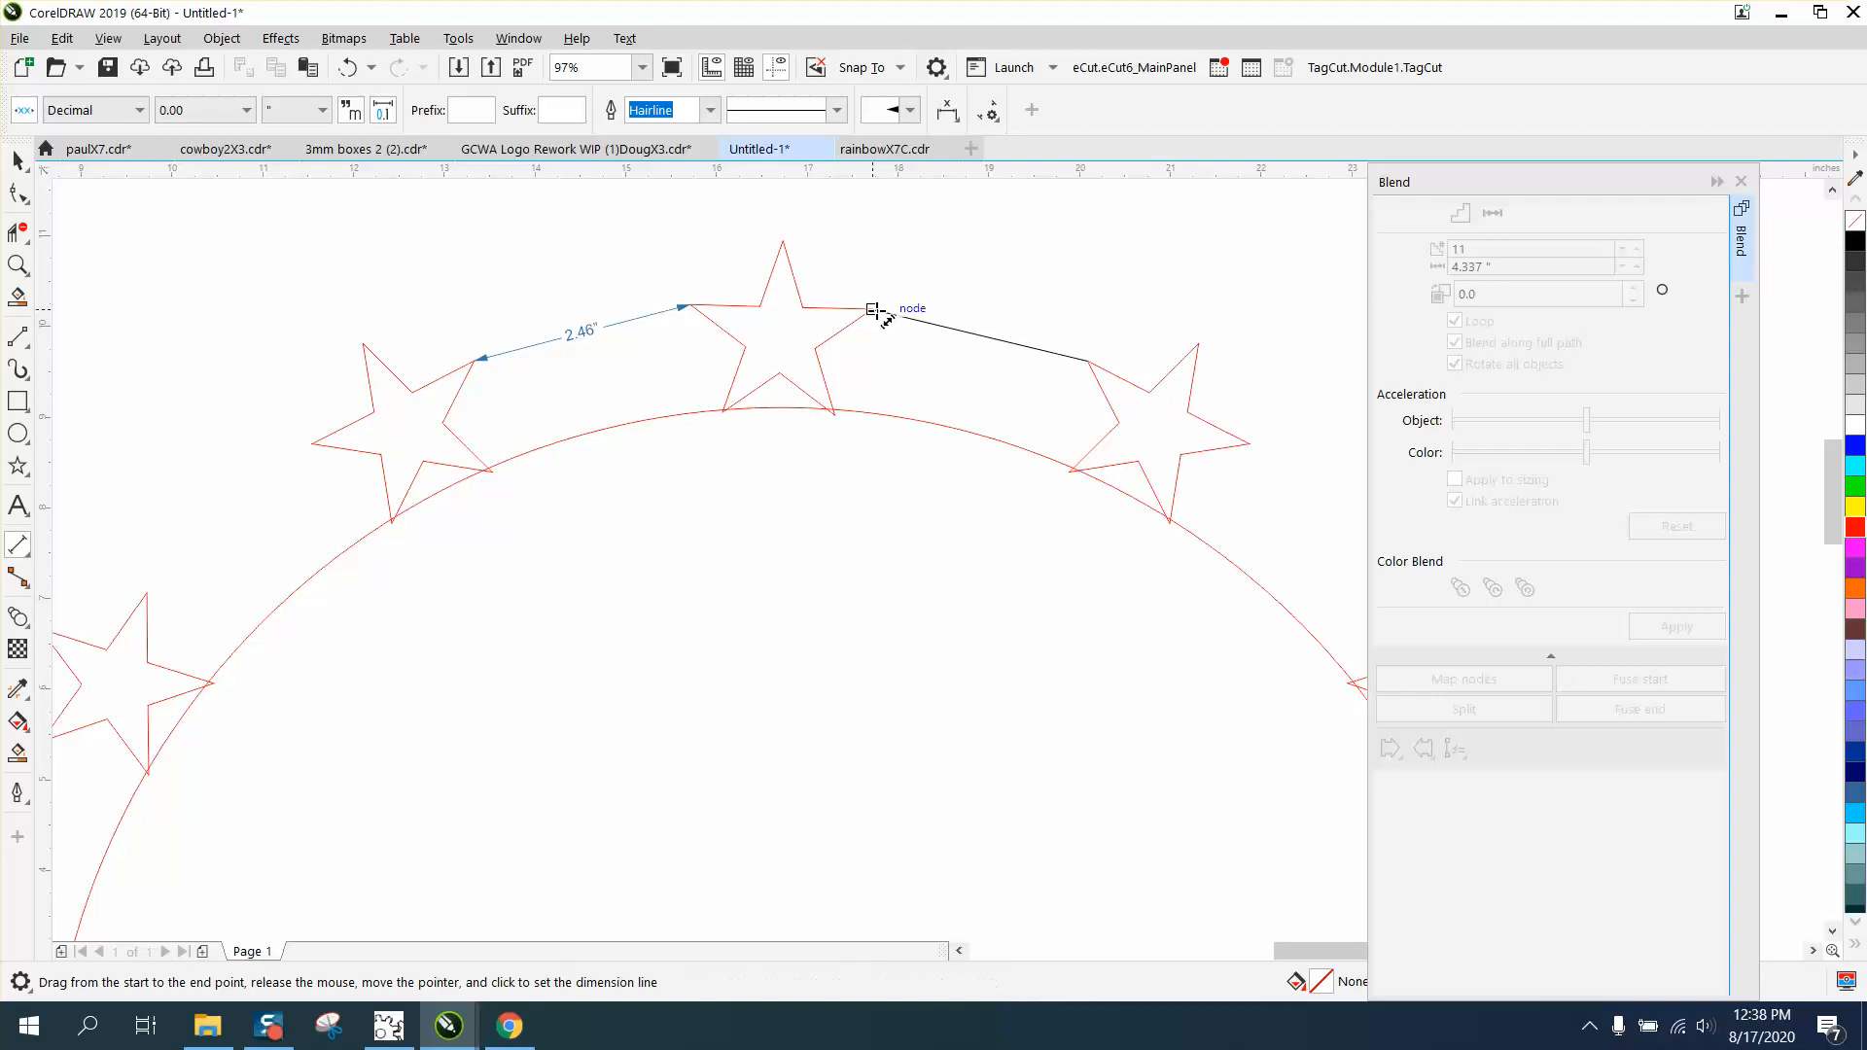
{"action": "mouse_move", "coordinate": [1089, 361]}
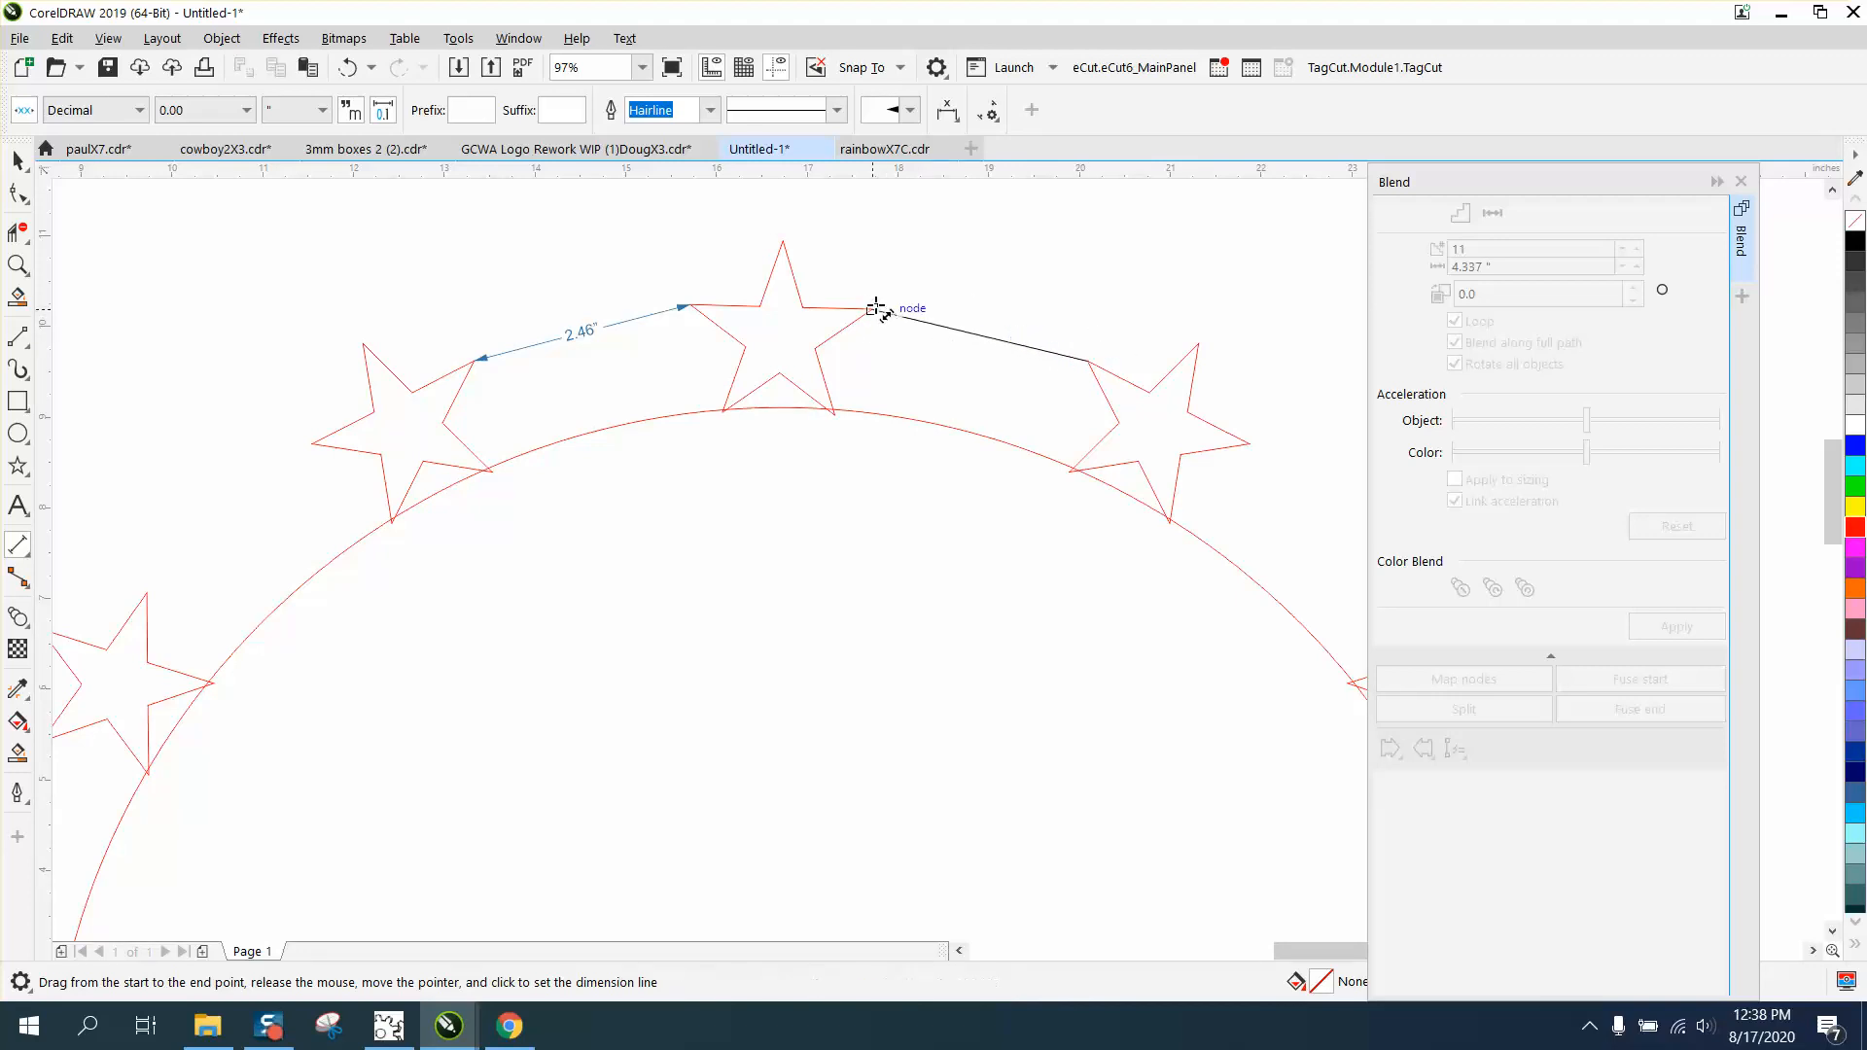
{"action": "left_click", "coordinate": [875, 307]}
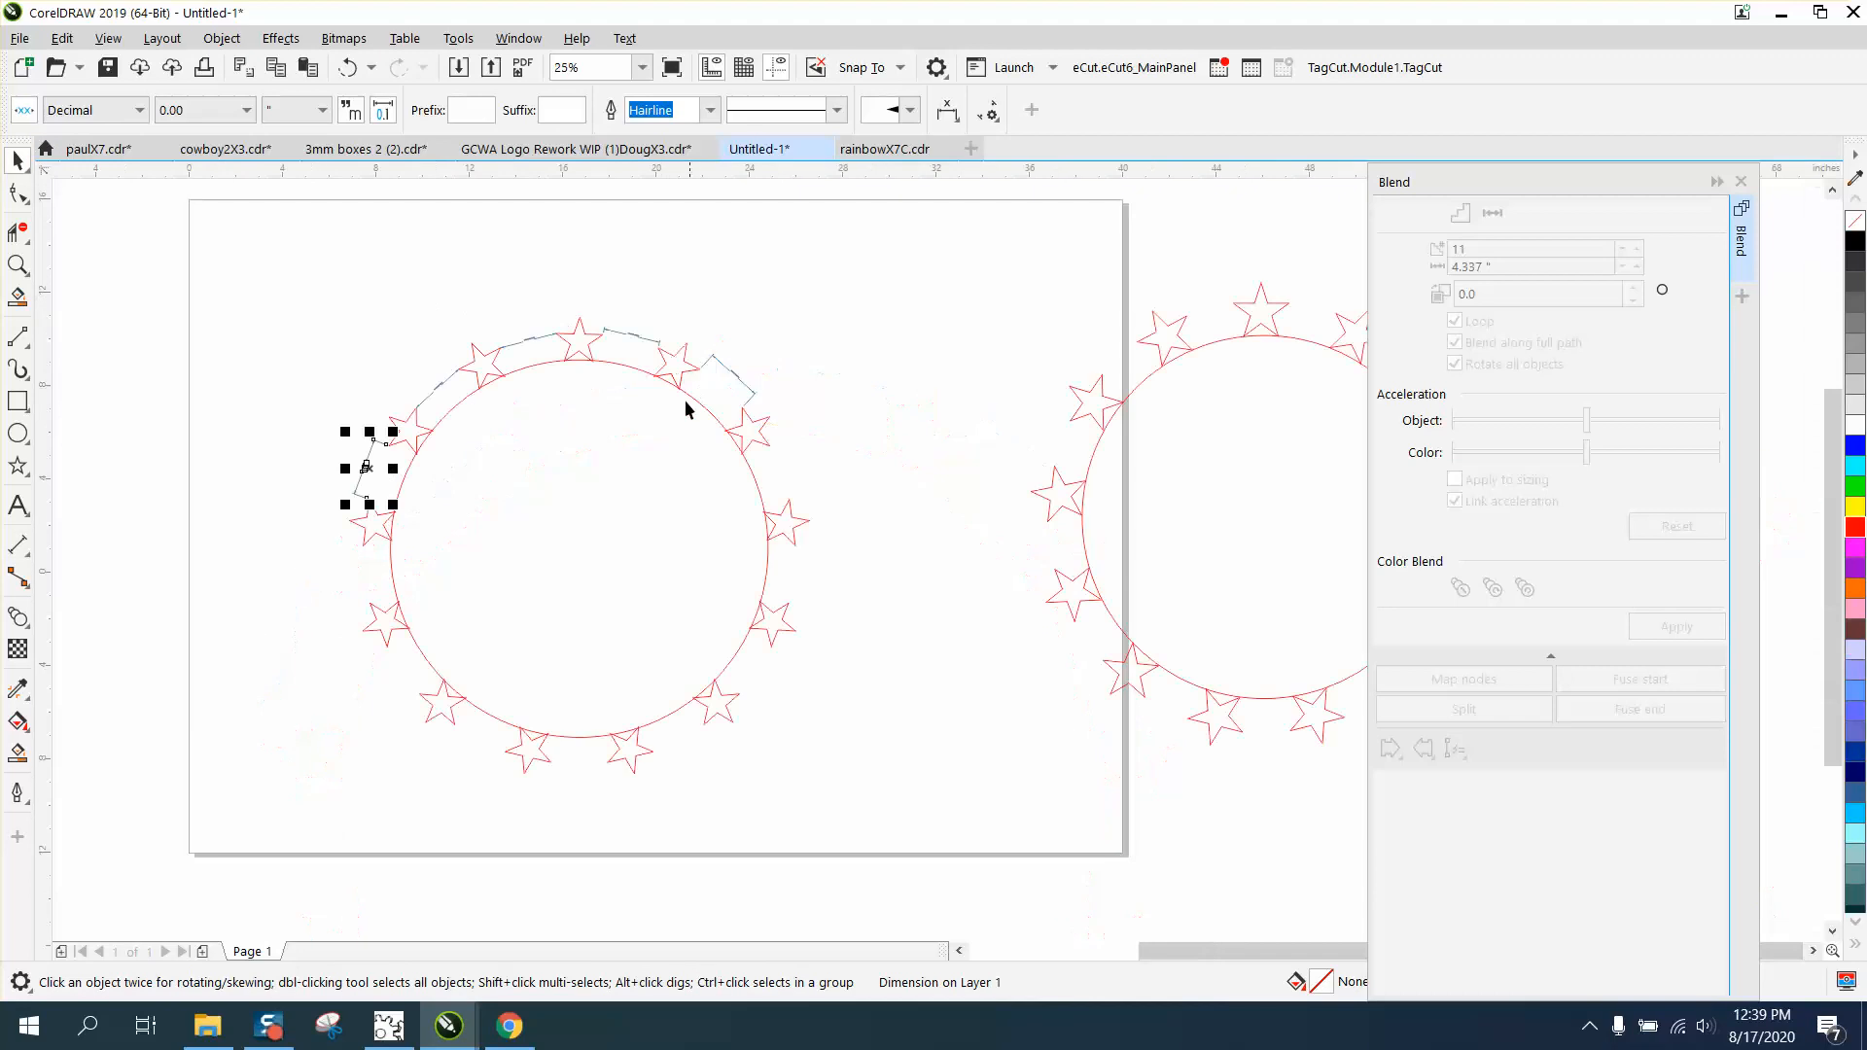
{"action": "scroll", "scroll_direction": "down", "scroll_amount": 3}
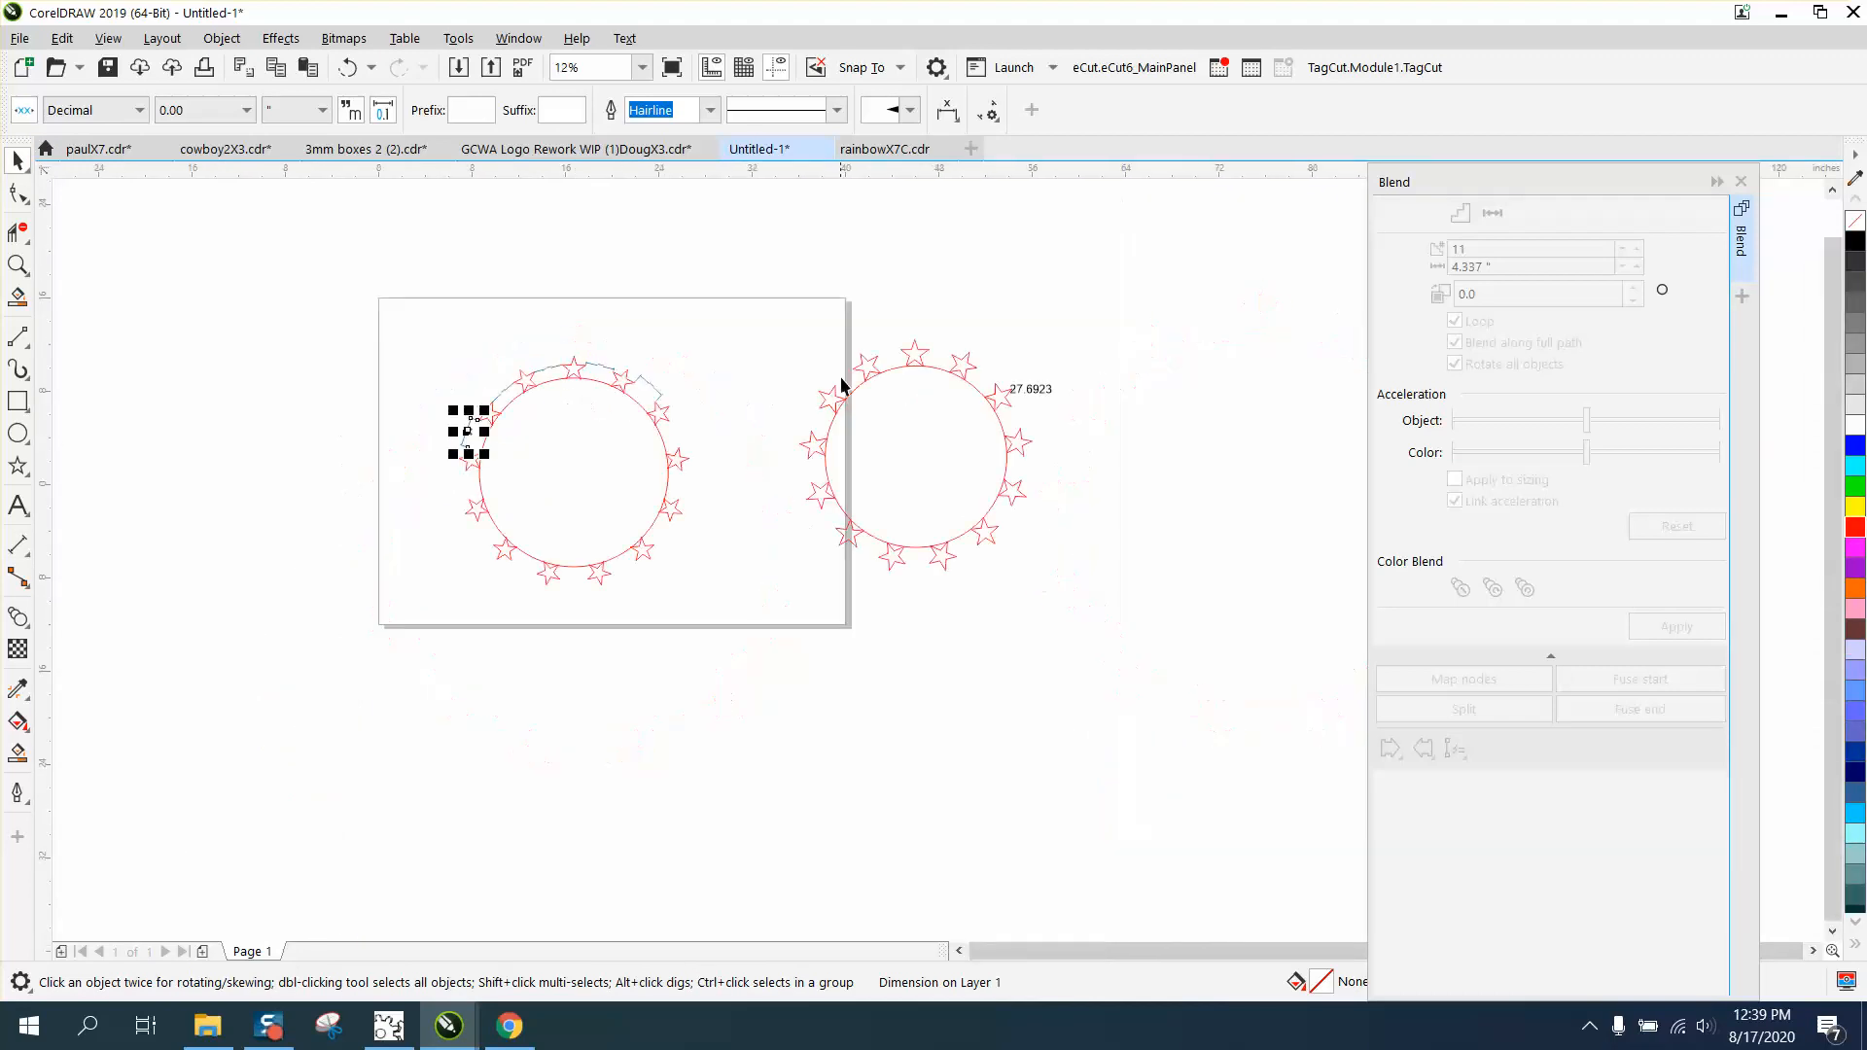
{"action": "left_click", "coordinate": [18, 266]}
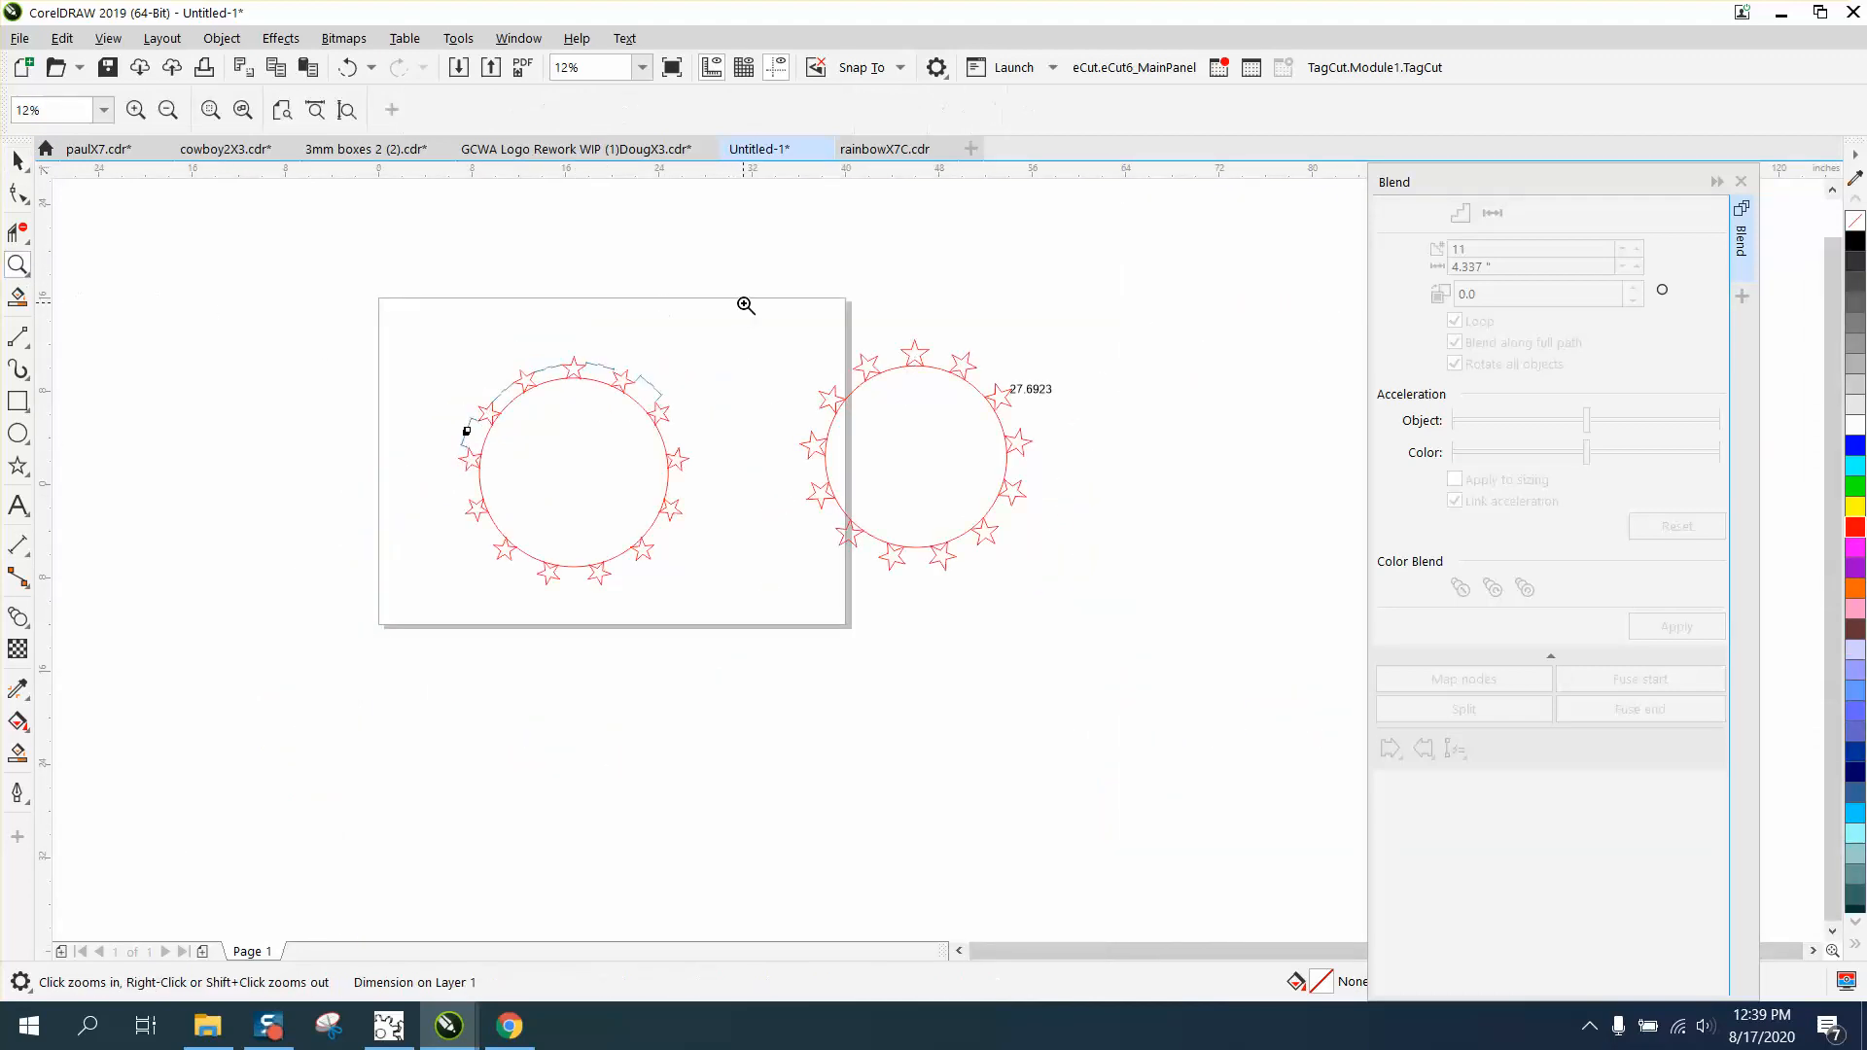